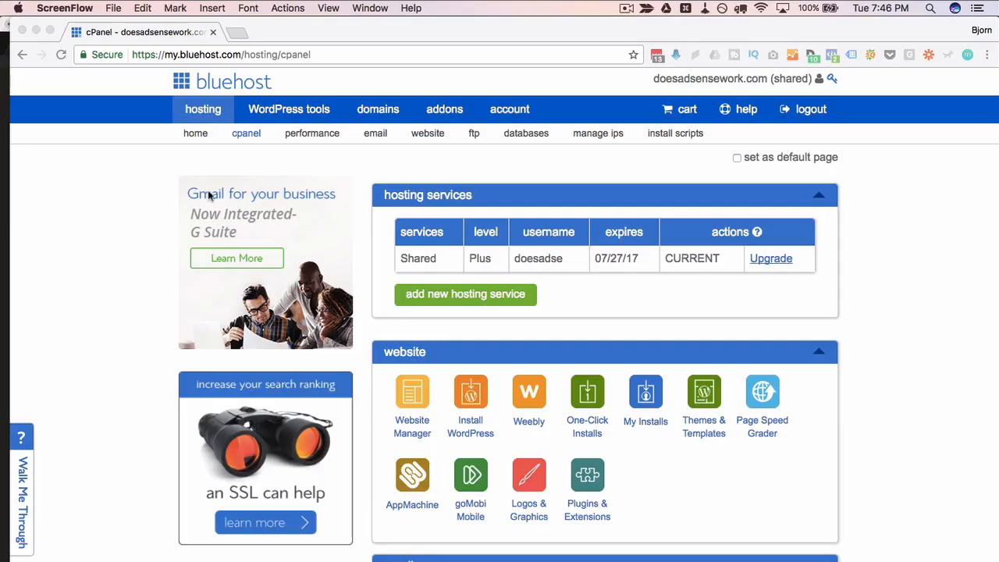
Step: Open cPanel's File Manager, accept the directory settings, and reach public_html/origamifold
{"action": "scroll", "scroll_direction": "down", "scroll_amount": 3}
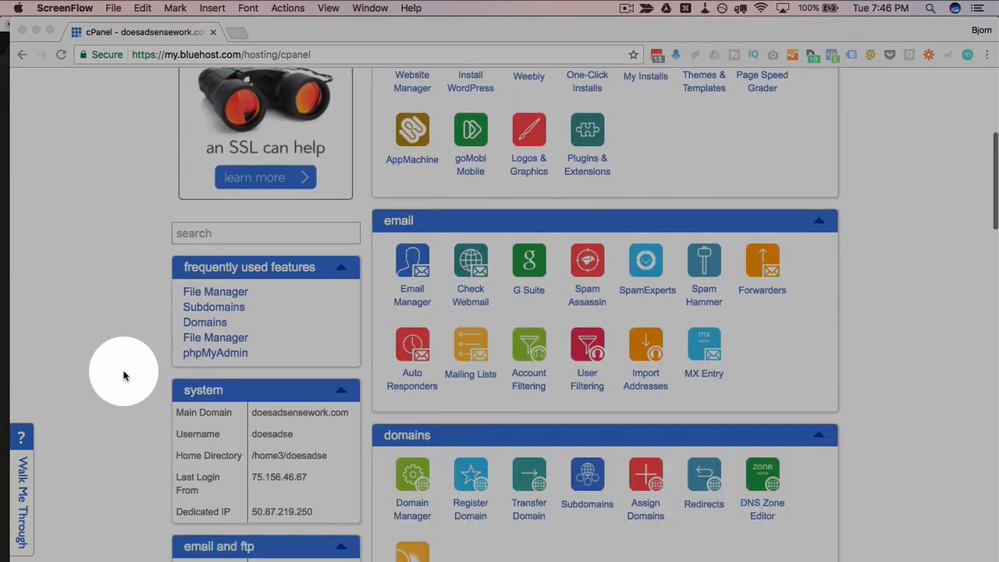
{"action": "scroll", "scroll_direction": "down", "scroll_amount": 3}
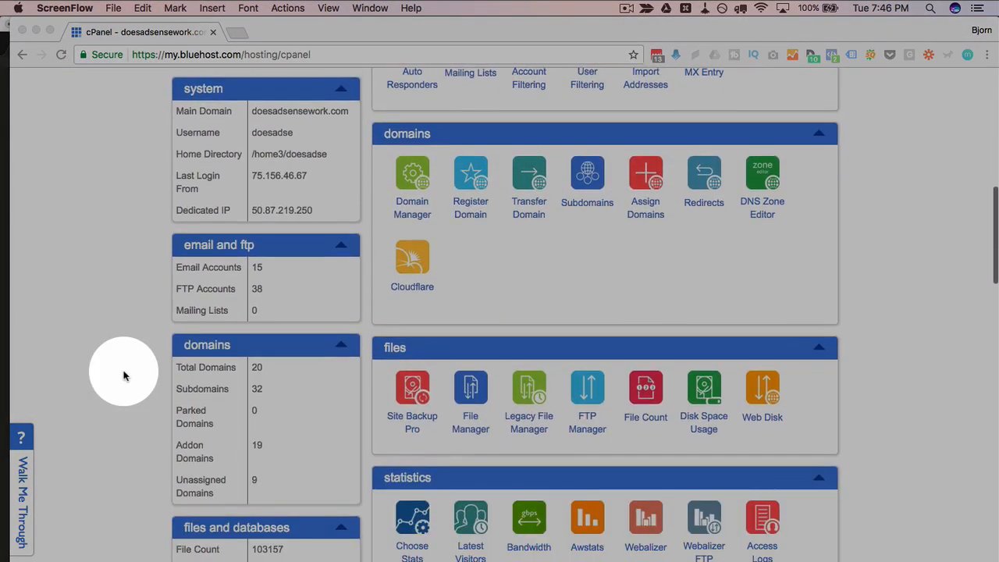
{"action": "scroll", "scroll_direction": "down", "scroll_amount": 3}
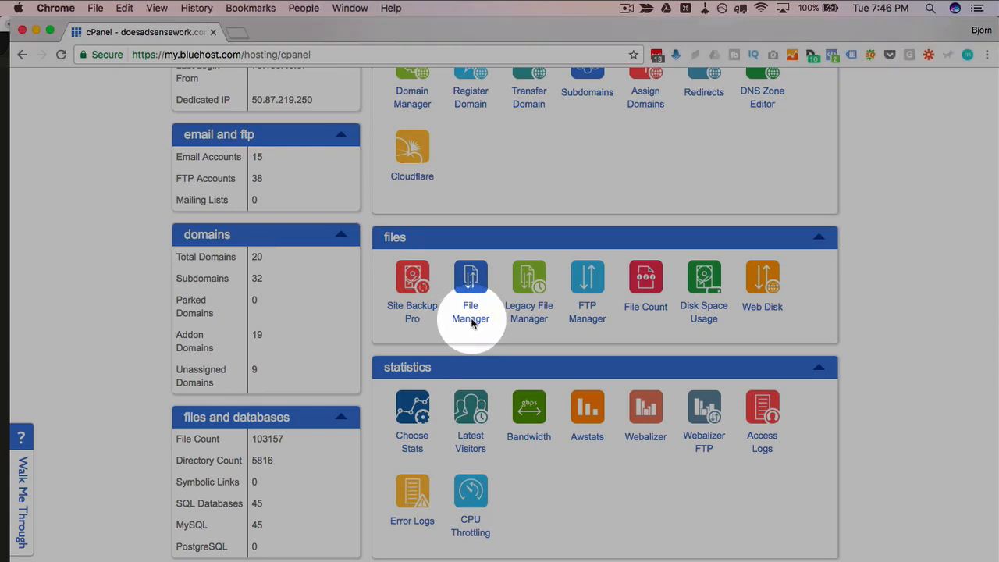
{"action": "left_click", "coordinate": [470, 281]}
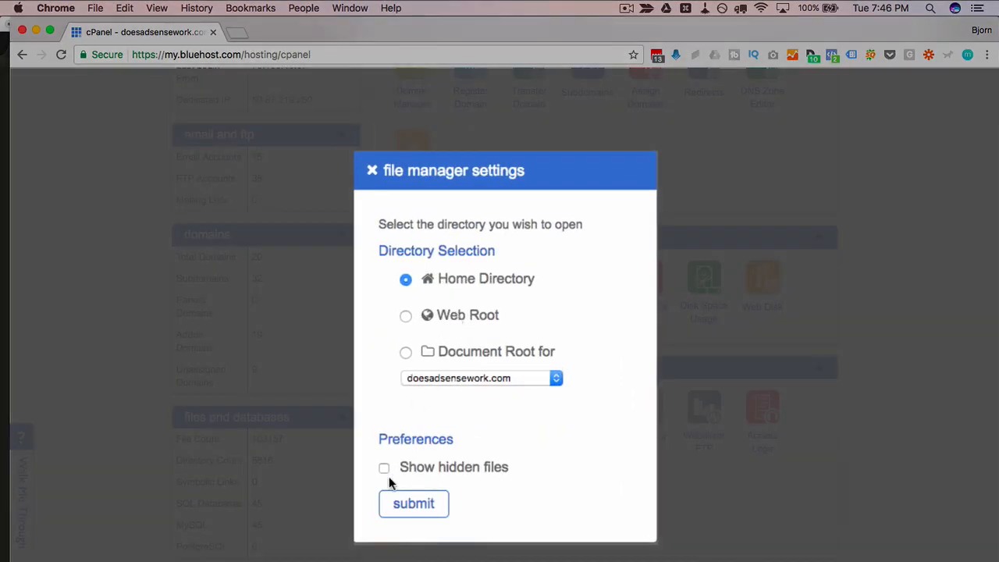
{"action": "left_click", "coordinate": [413, 503]}
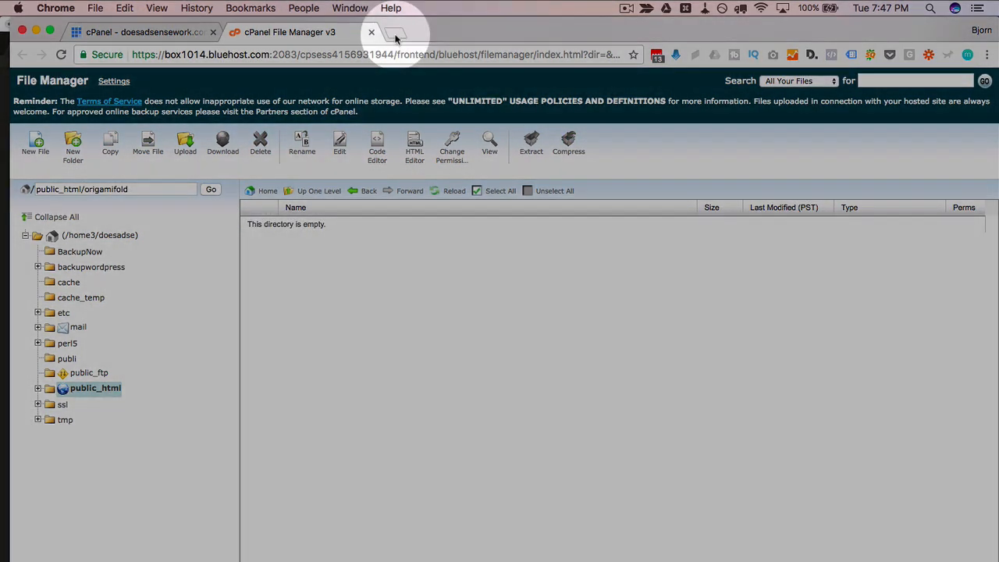
Step: Download the WordPress 4.7.3 zip from wordpress.org/download in a new tab
{"action": "left_click", "coordinate": [394, 32]}
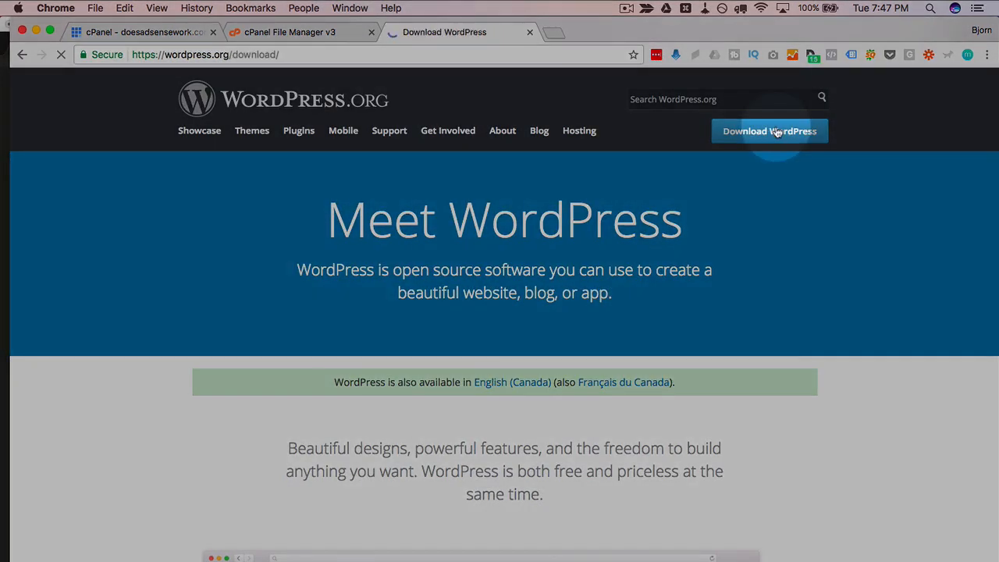
{"action": "left_click", "coordinate": [769, 130]}
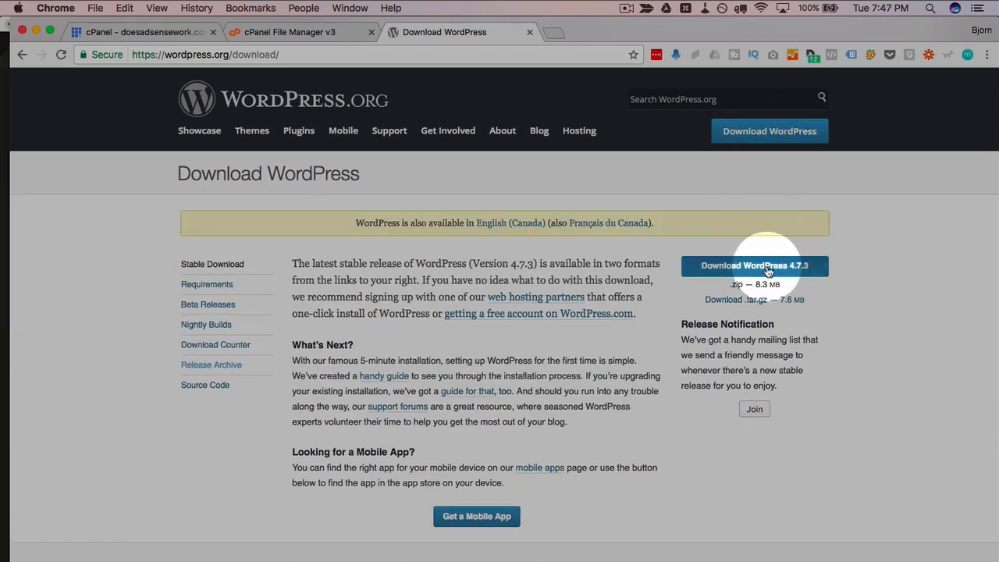
{"action": "mouse_move", "coordinate": [254, 523]}
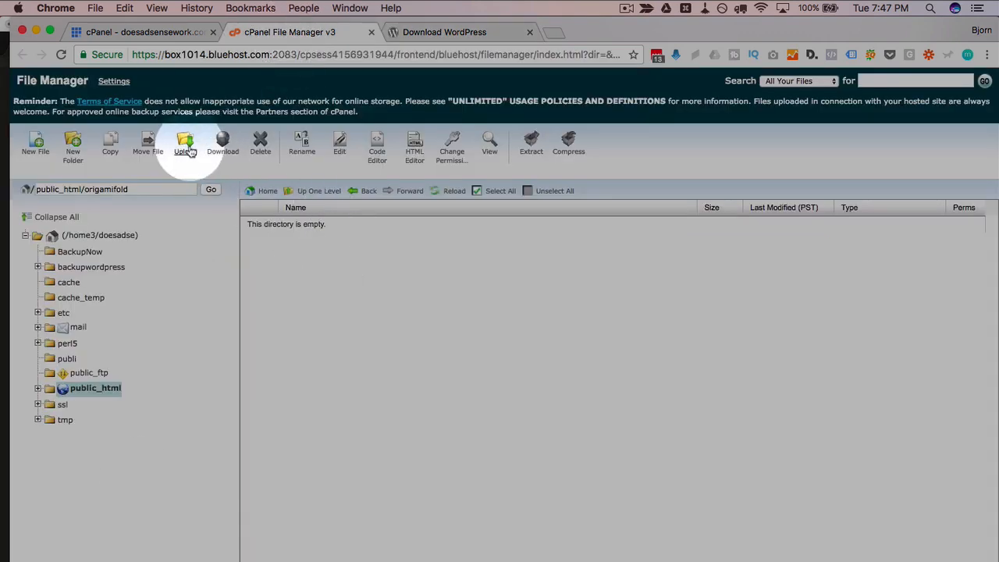
Step: Start an upload to public_html/origamifold and choose wordpress-4.7.3.zip
{"action": "left_click", "coordinate": [185, 144]}
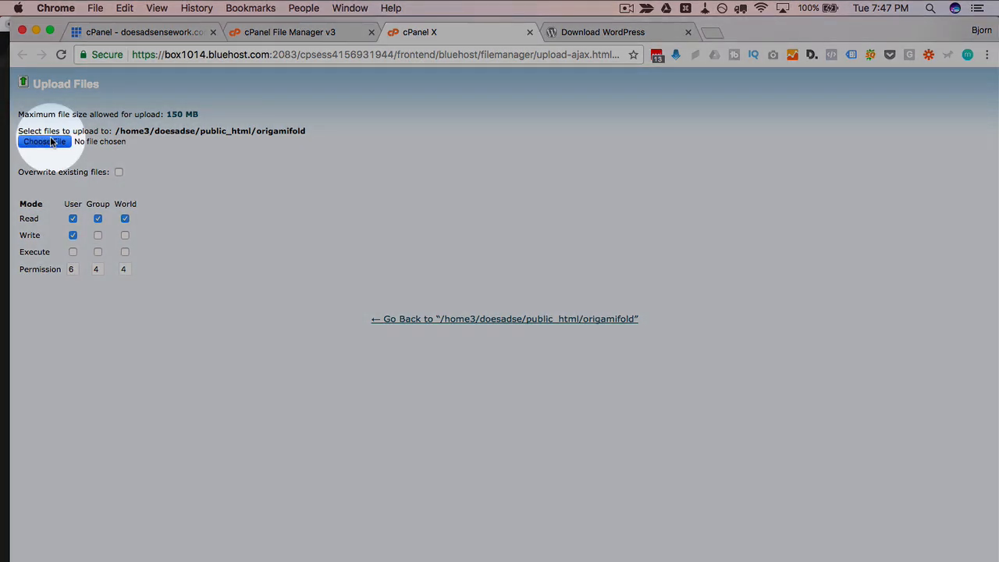
{"action": "left_click", "coordinate": [44, 142]}
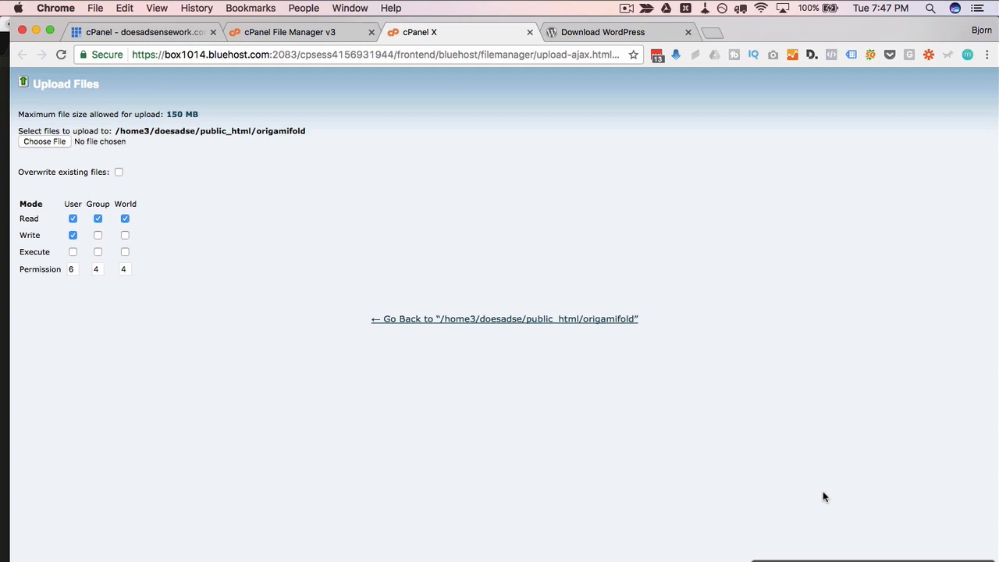
{"action": "mouse_move", "coordinate": [811, 556]}
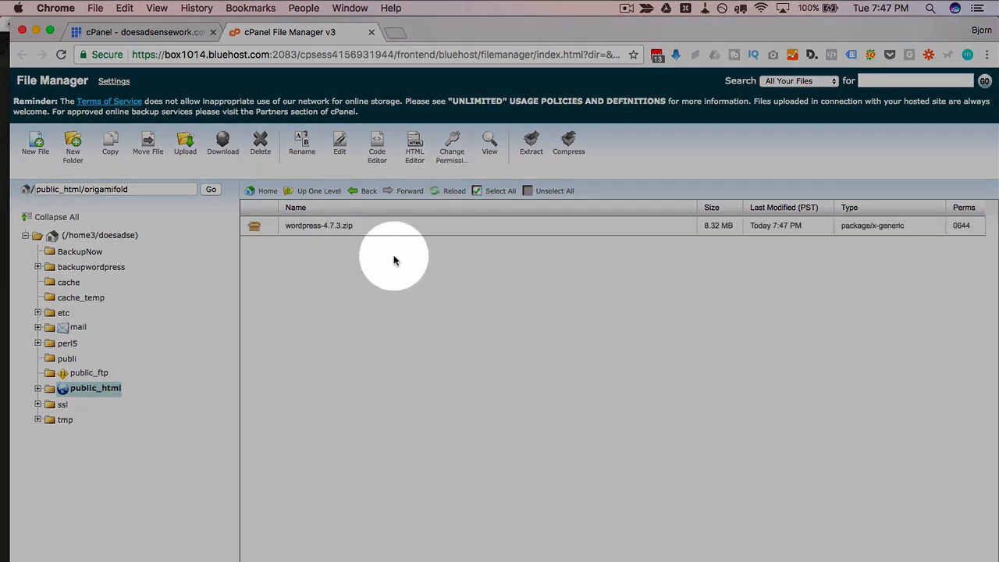
Step: Extract the uploaded WordPress 4.7.3 zip into the origamifold folder
{"action": "left_click", "coordinate": [318, 226]}
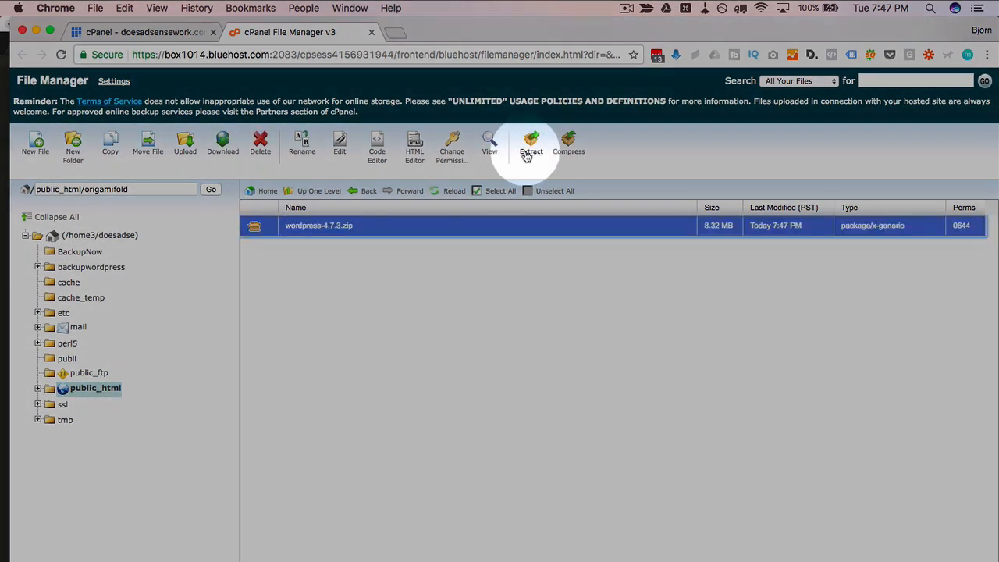
{"action": "left_click", "coordinate": [531, 144]}
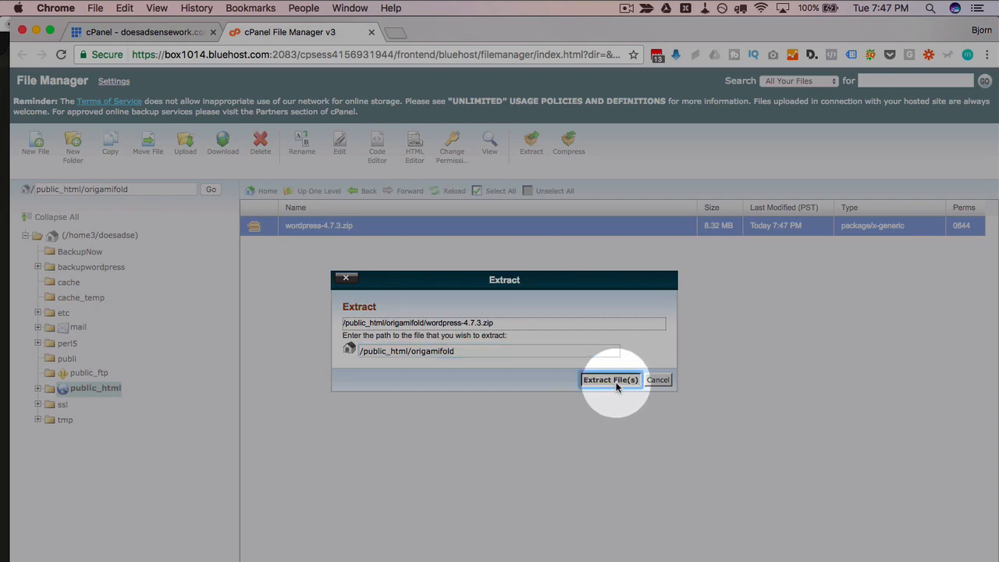
{"action": "left_click", "coordinate": [610, 379]}
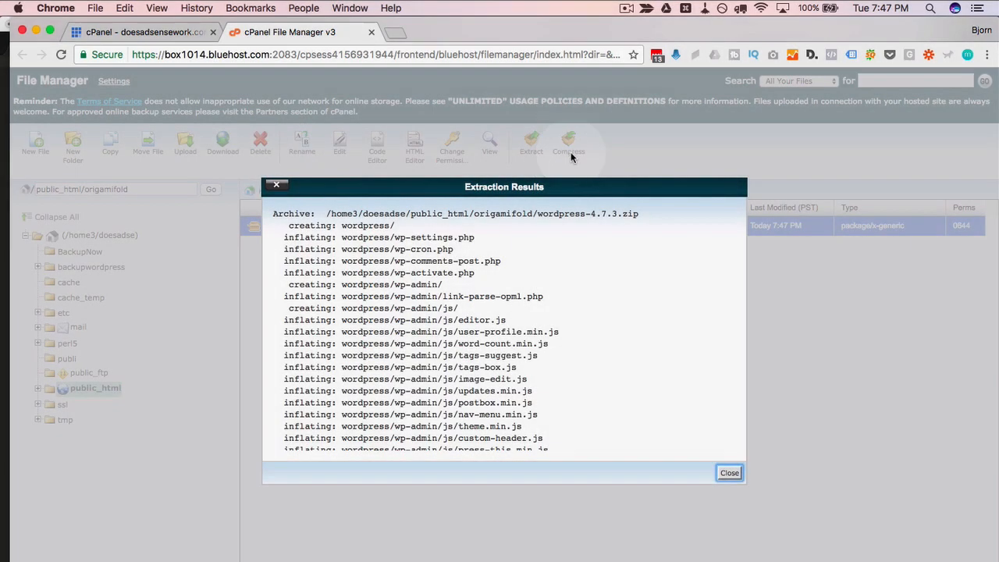
{"action": "mouse_move", "coordinate": [546, 412]}
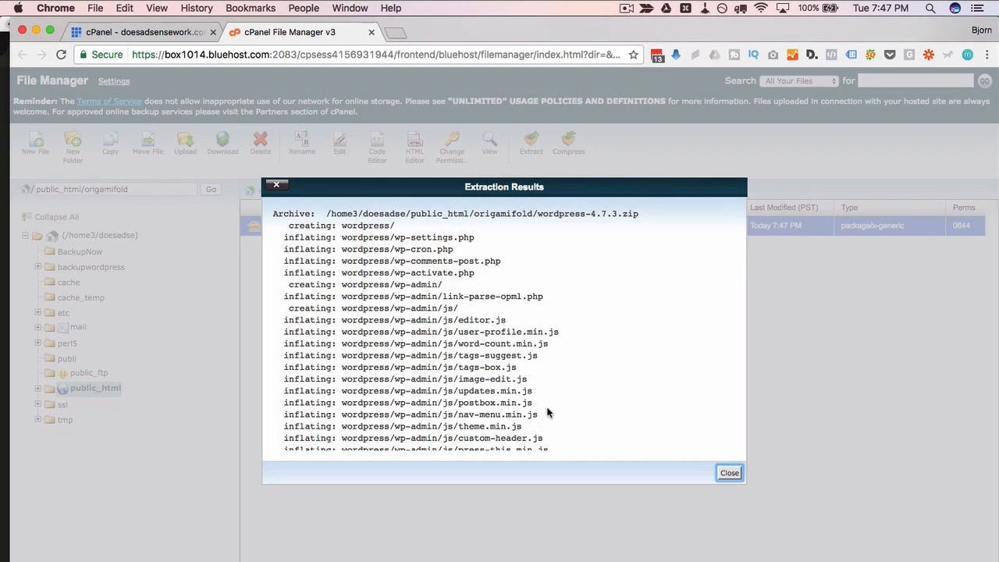
{"action": "left_click", "coordinate": [728, 472]}
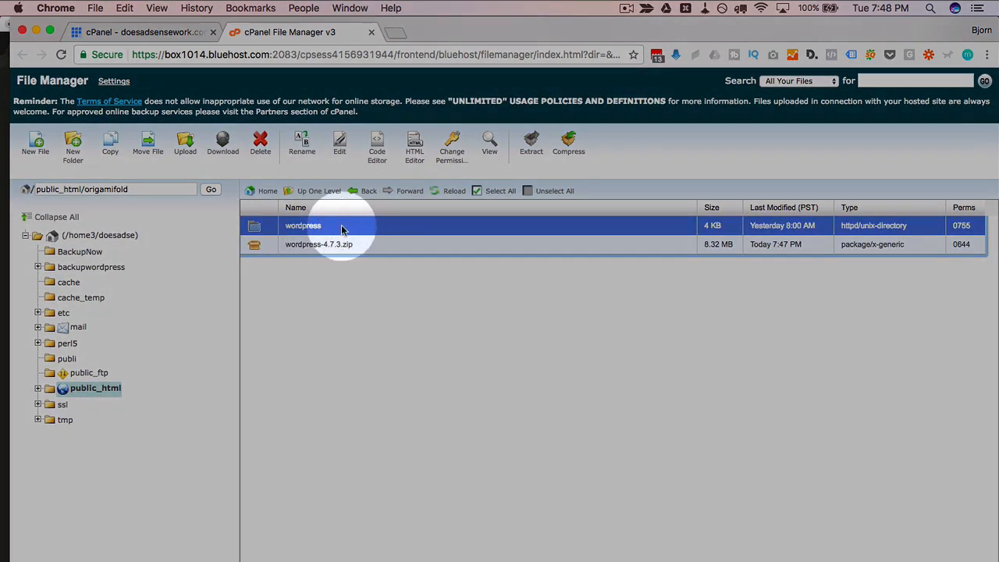
Step: Move all files from the wordpress folder into /public_html/origamifold and select the zip for deletion
{"action": "double_click", "coordinate": [303, 226]}
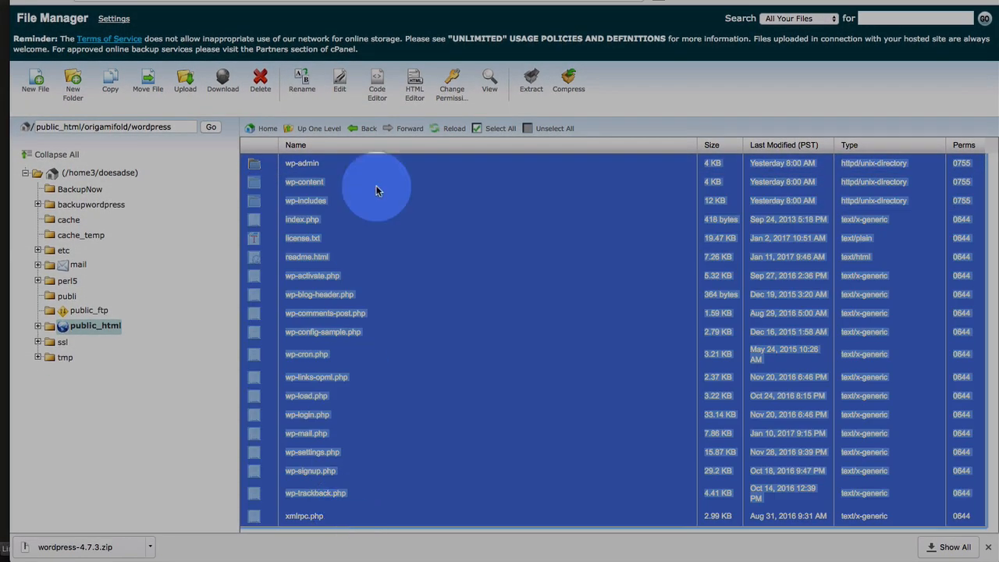
{"action": "left_click", "coordinate": [147, 82]}
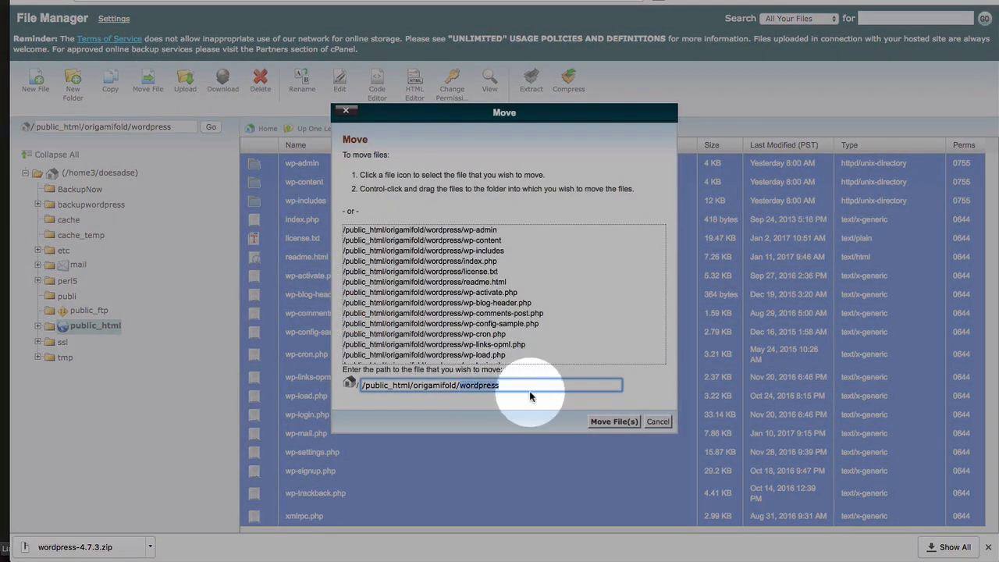
{"action": "left_click", "coordinate": [614, 421]}
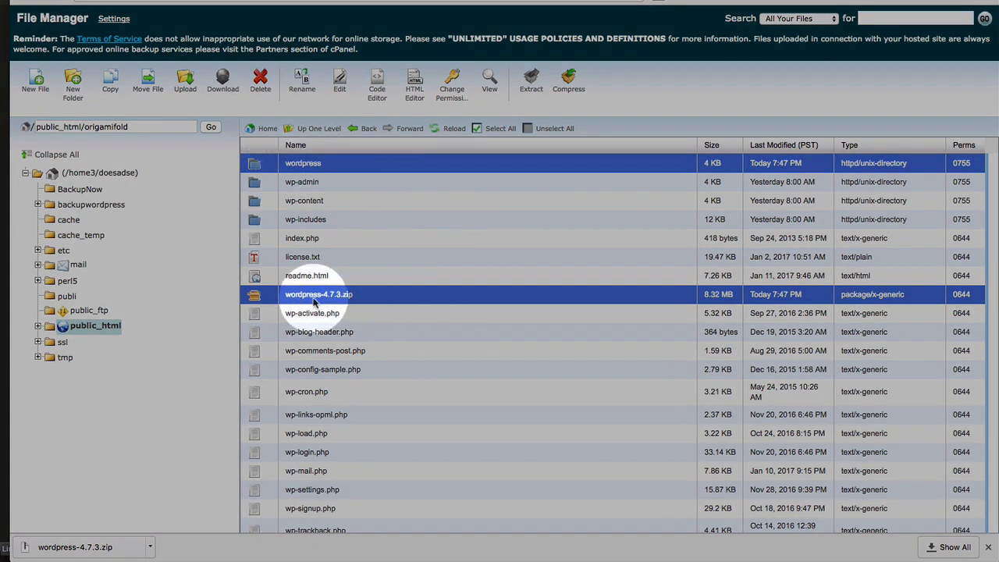
{"action": "left_click", "coordinate": [260, 80]}
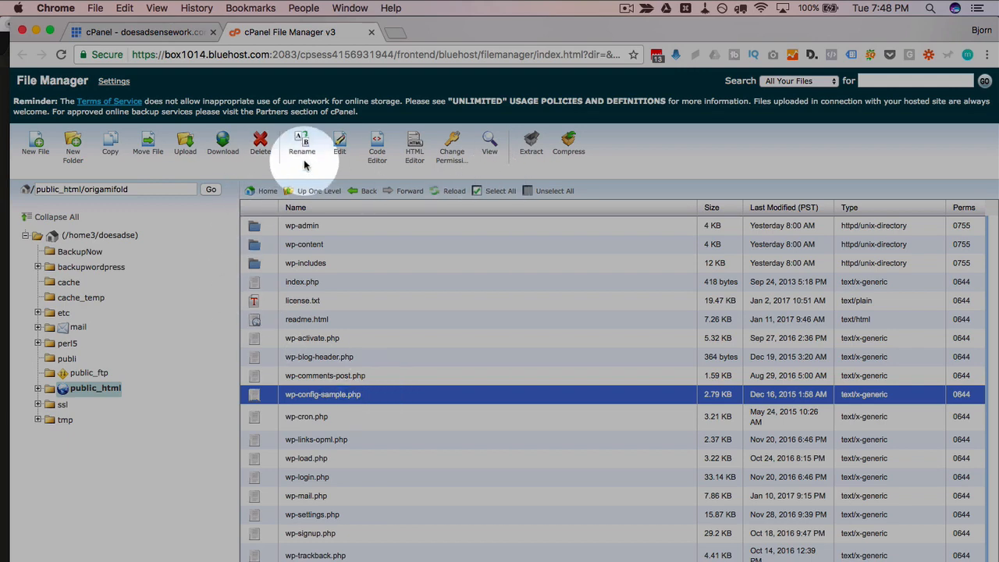
Step: Open wp-config-sample.php for editing and create MySQL database doesadse_orewru328r
{"action": "left_click", "coordinate": [340, 147]}
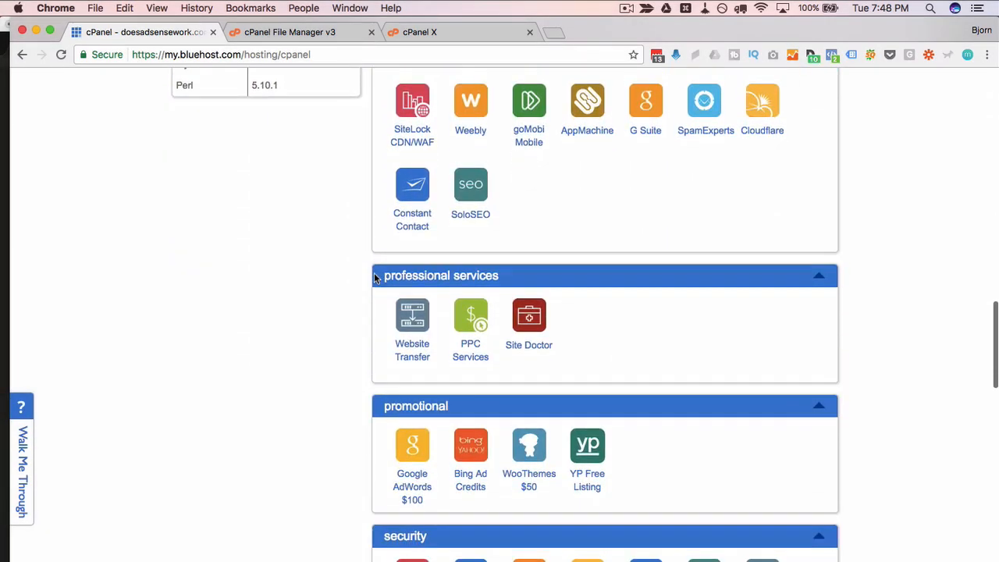
{"action": "type", "text": "mysql"}
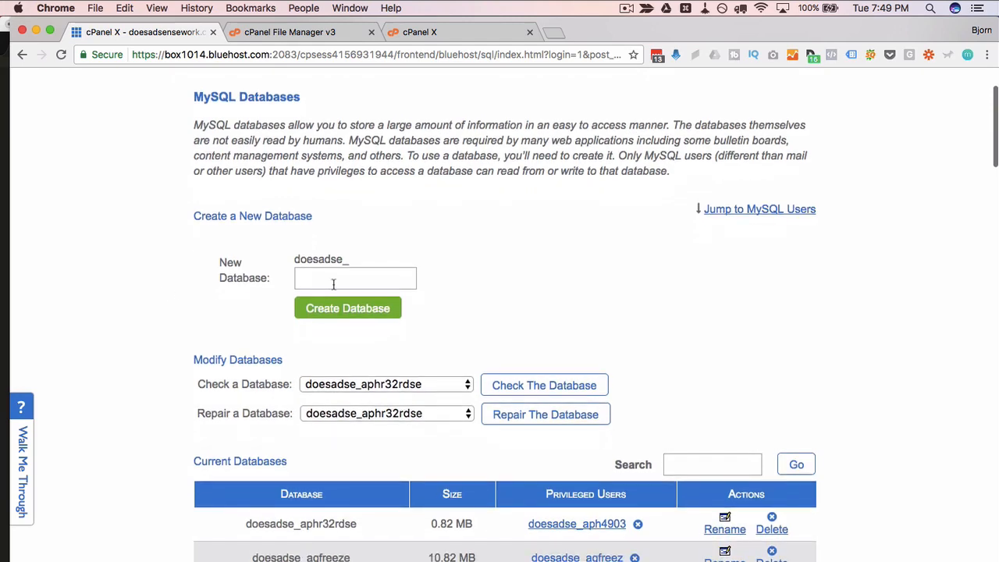
{"action": "type", "text": "or"}
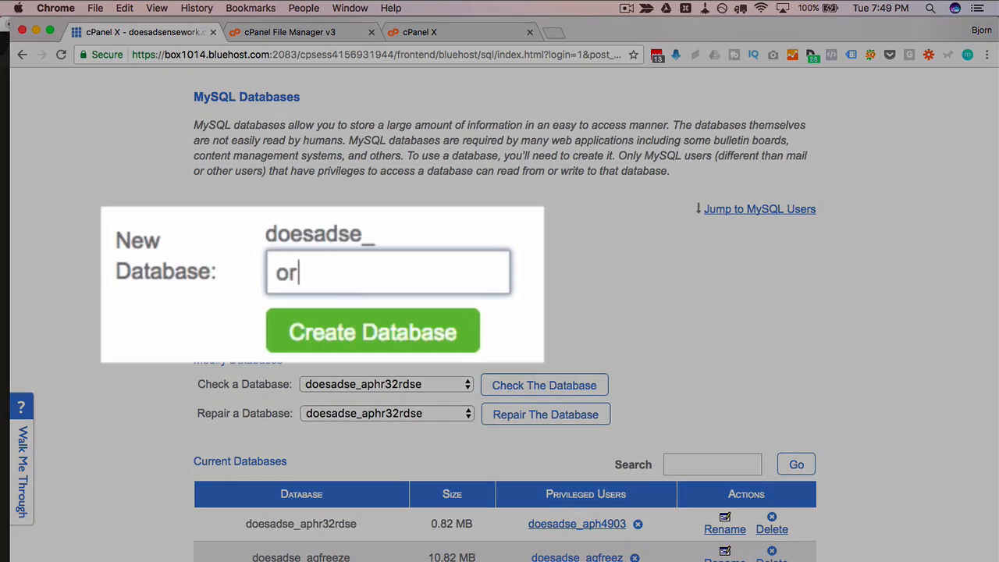
{"action": "type", "text": "ewru"}
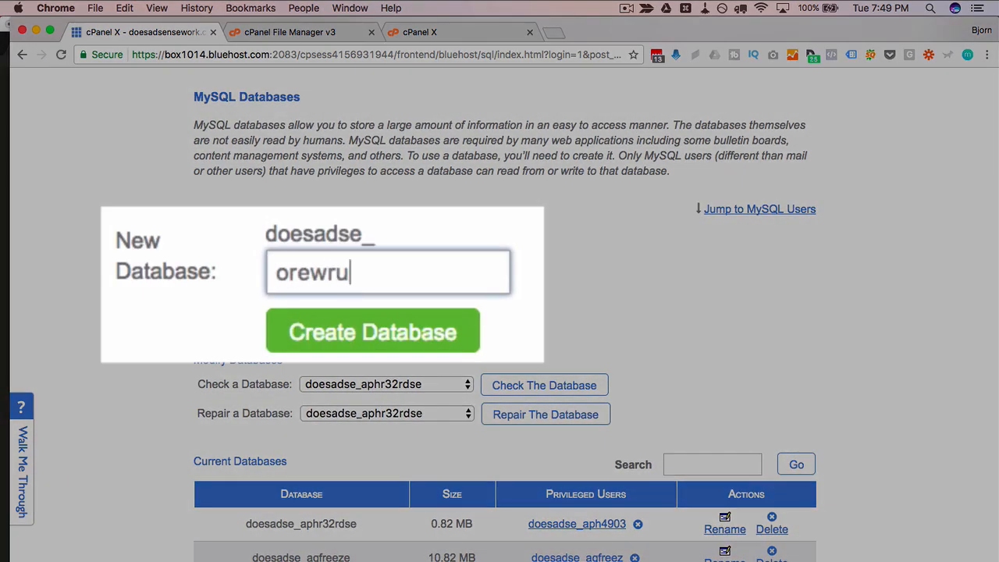
{"action": "type", "text": "328r"}
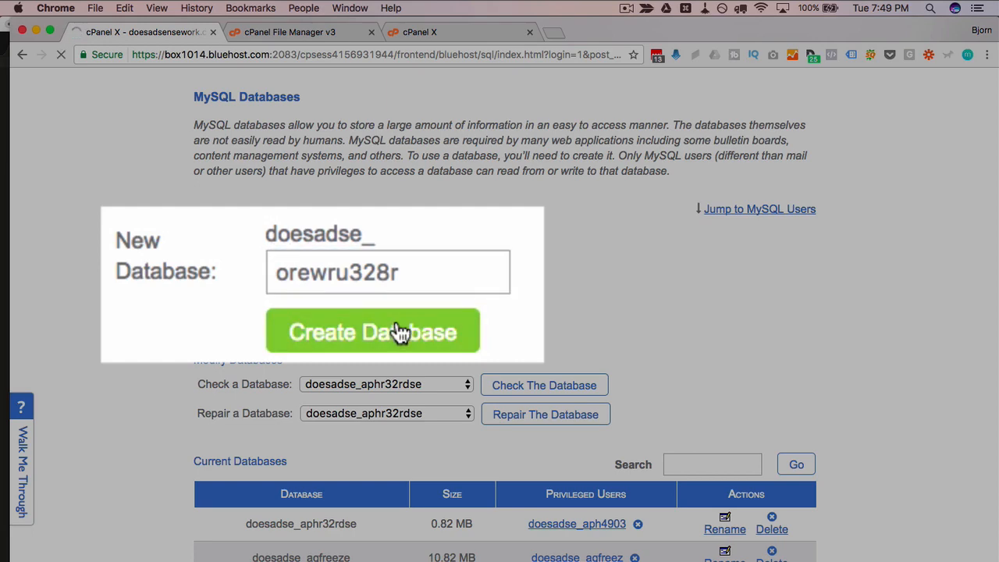
{"action": "left_click", "coordinate": [373, 331]}
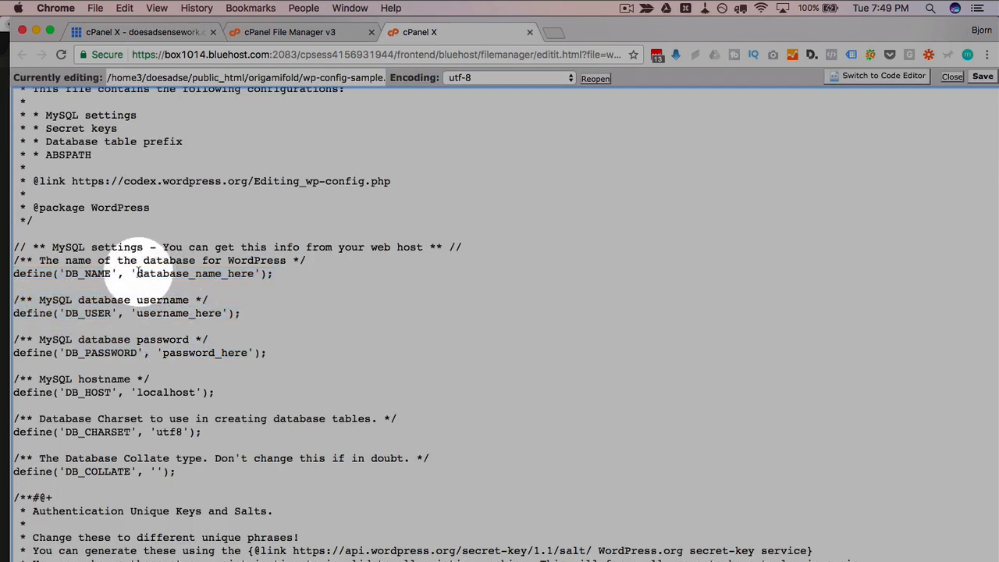
{"action": "right_click", "coordinate": [193, 273]}
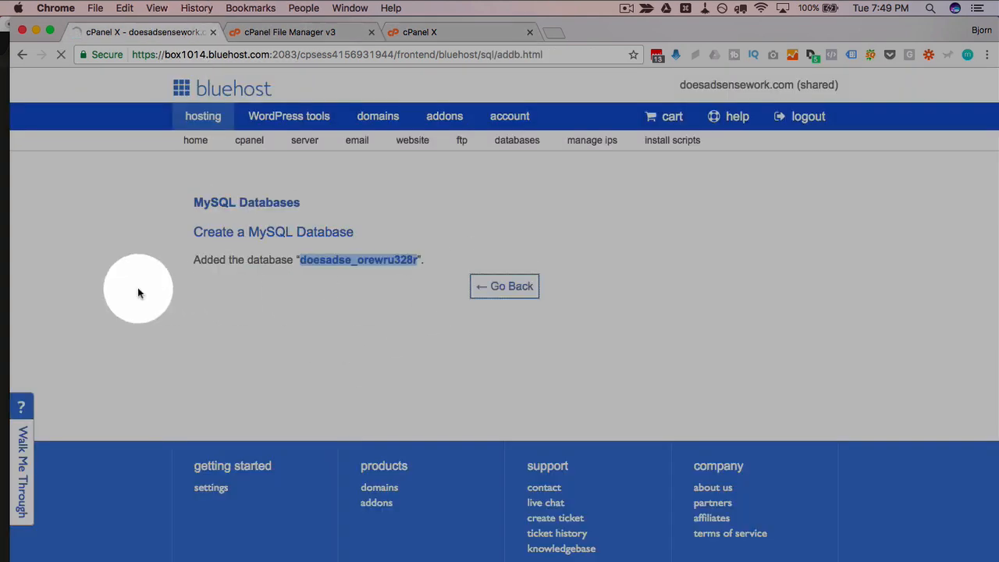
Step: Enter MySQL username or2398r and generate a very strong password for it
{"action": "left_click", "coordinate": [504, 285]}
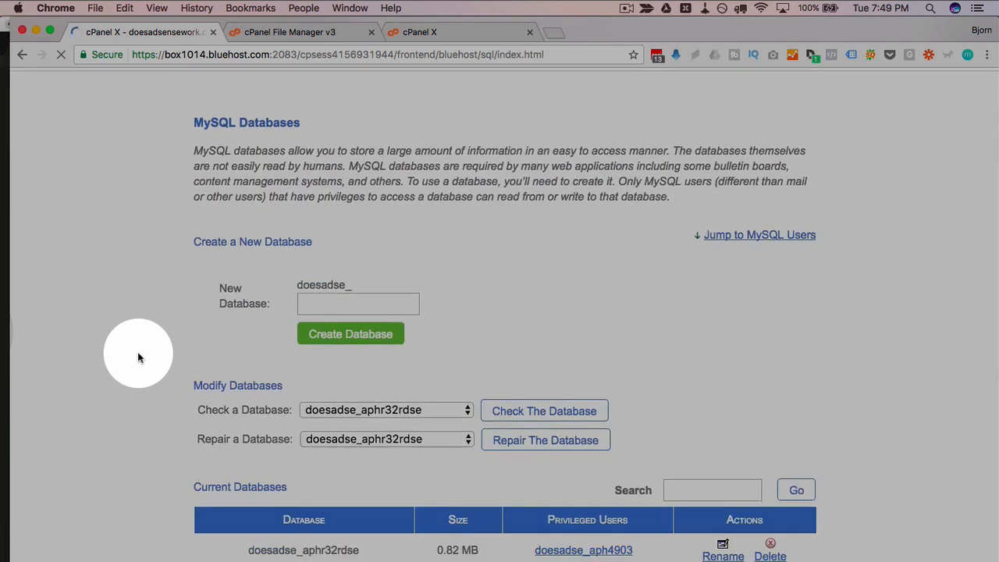
{"action": "scroll", "scroll_direction": "down", "scroll_amount": 3}
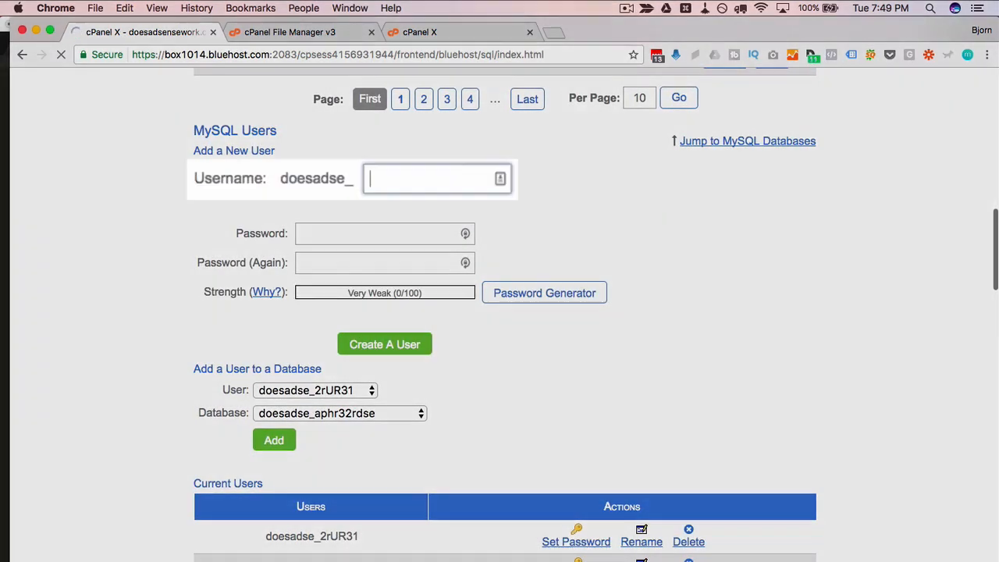
{"action": "type", "text": "or2398r"}
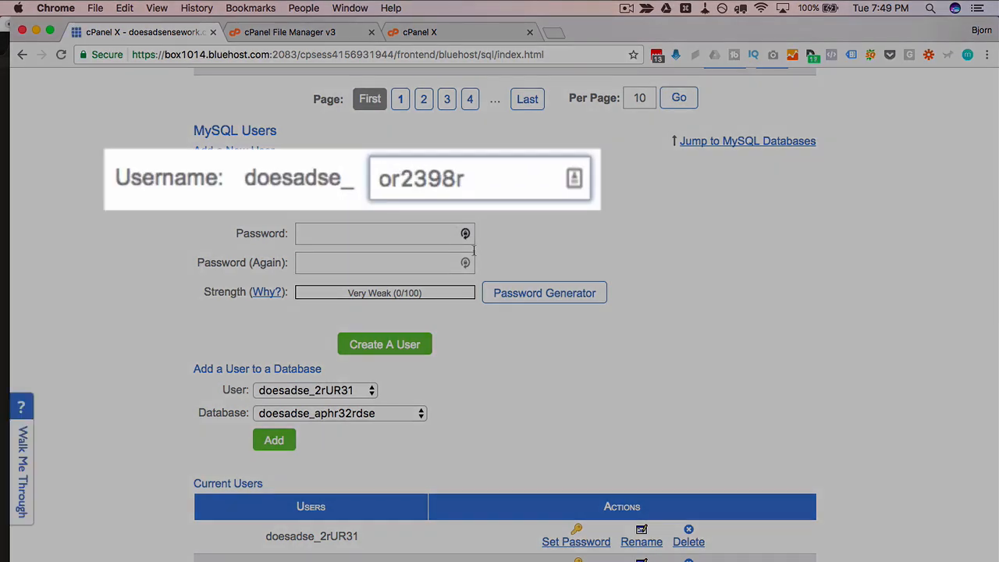
{"action": "left_click", "coordinate": [544, 293]}
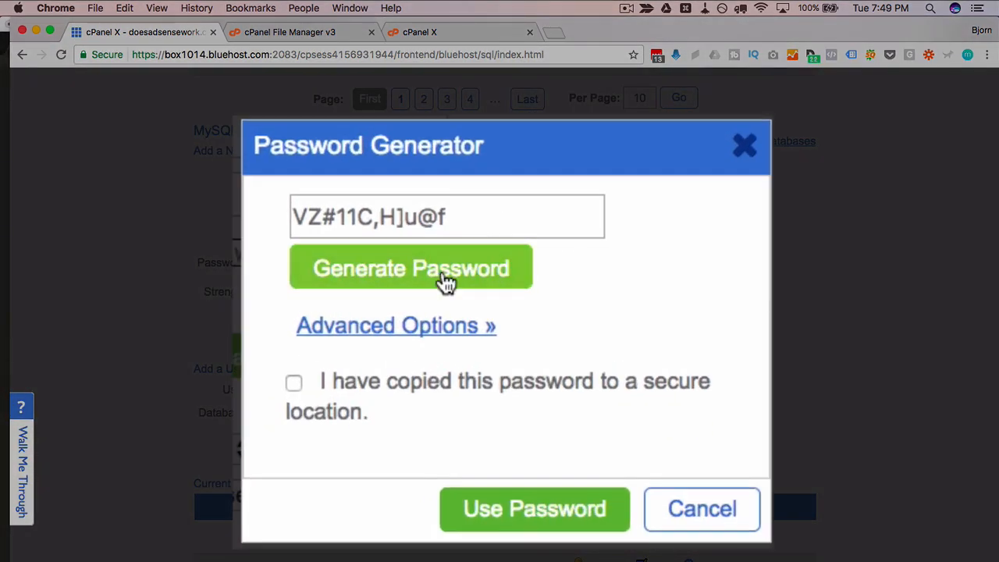
{"action": "left_click", "coordinate": [411, 268]}
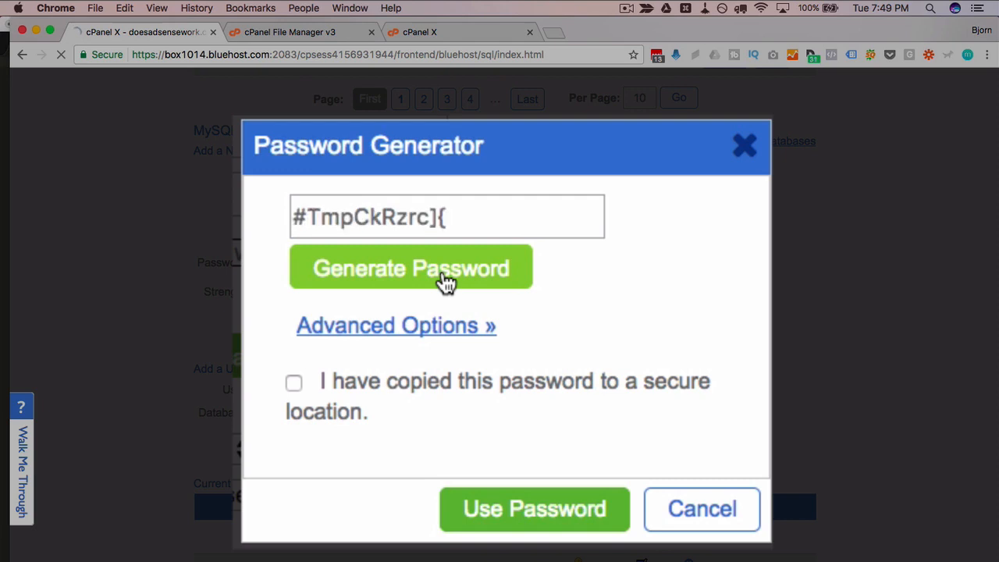
{"action": "left_click", "coordinate": [410, 268]}
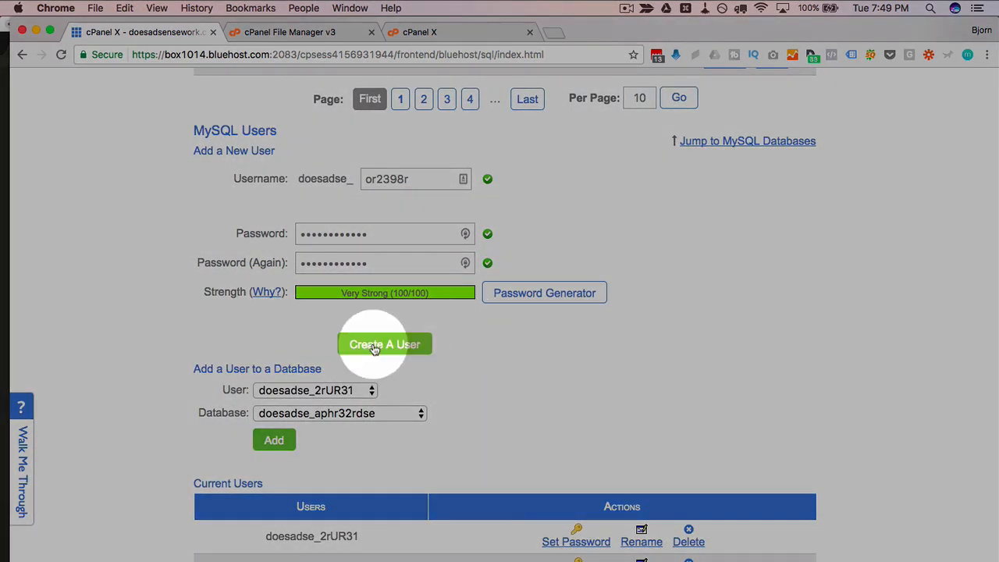
Step: Create user doesadse_or2398r and paste it over username_here in wp-config-sample.php
{"action": "left_click", "coordinate": [384, 344]}
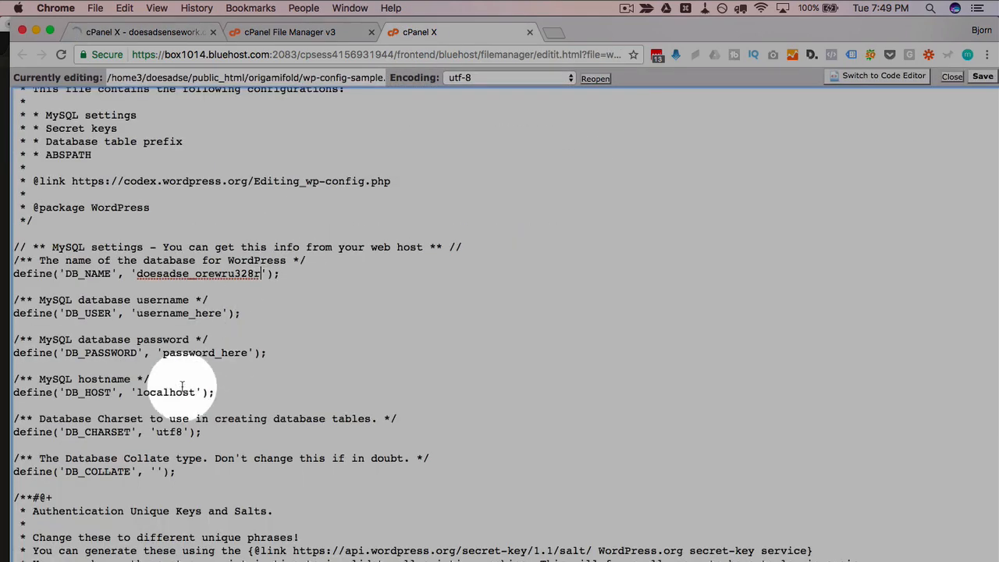
{"action": "double_click", "coordinate": [203, 352]}
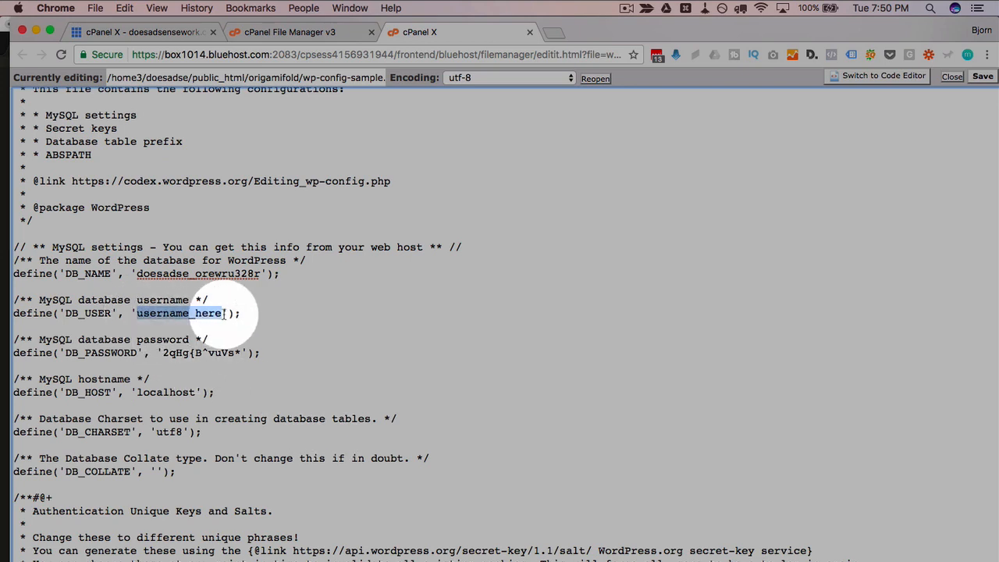
{"action": "right_click", "coordinate": [178, 313]}
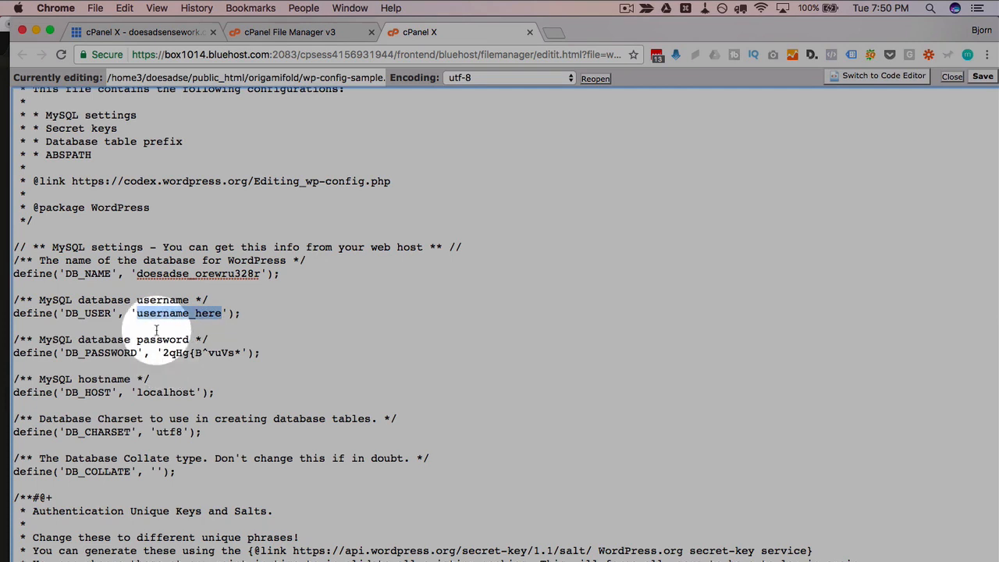
{"action": "right_click", "coordinate": [178, 313]}
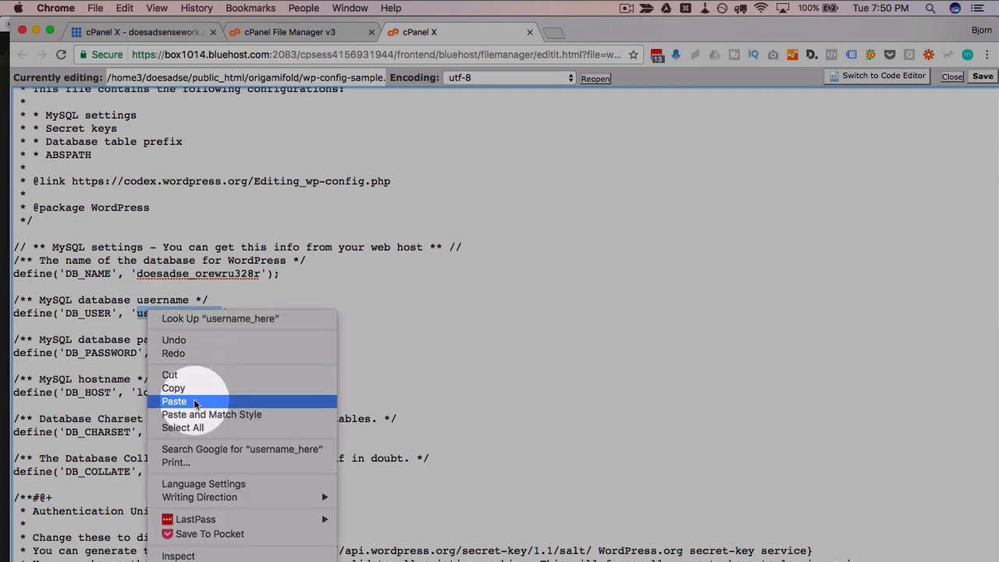
{"action": "left_click", "coordinate": [174, 400]}
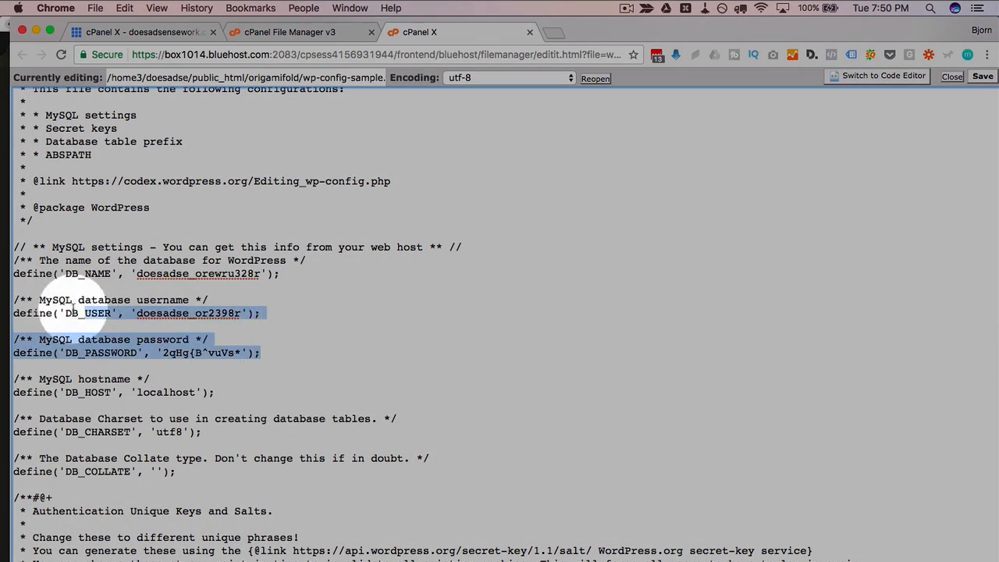
{"action": "left_click", "coordinate": [141, 32]}
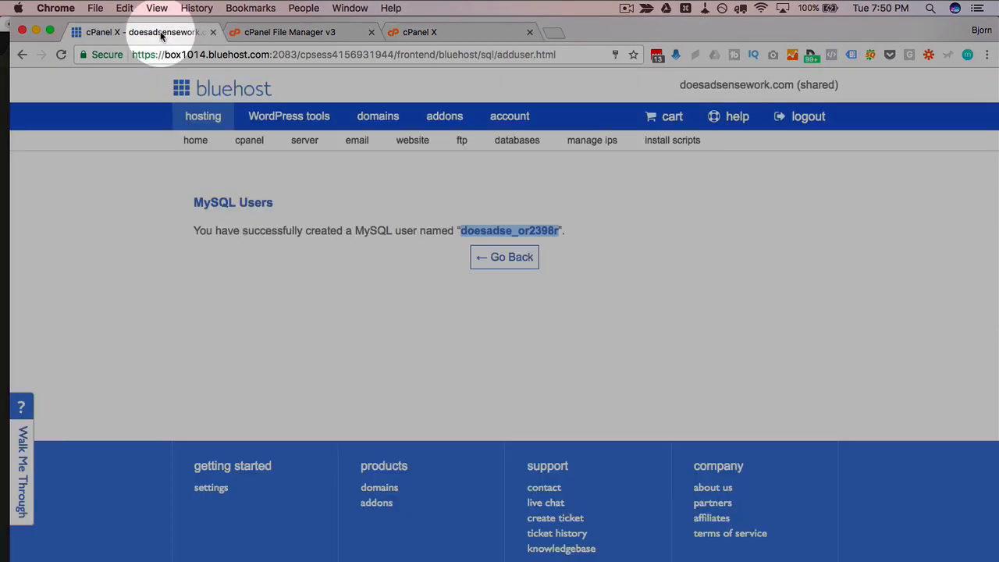
Step: Grant doesadse_or2398r all privileges on doesadse_orewru328r, then return to the config editor
{"action": "left_click", "coordinate": [503, 257]}
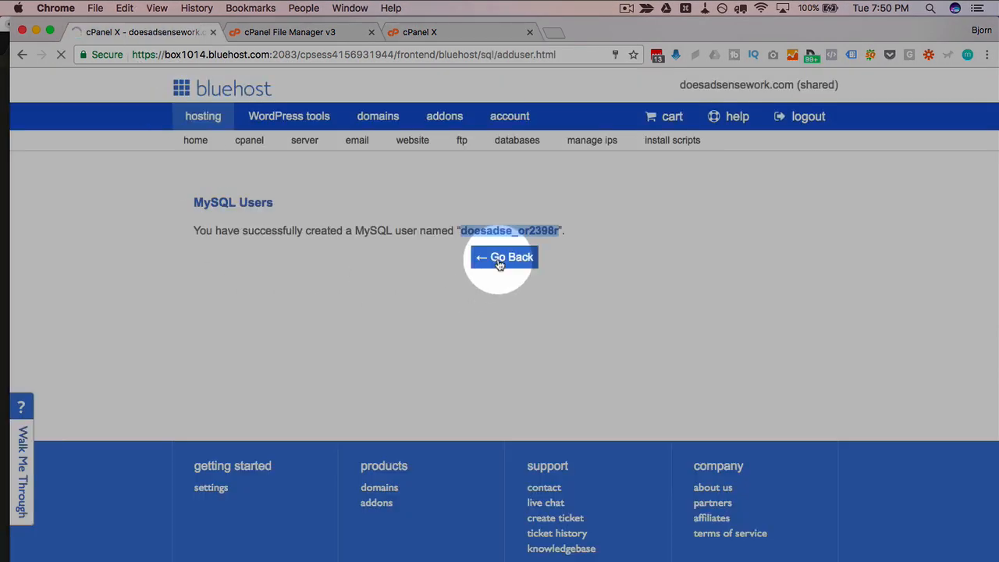
{"action": "left_click", "coordinate": [503, 256]}
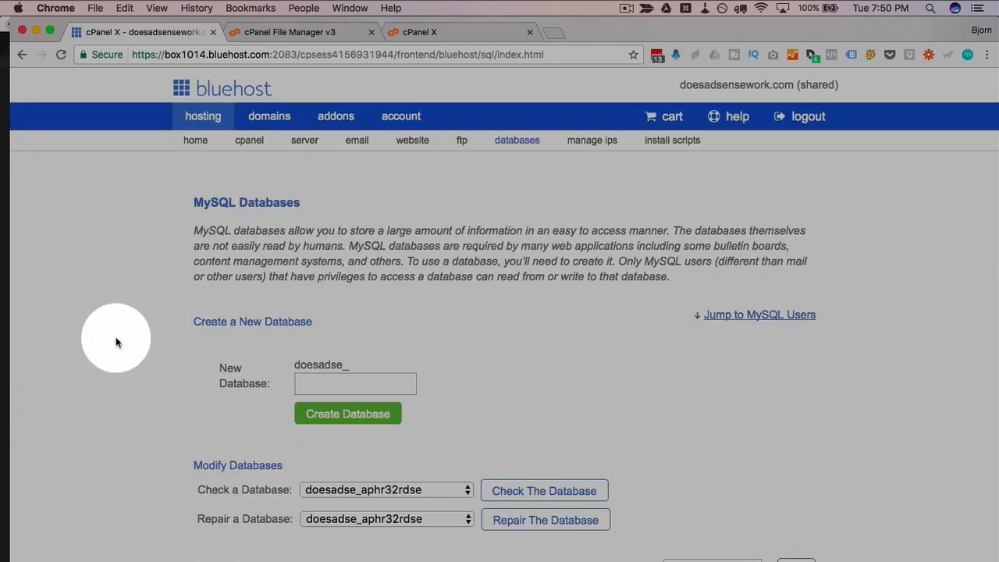
{"action": "scroll", "scroll_direction": "down", "scroll_amount": 3}
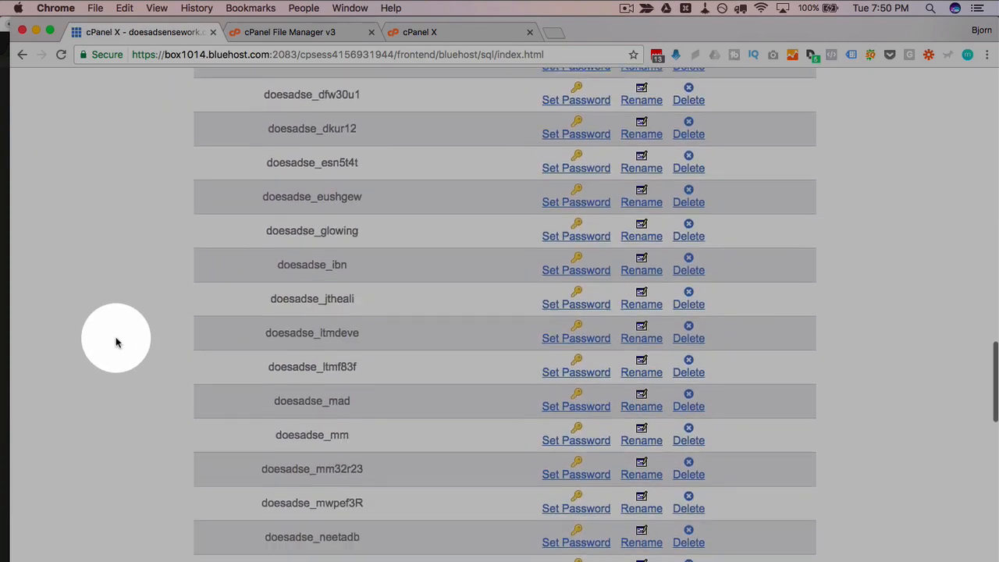
{"action": "scroll", "scroll_direction": "down", "scroll_amount": 3}
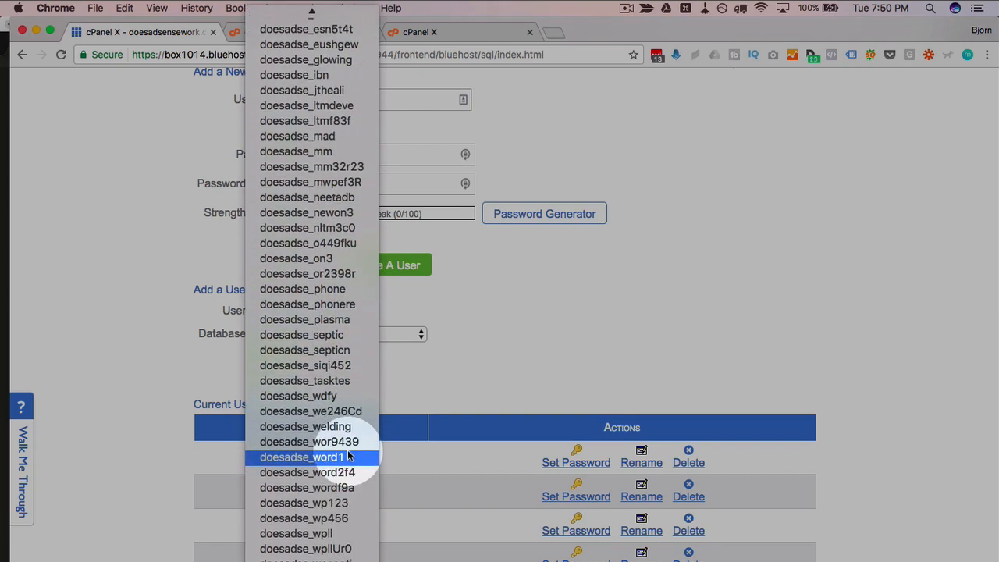
{"action": "left_click", "coordinate": [303, 311]}
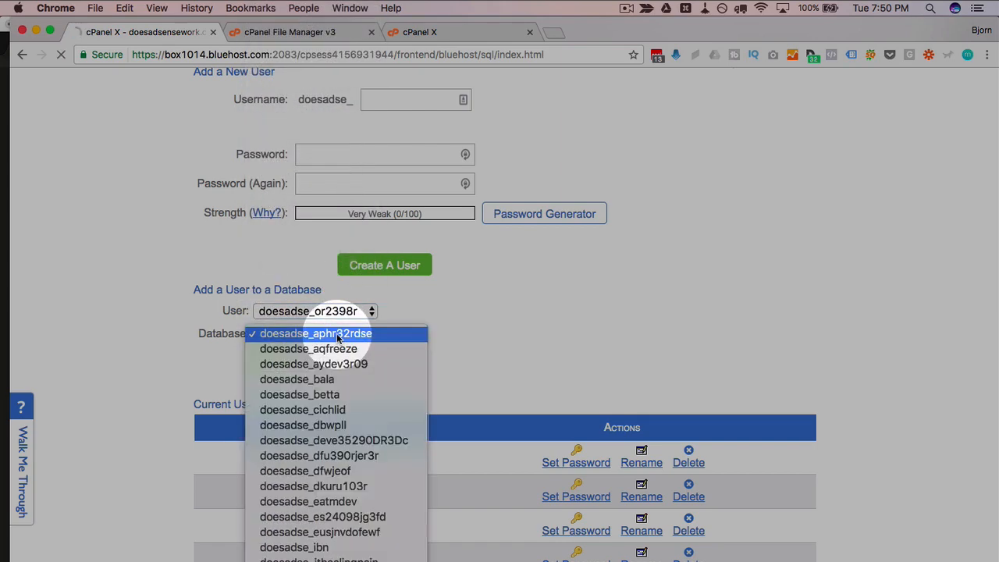
{"action": "scroll", "scroll_direction": "down", "scroll_amount": 3}
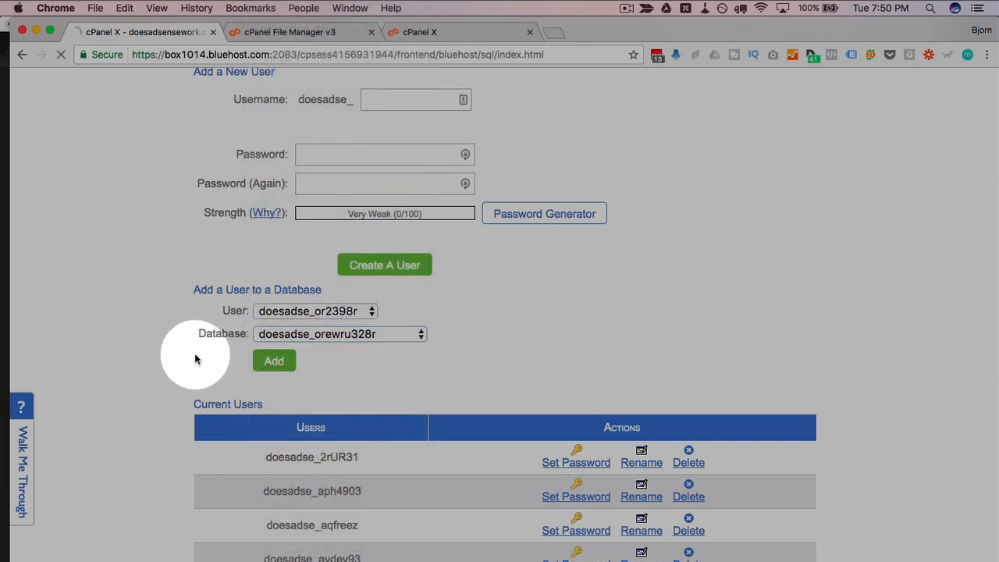
{"action": "left_click", "coordinate": [274, 361]}
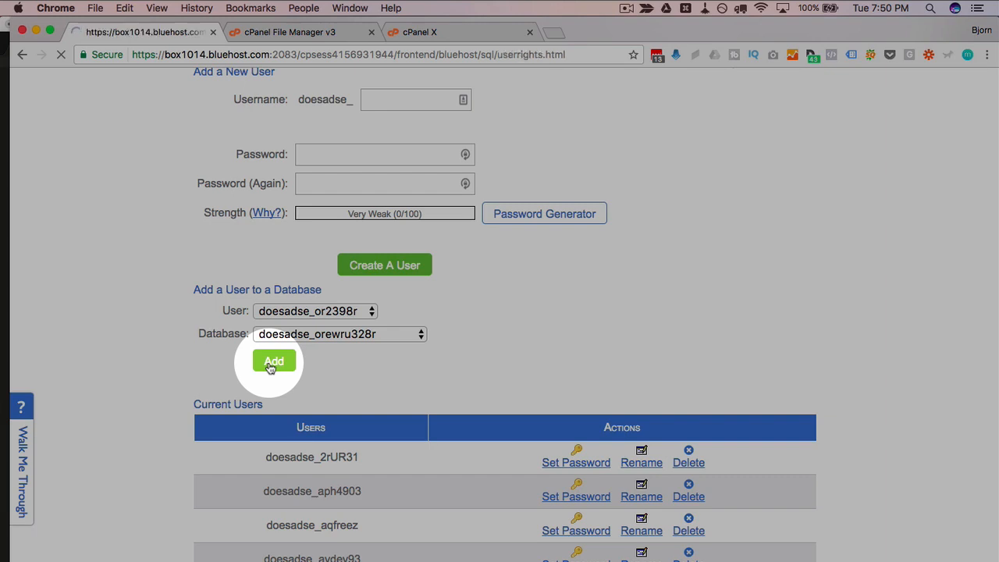
{"action": "left_click", "coordinate": [274, 361]}
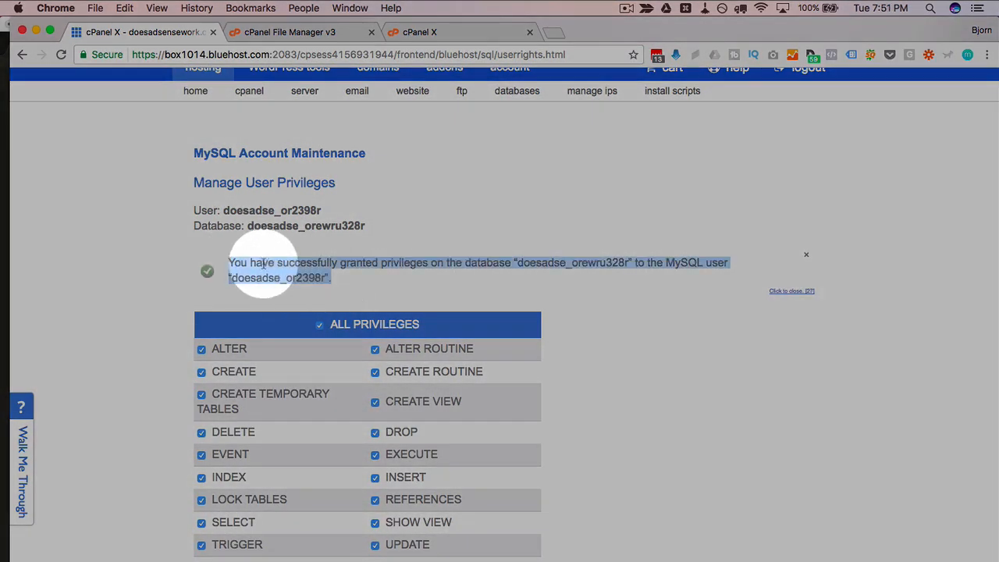
{"action": "left_click", "coordinate": [419, 32]}
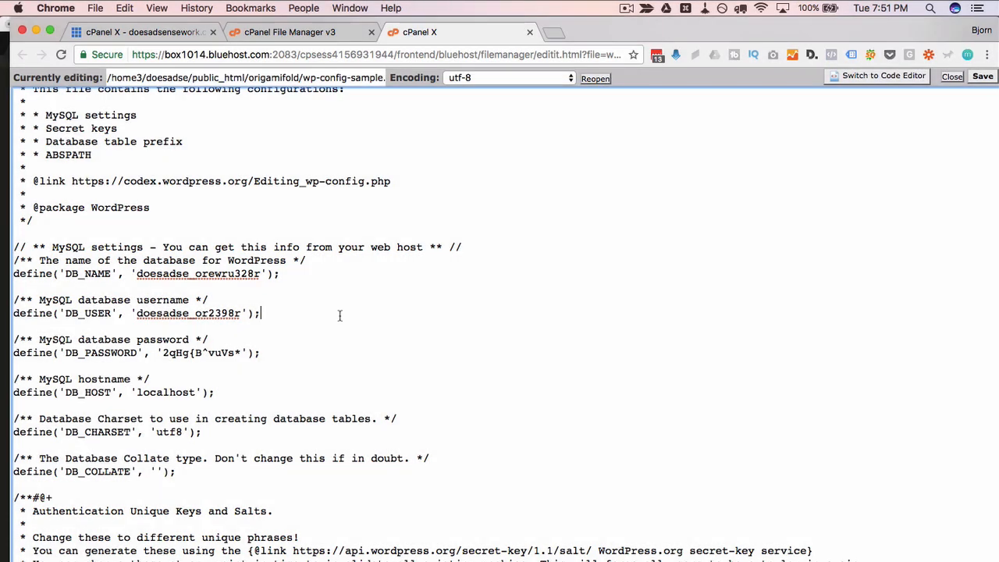
{"action": "mouse_move", "coordinate": [254, 365]}
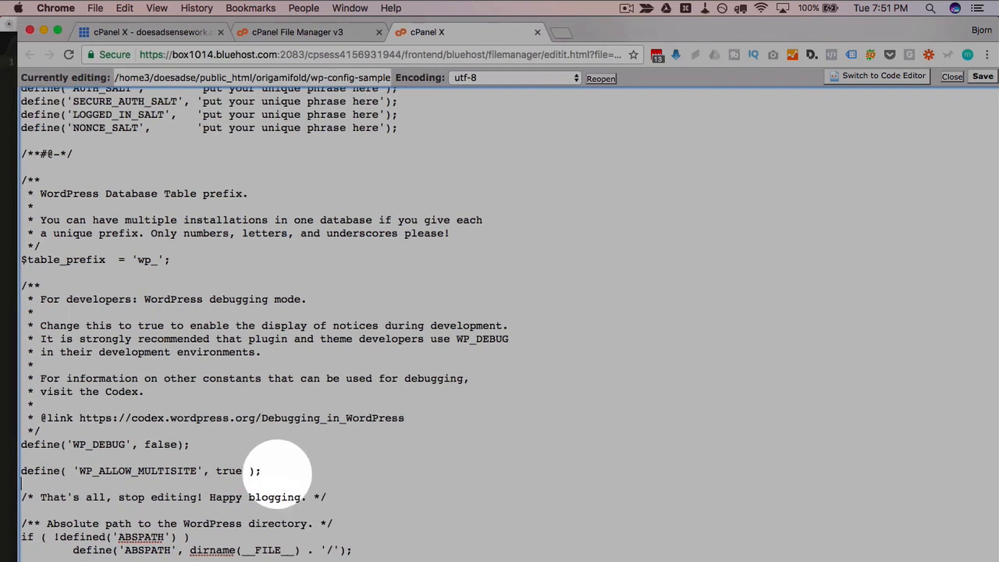
Step: Add define('WP_ALLOW_MULTISITE', true ); to wp-config-sample.php and save the file
{"action": "double_click", "coordinate": [137, 470]}
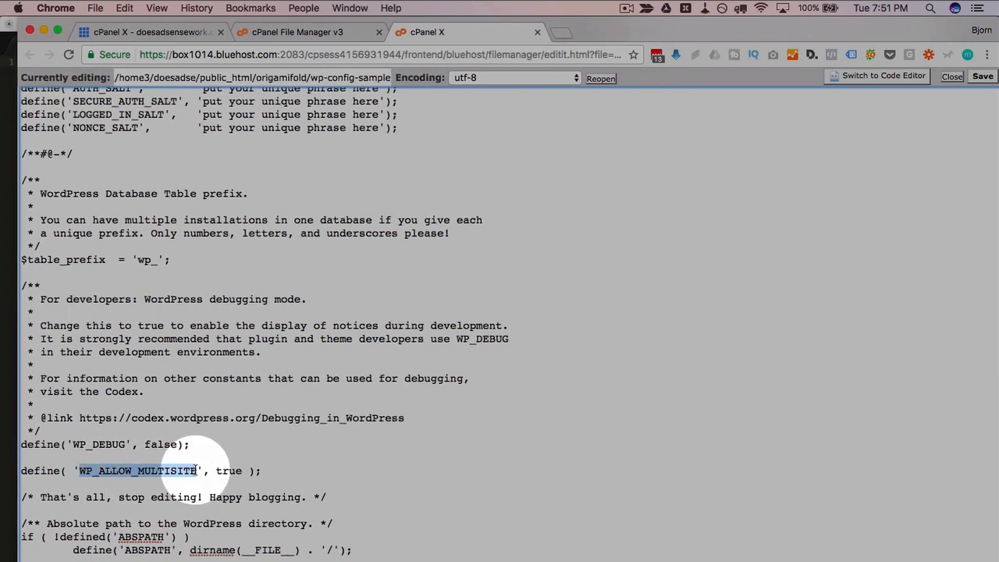
{"action": "left_click", "coordinate": [262, 470]}
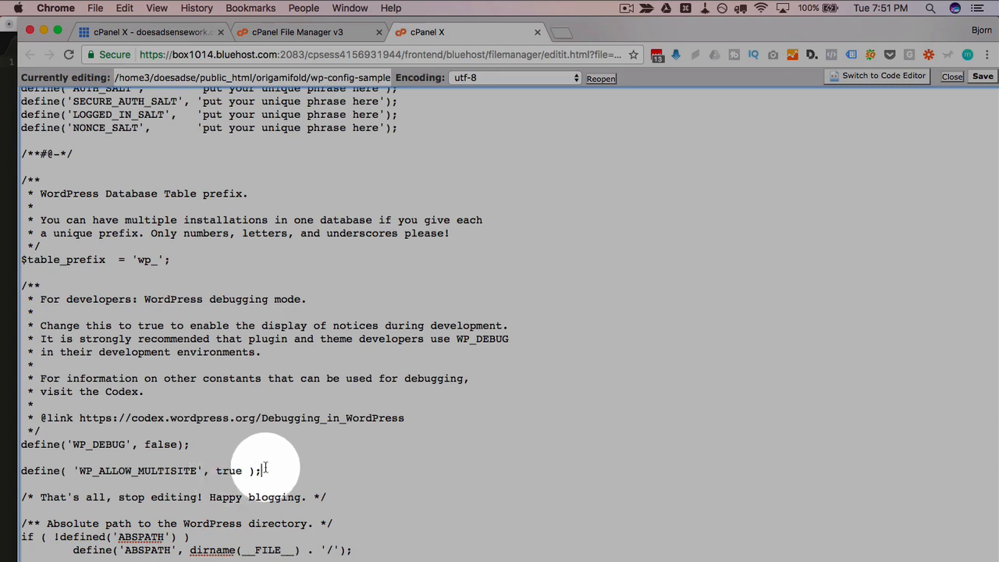
{"action": "left_click", "coordinate": [982, 76]}
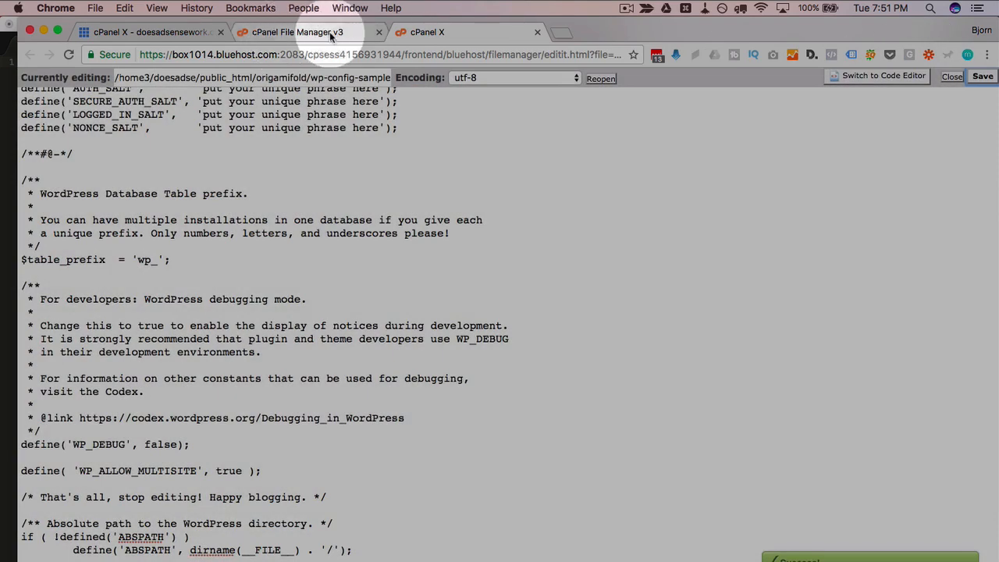
Step: Load origamifold.com in a new tab, keep English (United States), and close the editor tab
{"action": "left_click", "coordinate": [561, 32]}
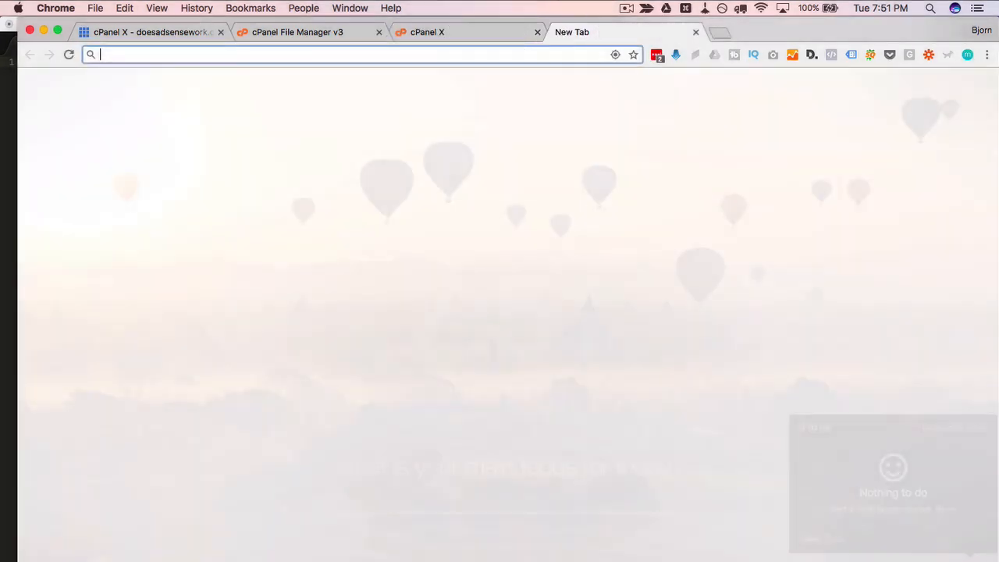
{"action": "type", "text": "orgima"}
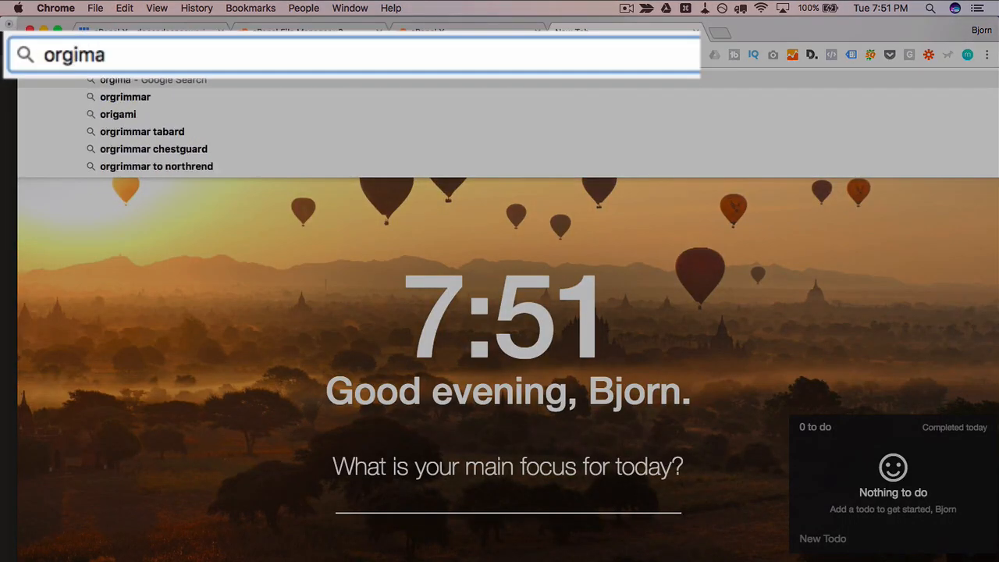
{"action": "type", "text": "origamifold.com/wp-admin/setup-config.php"}
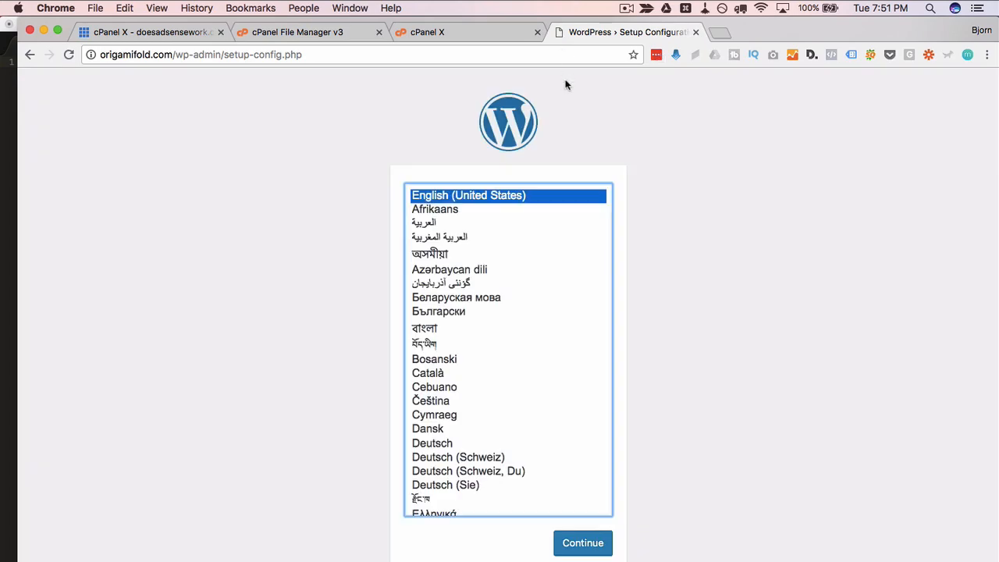
{"action": "left_click", "coordinate": [584, 543]}
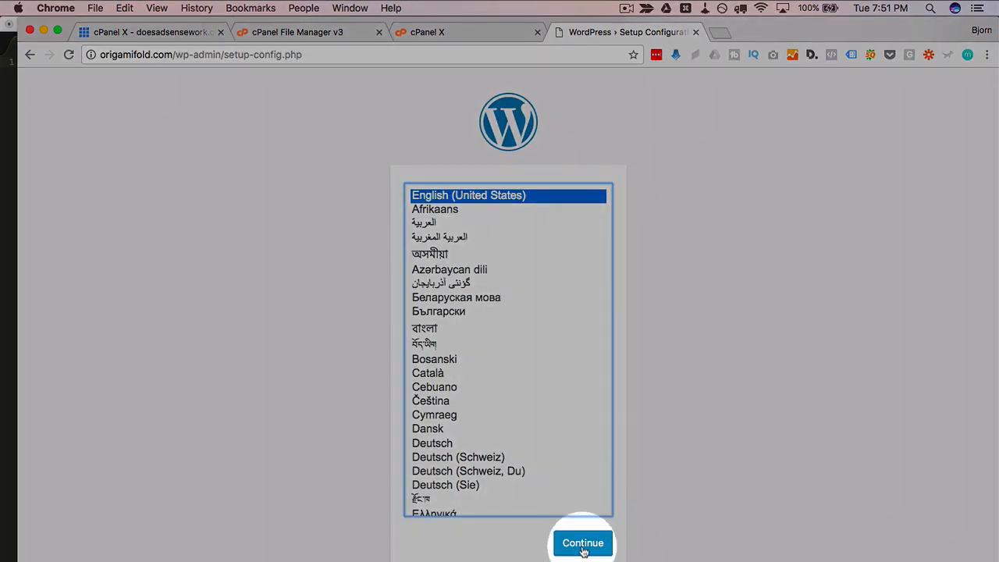
{"action": "left_click", "coordinate": [582, 543]}
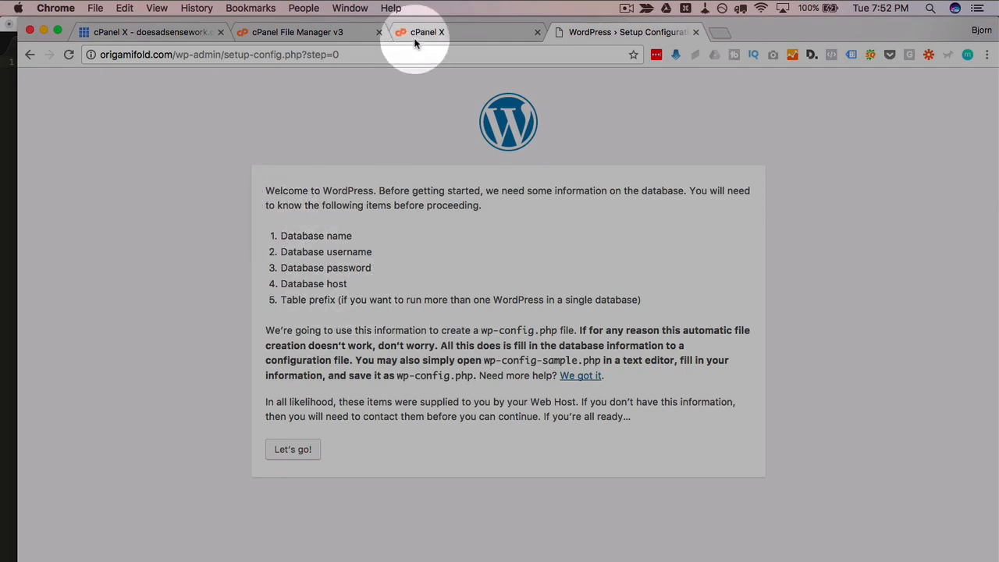
{"action": "left_click", "coordinate": [427, 32]}
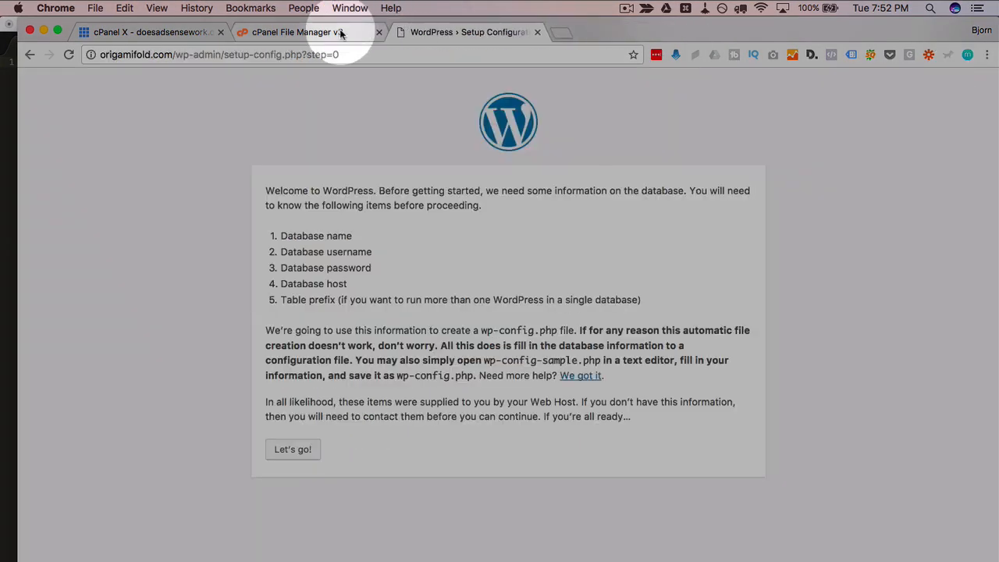
Step: Rename wp-config-sample.php to wp-config.php, reload origamifold.com and begin the WordPress installation
{"action": "left_click", "coordinate": [305, 32]}
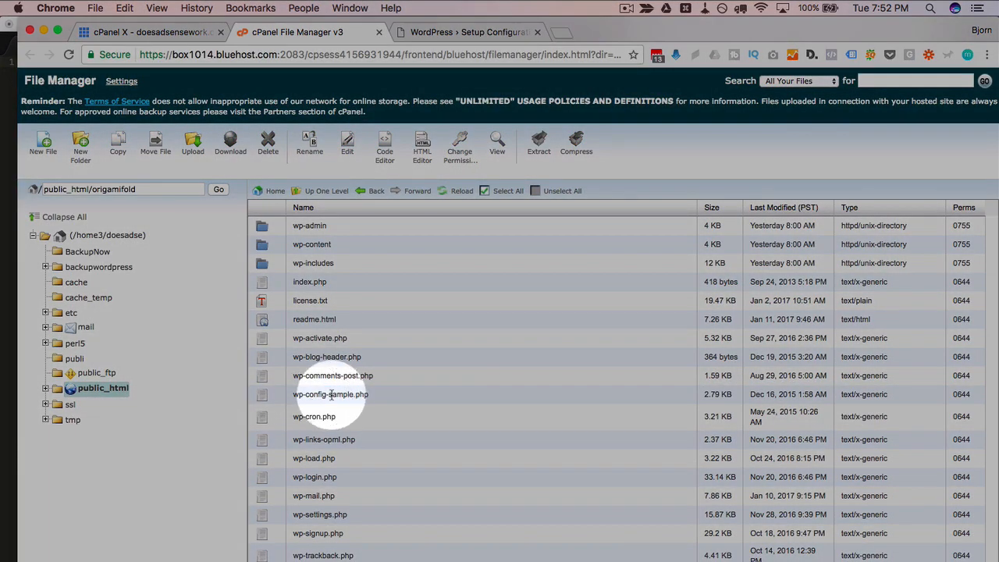
{"action": "left_click", "coordinate": [330, 394]}
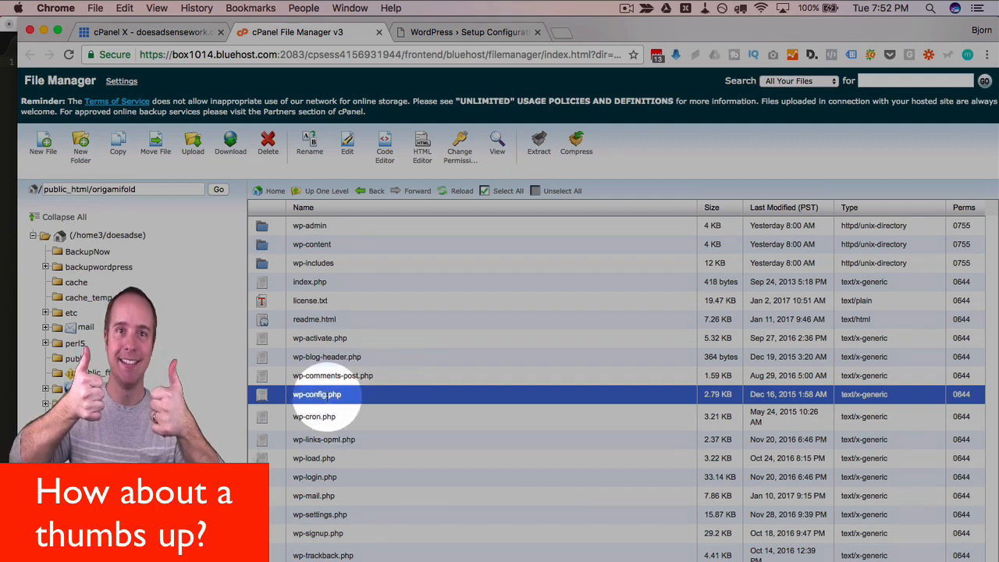
{"action": "left_click", "coordinate": [468, 32]}
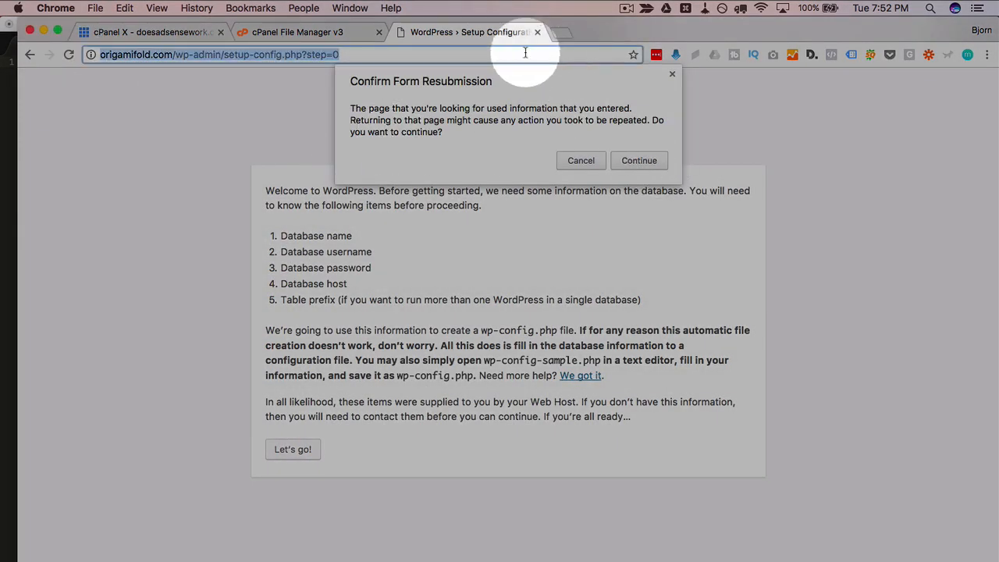
{"action": "left_click", "coordinate": [640, 160]}
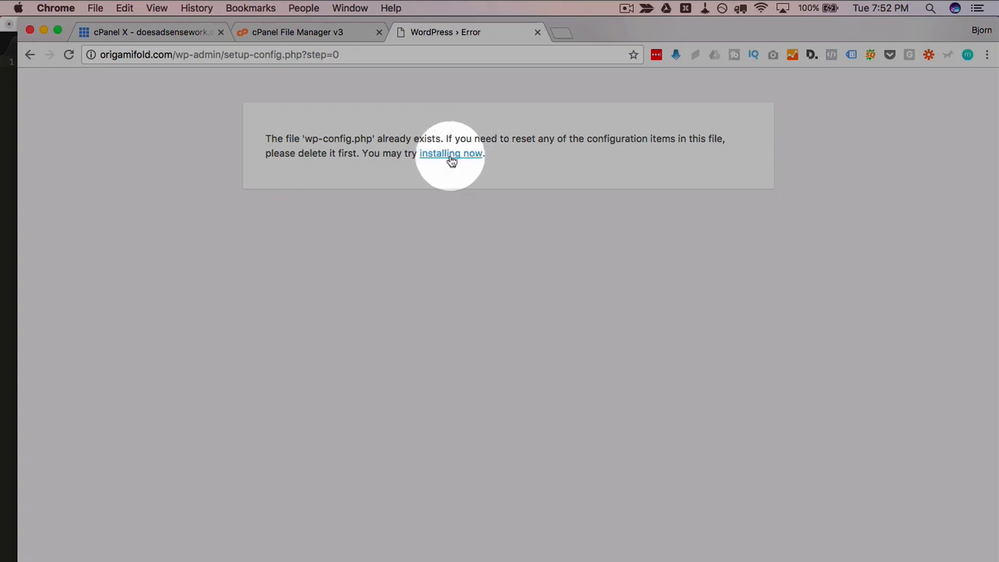
{"action": "left_click", "coordinate": [450, 153]}
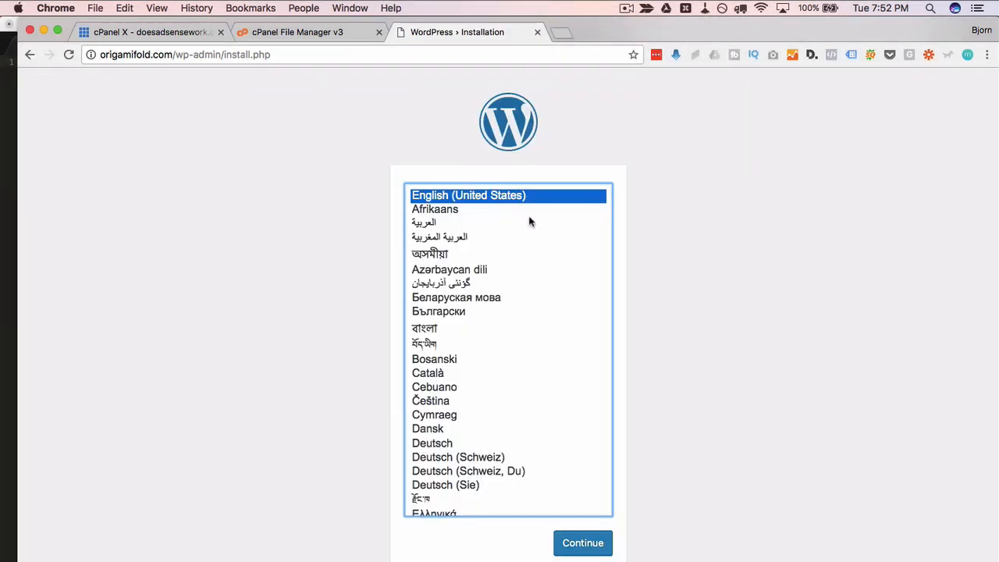
Step: Install WordPress in English (United States) with site title Origami Fold, username bj and the generated password
{"action": "left_click", "coordinate": [583, 542]}
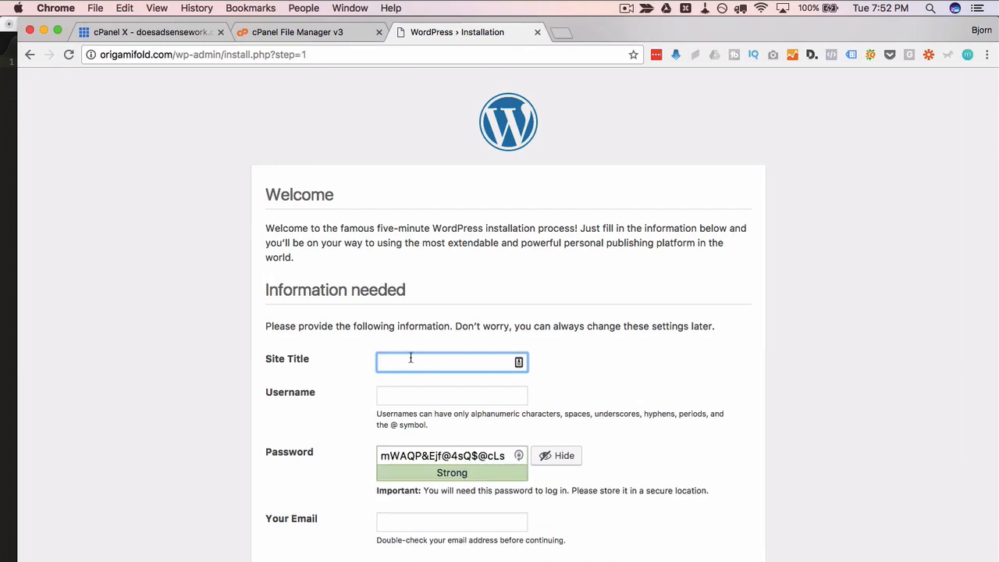
{"action": "type", "text": "Origami Fold"}
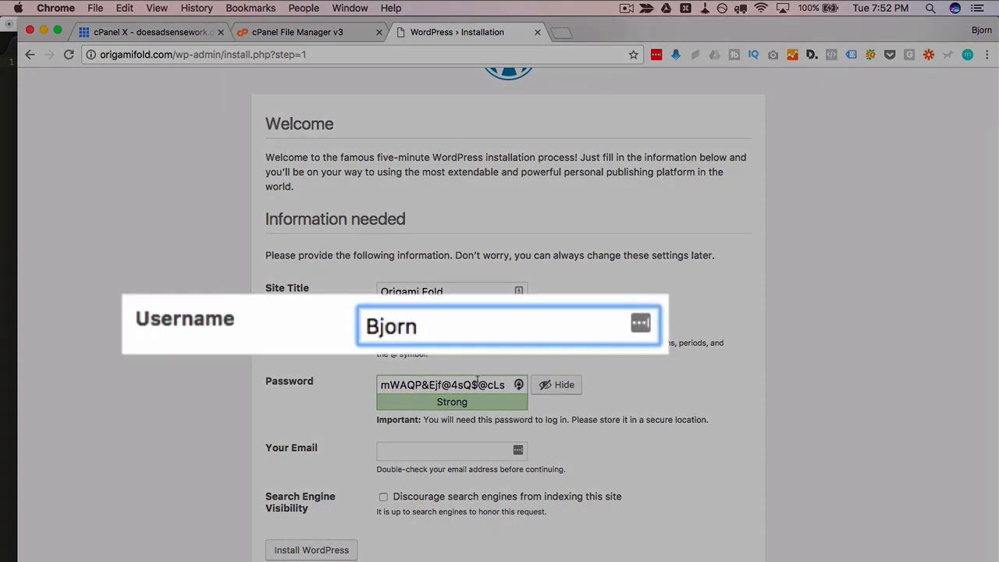
{"action": "left_click", "coordinate": [441, 384]}
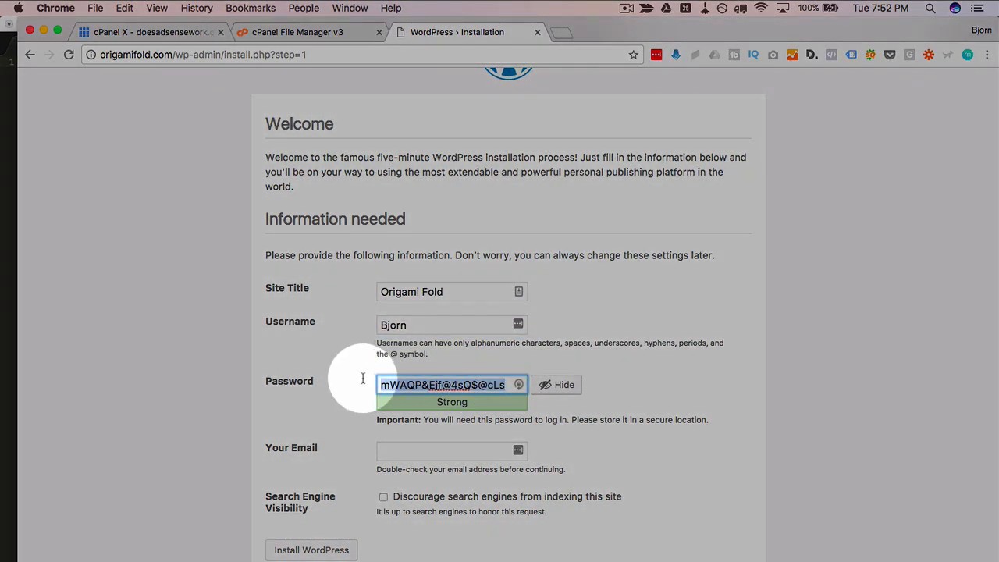
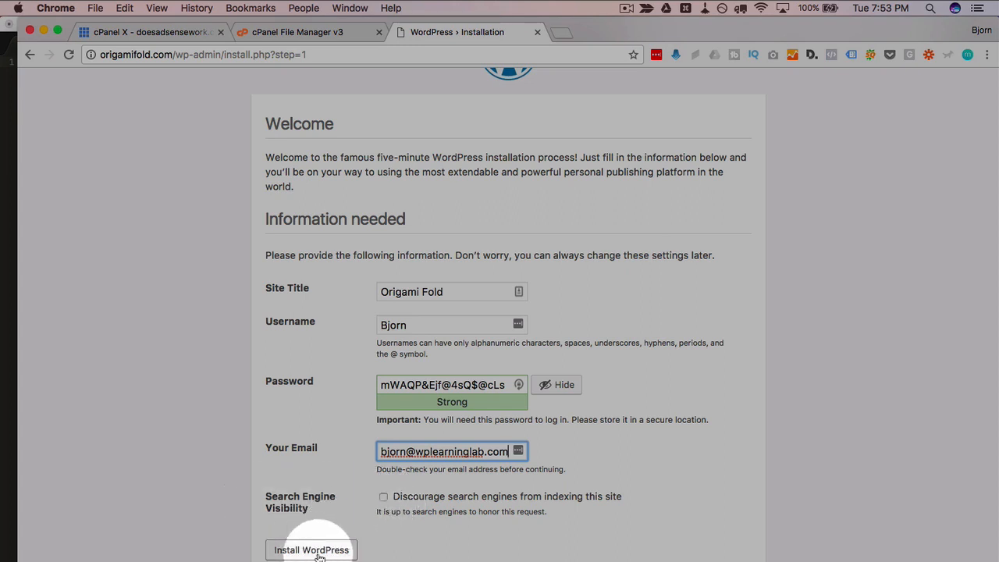
{"action": "left_click", "coordinate": [310, 549]}
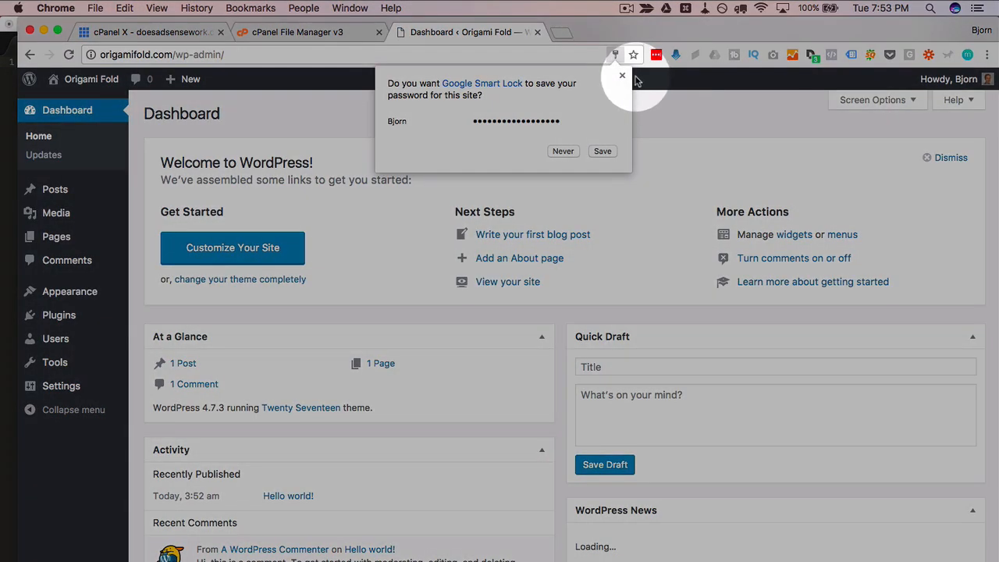
Step: Dismiss the browser's save-password prompt over the Origami Fold dashboard
{"action": "left_click", "coordinate": [622, 76]}
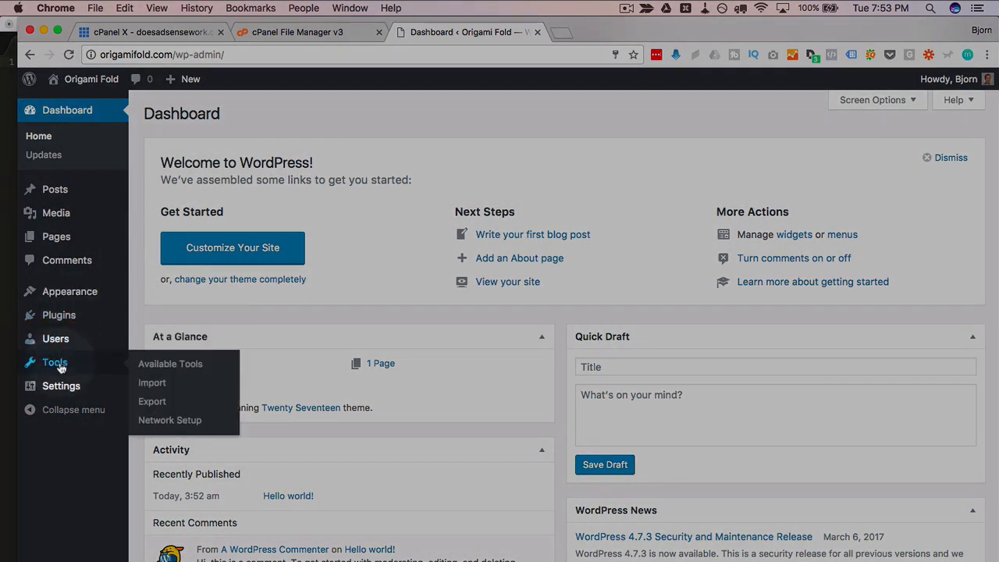
{"action": "mouse_move", "coordinate": [169, 420]}
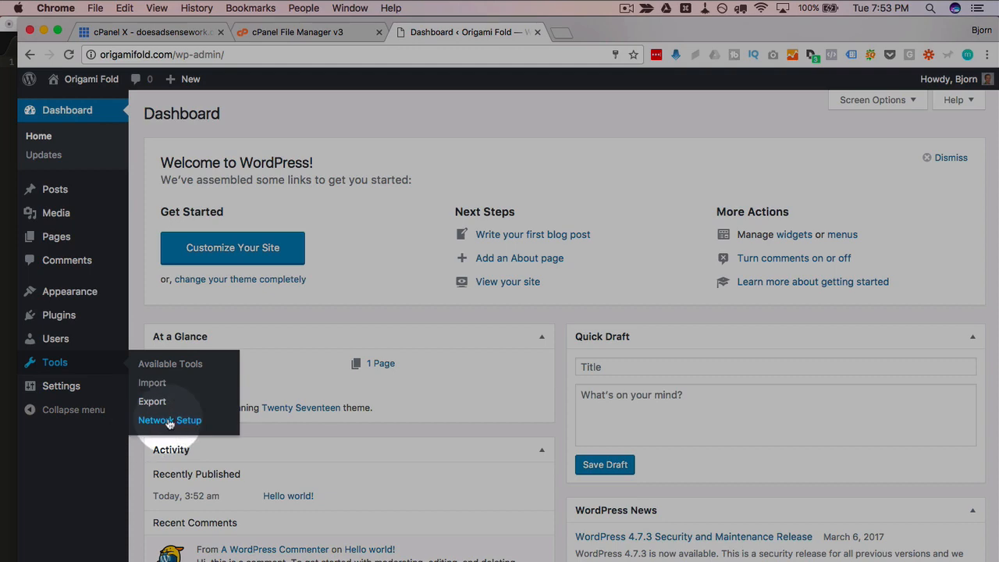
Step: Open Tools > Network Setup and select Sub-domains as the network site address type
{"action": "left_click", "coordinate": [169, 420]}
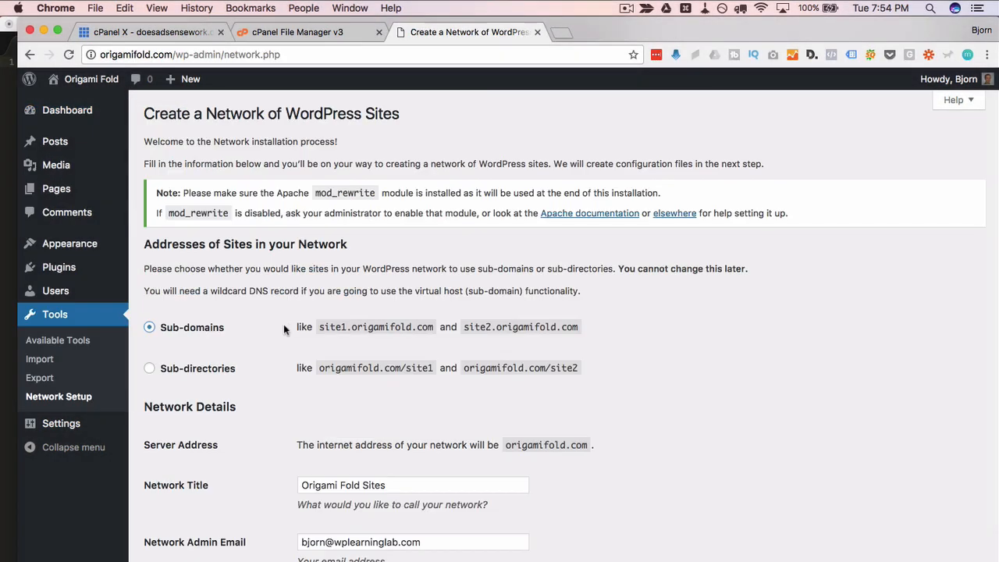
{"action": "scroll", "scroll_direction": "down", "scroll_amount": 3}
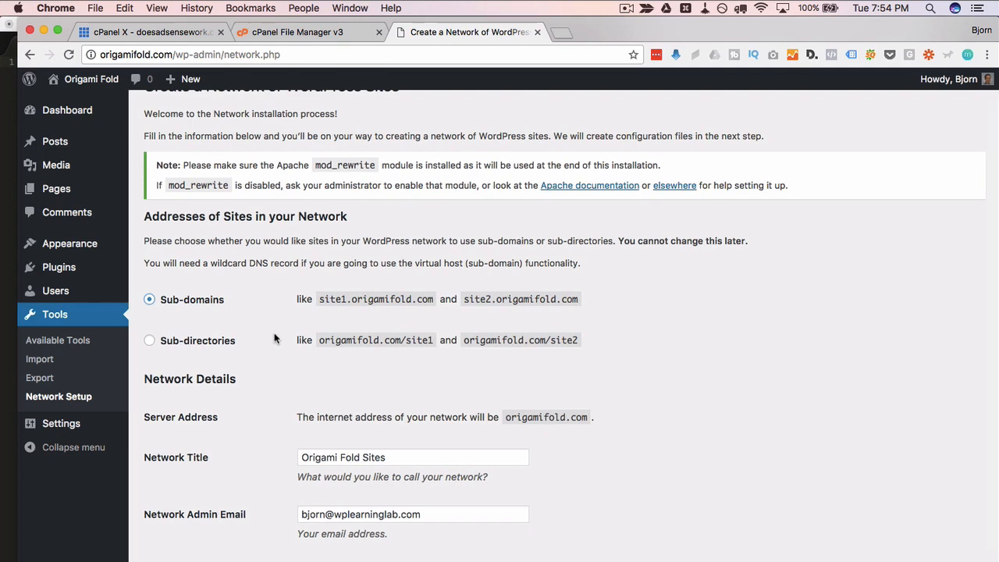
{"action": "mouse_move", "coordinate": [319, 321]}
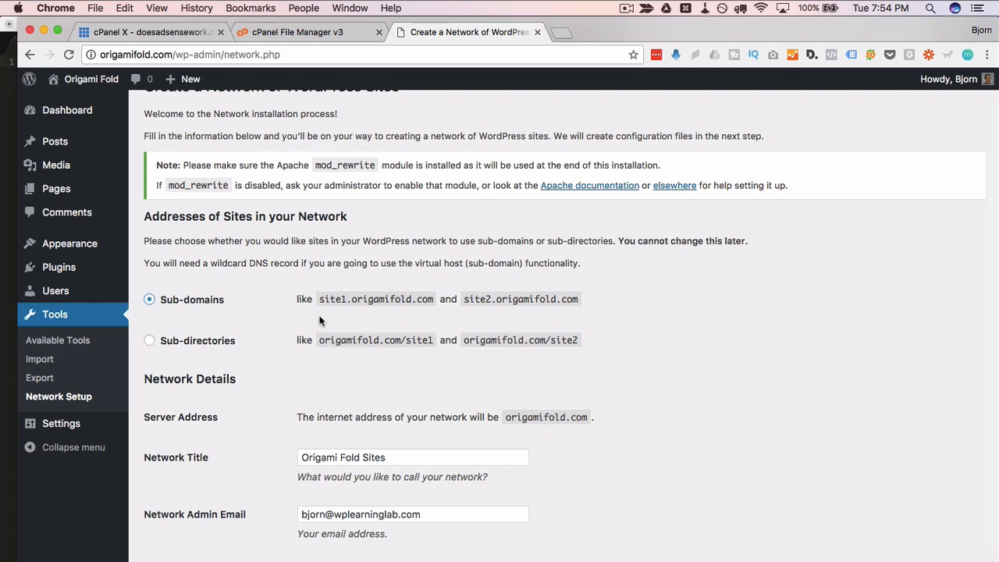
{"action": "double_click", "coordinate": [331, 299]}
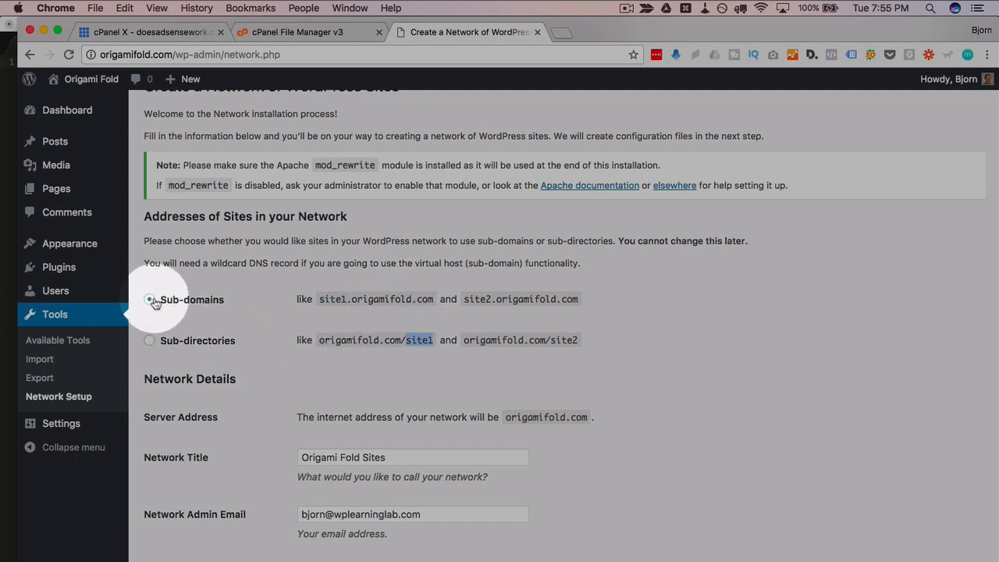
{"action": "left_click", "coordinate": [149, 299]}
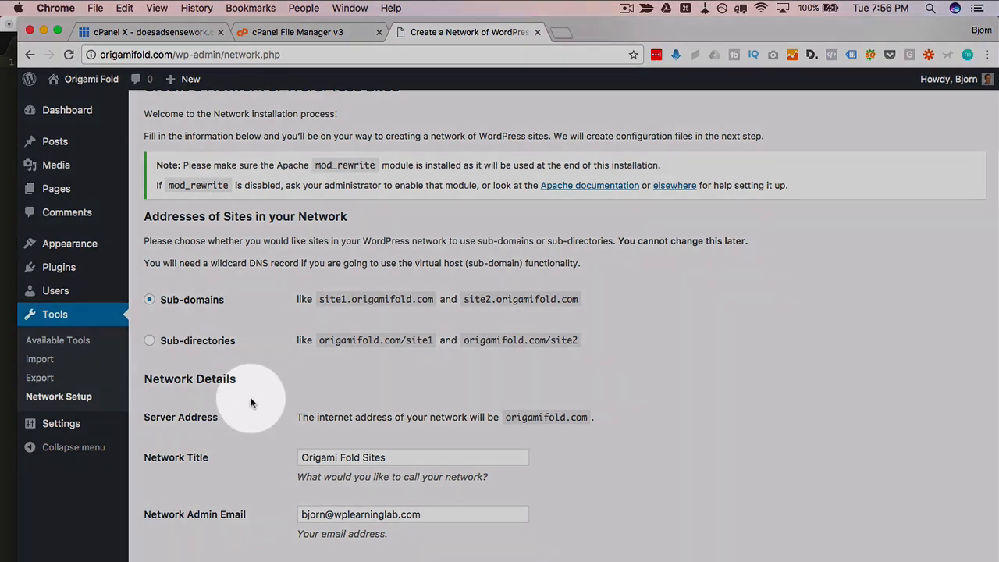
{"action": "mouse_move", "coordinate": [201, 349]}
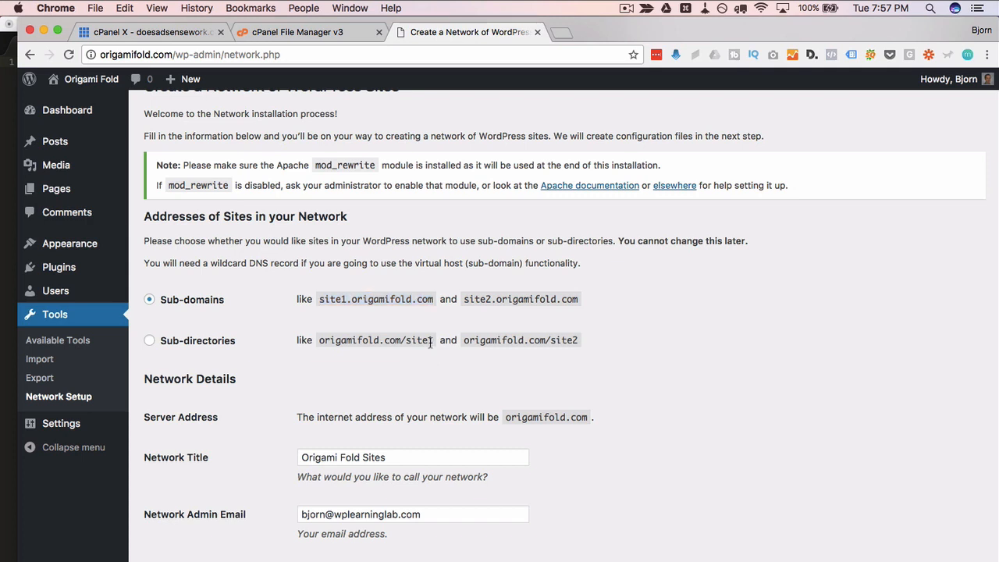
Step: Install the network with title Origami Fold Sites and the shown admin email
{"action": "scroll", "scroll_direction": "down", "scroll_amount": 3}
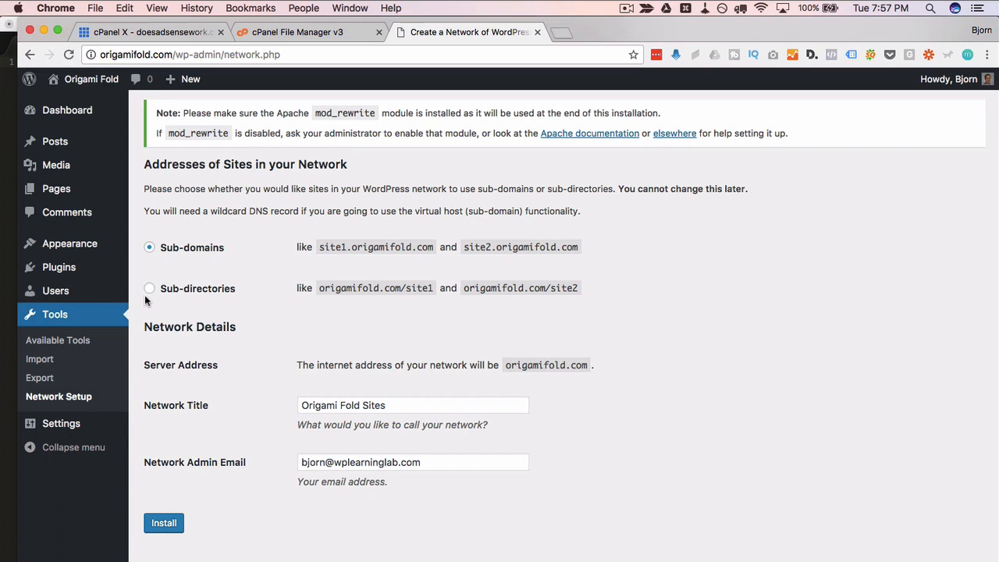
{"action": "mouse_move", "coordinate": [301, 312]}
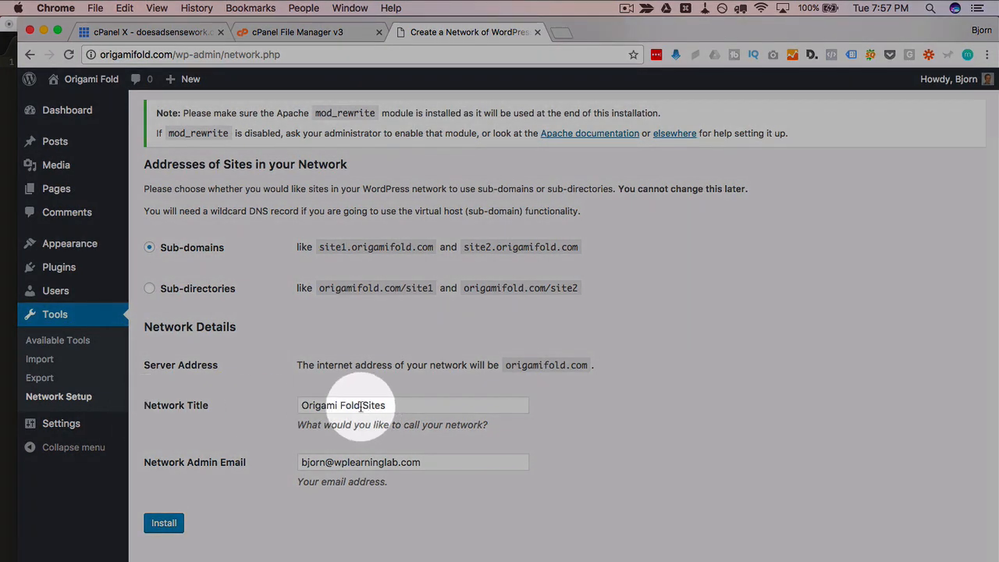
{"action": "mouse_move", "coordinate": [425, 275]}
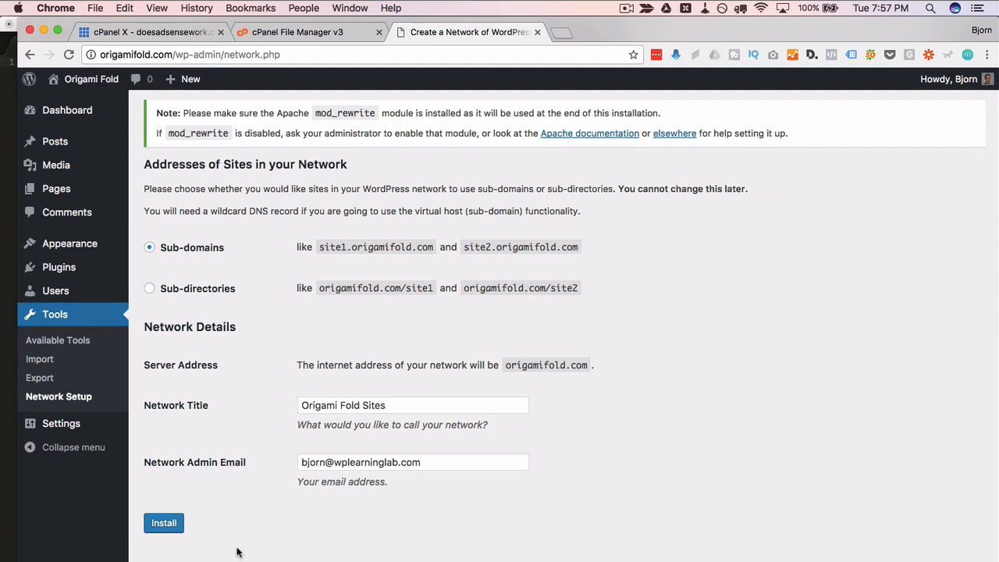
{"action": "left_click", "coordinate": [164, 523]}
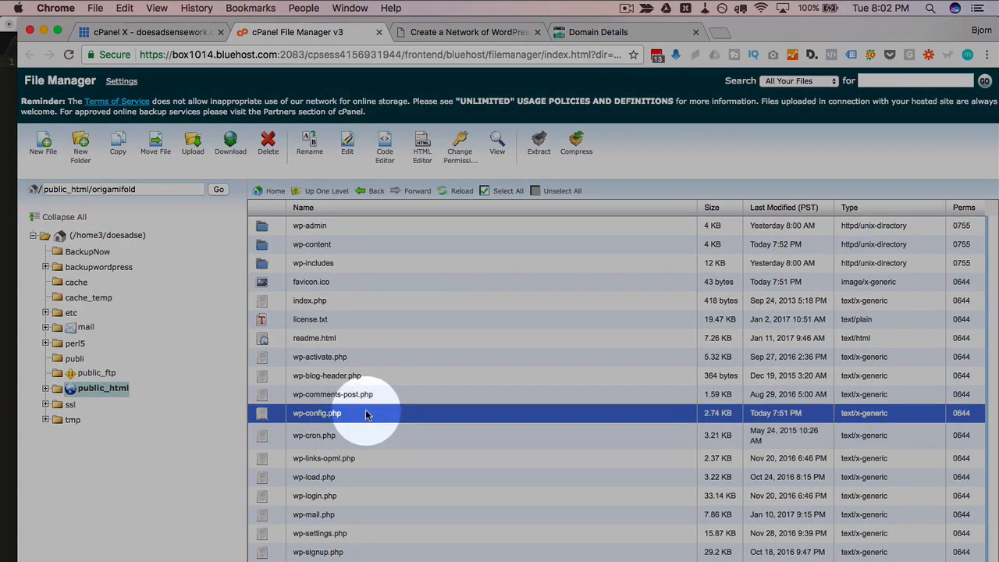
Step: Copy wp-config.php to /public_html/origamifold/wp-config-bkp.php and locate the new backup
{"action": "left_click", "coordinate": [117, 144]}
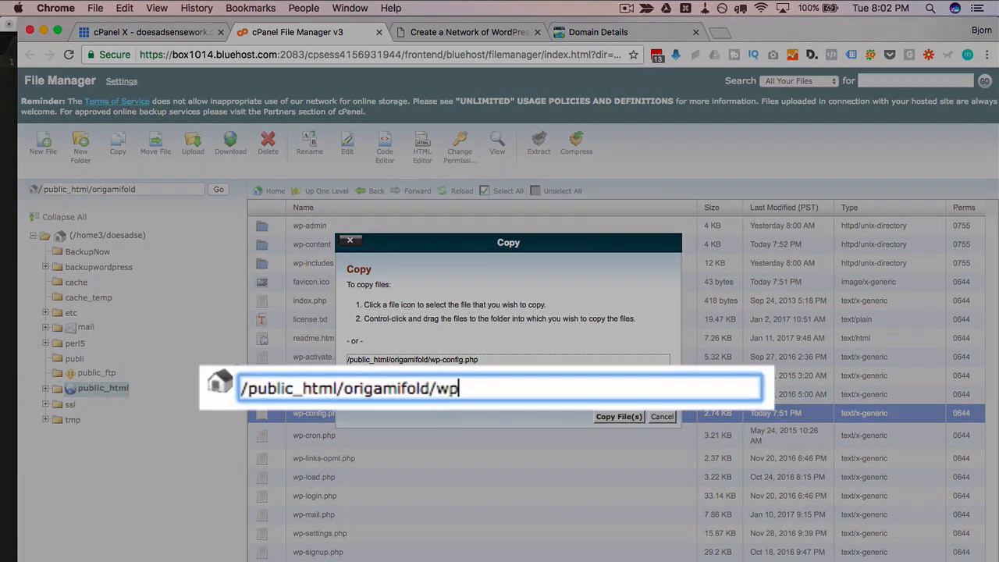
{"action": "type", "text": "-config"}
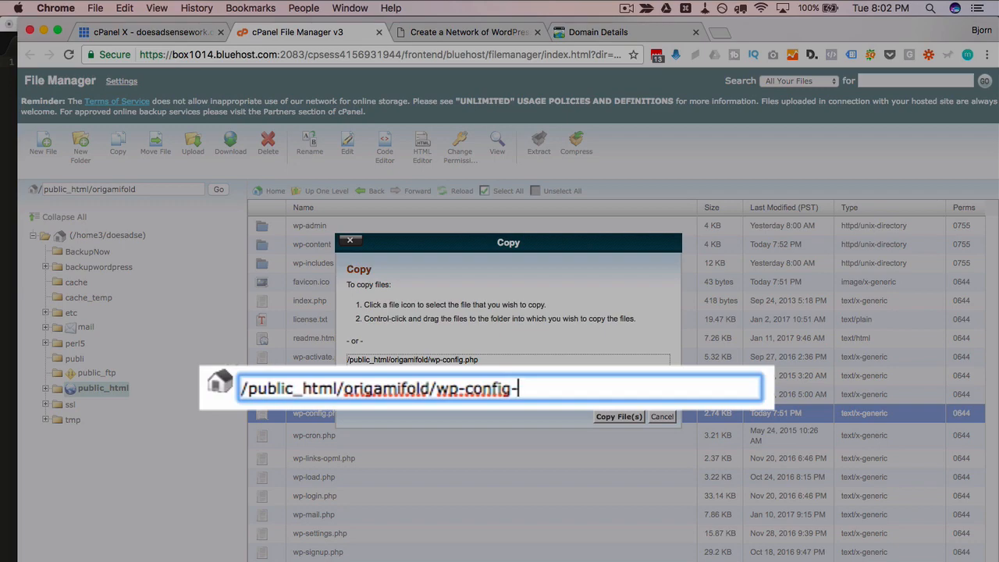
{"action": "type", "text": "-bkp.php"}
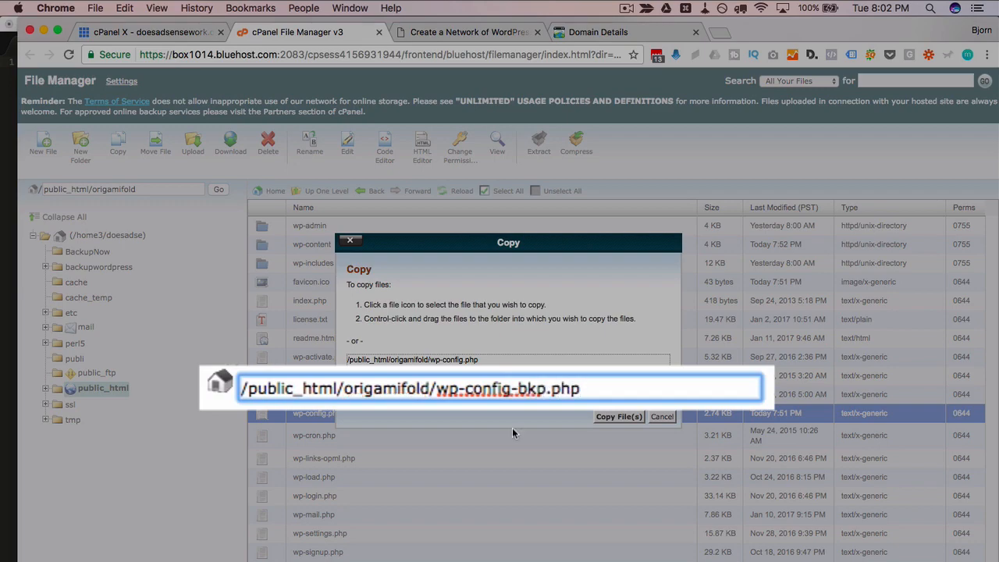
{"action": "left_click", "coordinate": [619, 416]}
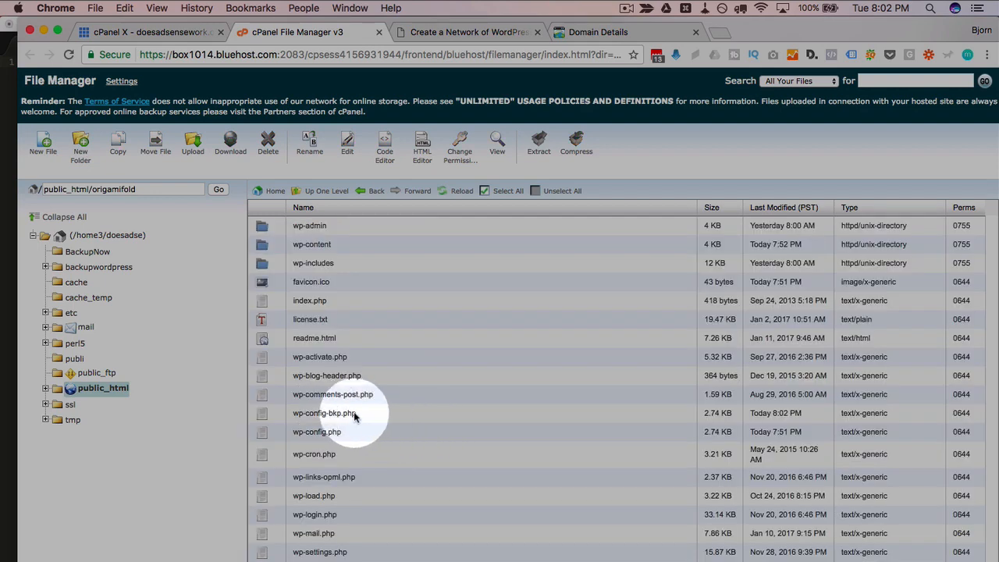
{"action": "left_click", "coordinate": [324, 413]}
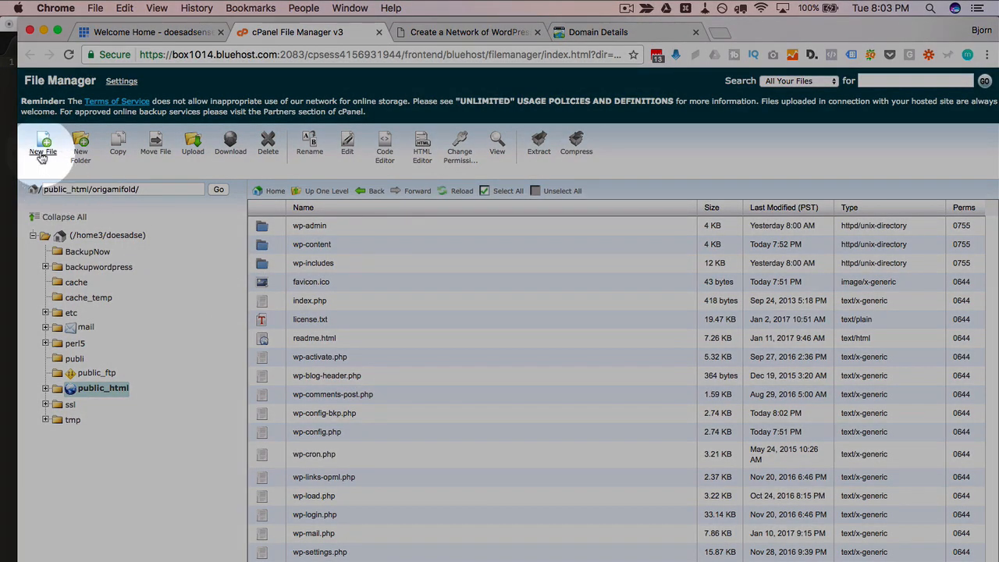
Step: Try creating a new .htaccess file, accept the 'File exists' error, and close File Manager
{"action": "left_click", "coordinate": [43, 144]}
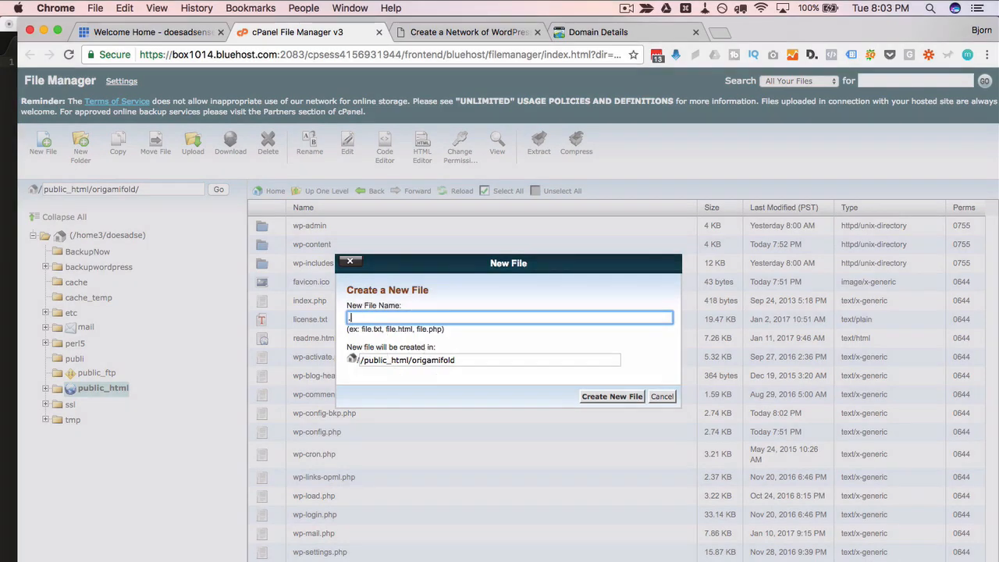
{"action": "type", "text": ".htad"}
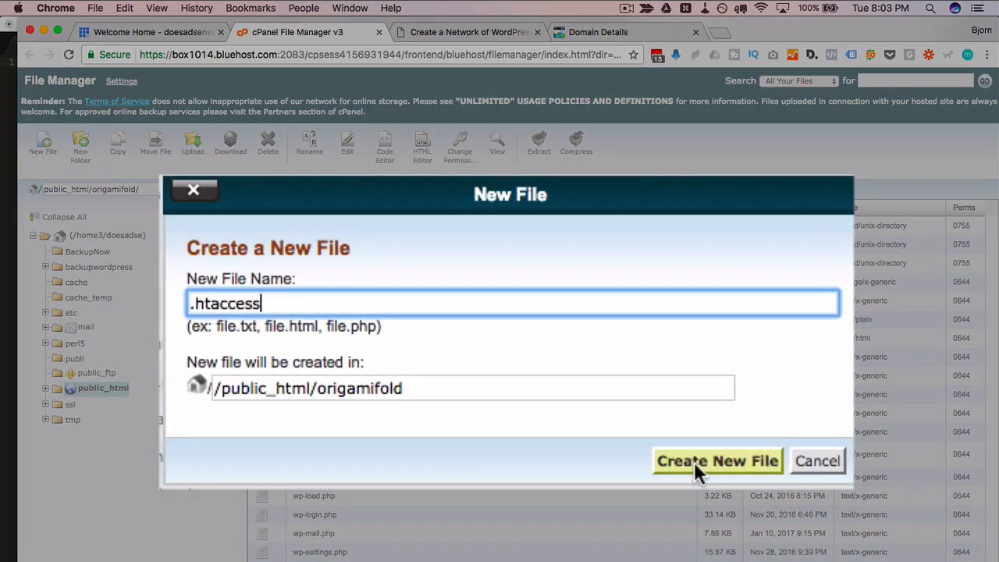
{"action": "left_click", "coordinate": [716, 460]}
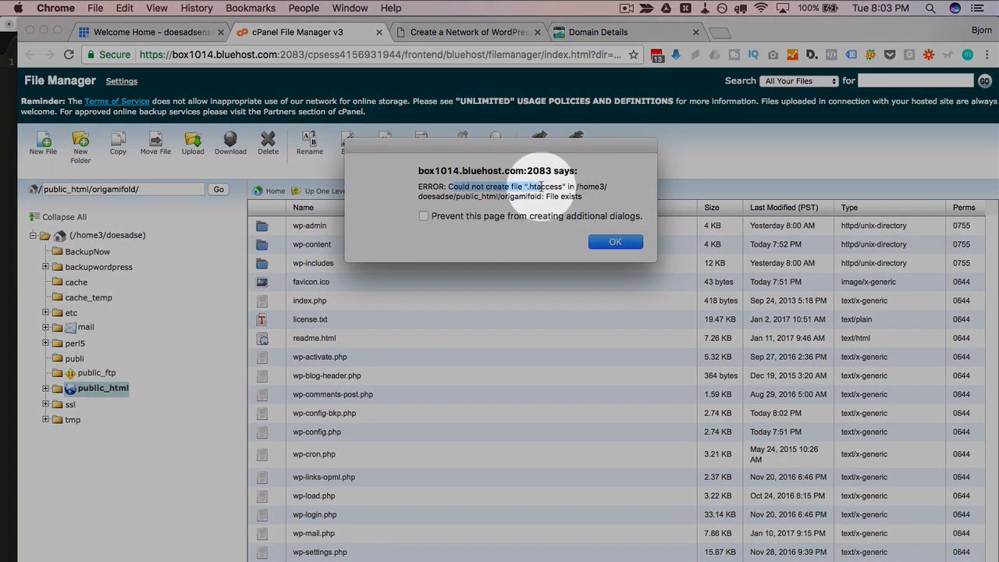
{"action": "left_click", "coordinate": [615, 241]}
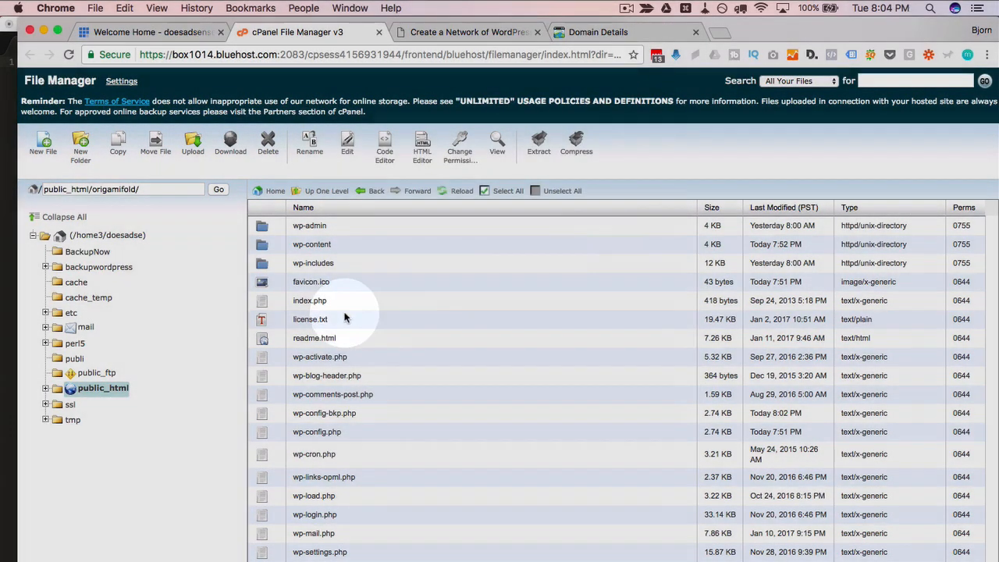
{"action": "left_click", "coordinate": [310, 320]}
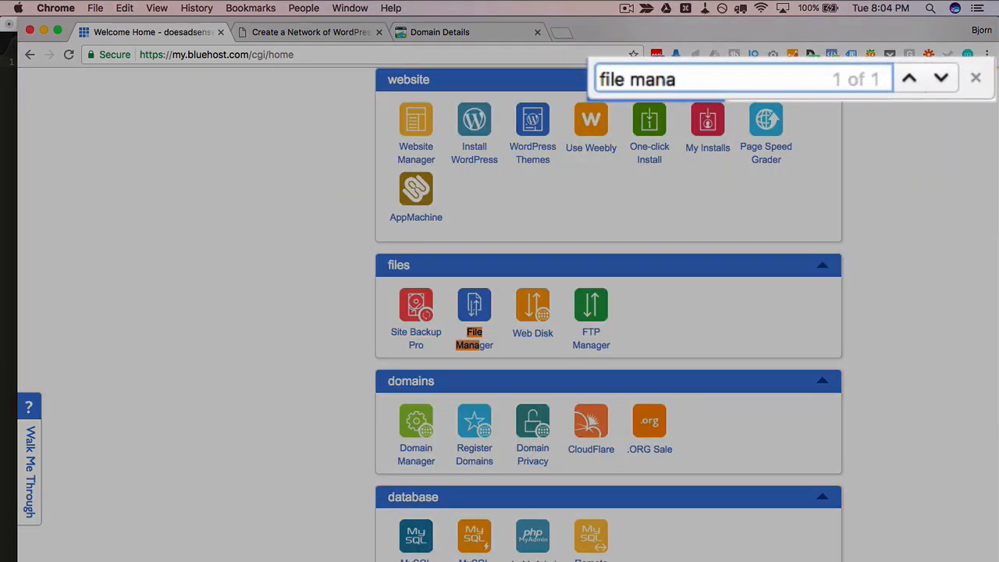
Step: Launch File Manager with Show hidden files enabled and open the public_html folder
{"action": "left_click", "coordinate": [473, 305]}
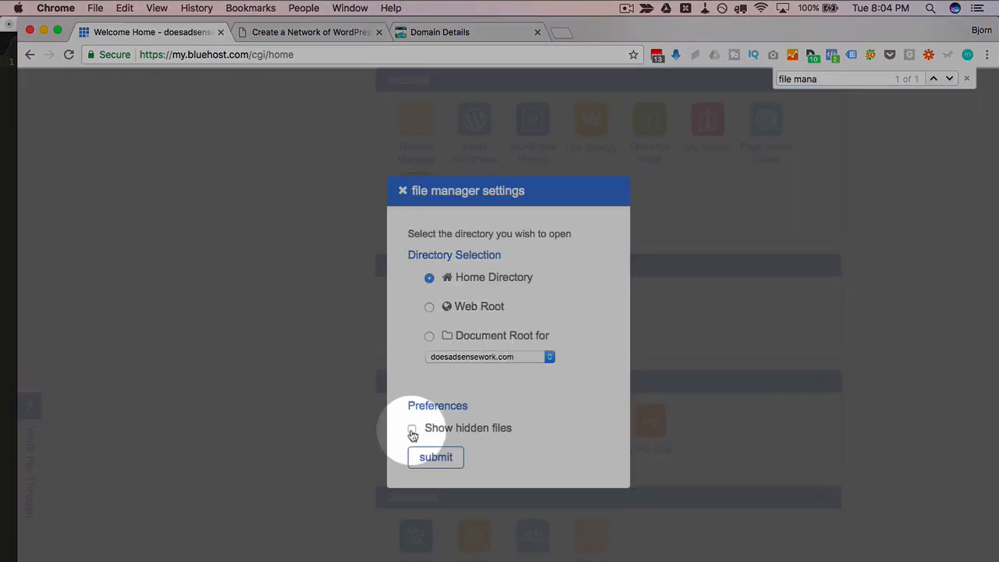
{"action": "left_click", "coordinate": [412, 427]}
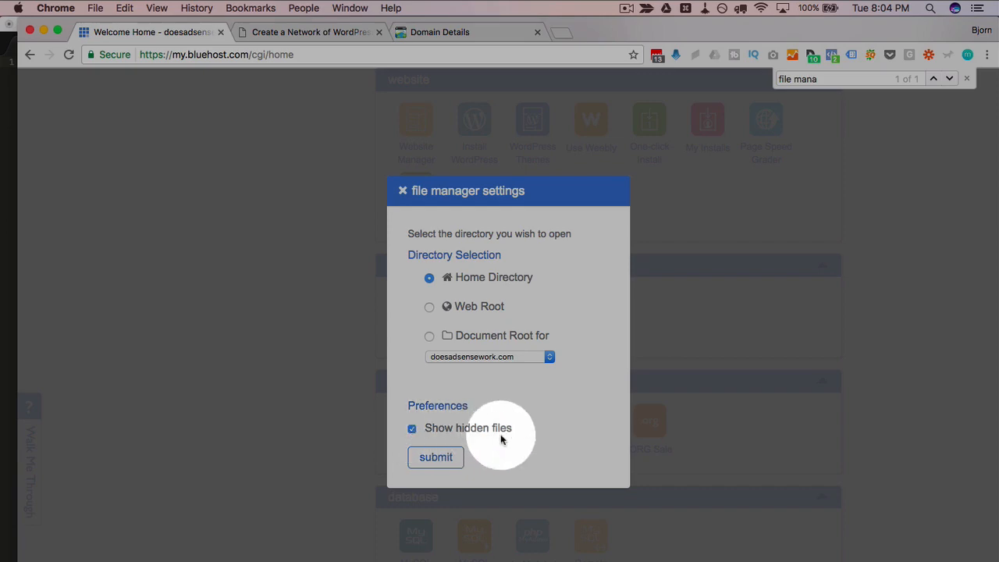
{"action": "left_click", "coordinate": [436, 457]}
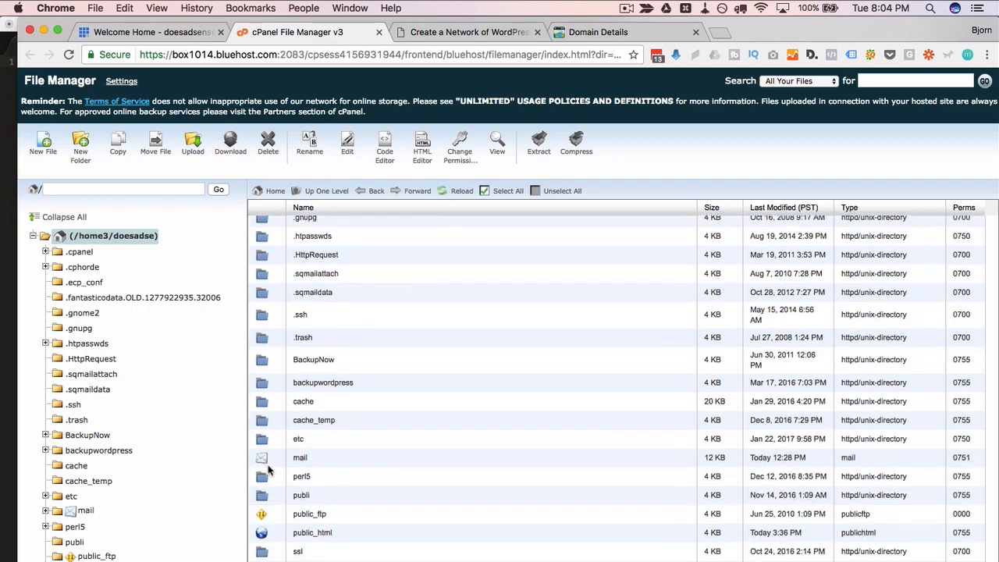
{"action": "double_click", "coordinate": [312, 532]}
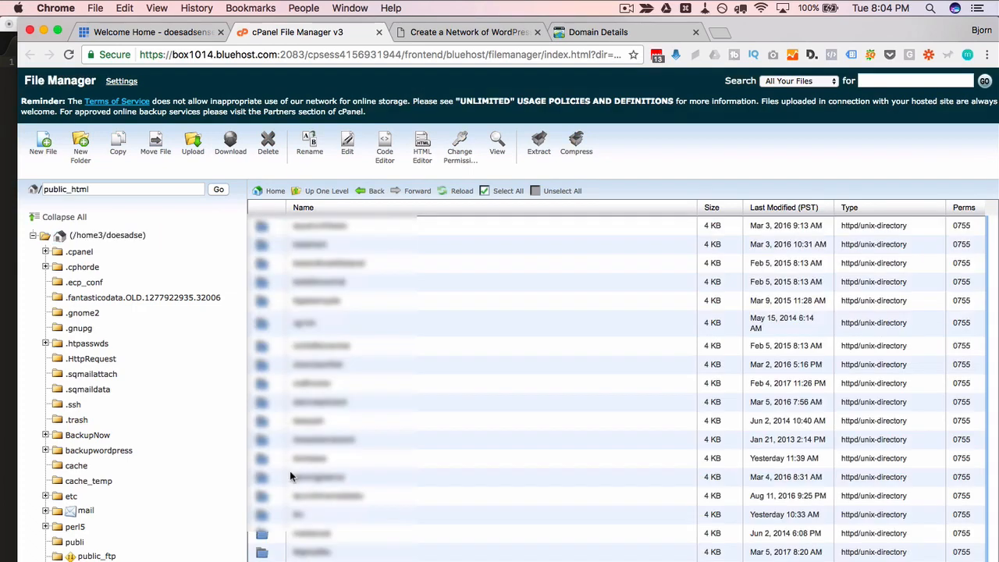
{"action": "scroll", "scroll_direction": "down", "scroll_amount": 3}
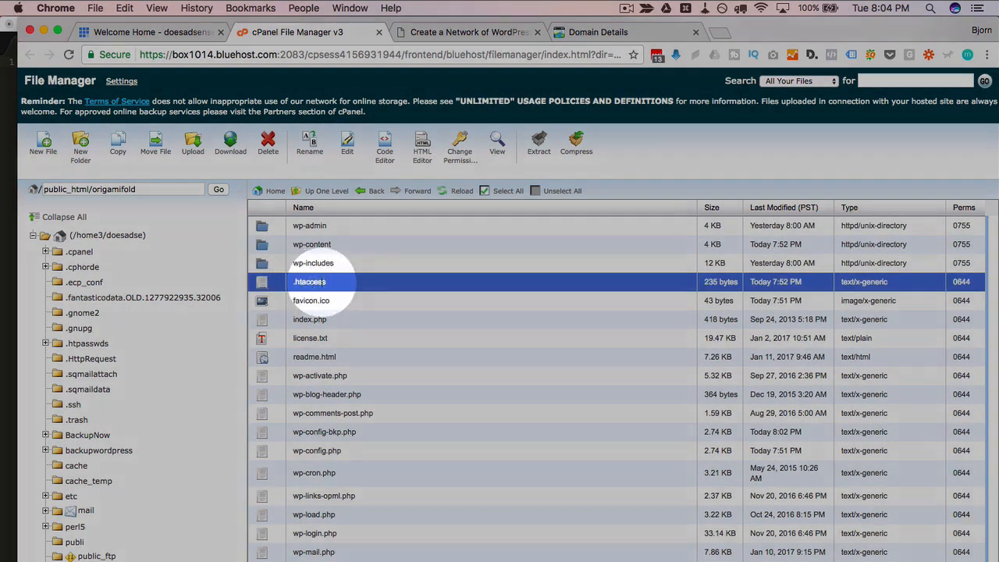
Step: Copy .htaccess to /public_html/origamifold/.htaccess-bkp and check the new backup file
{"action": "right_click", "coordinate": [310, 281]}
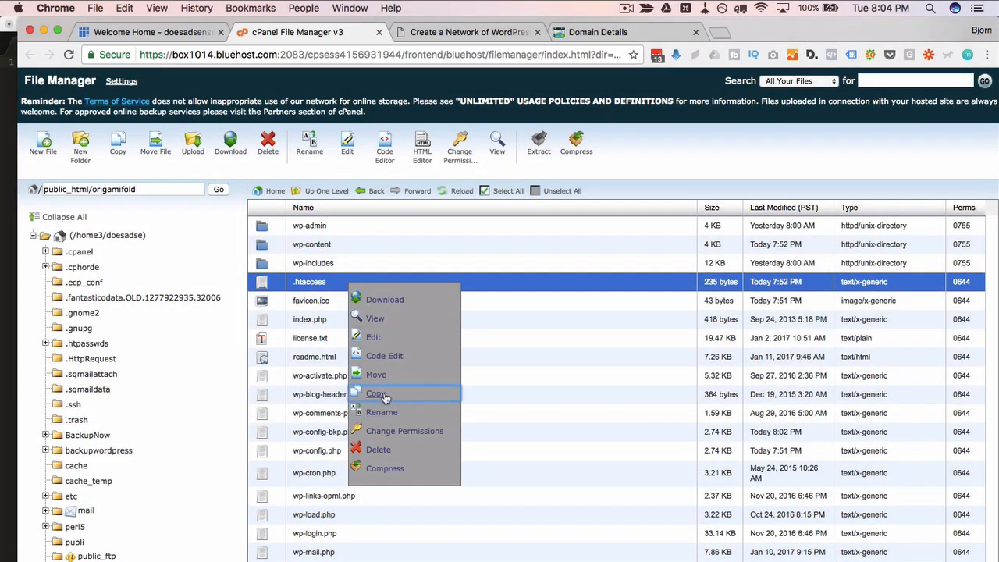
{"action": "left_click", "coordinate": [376, 393]}
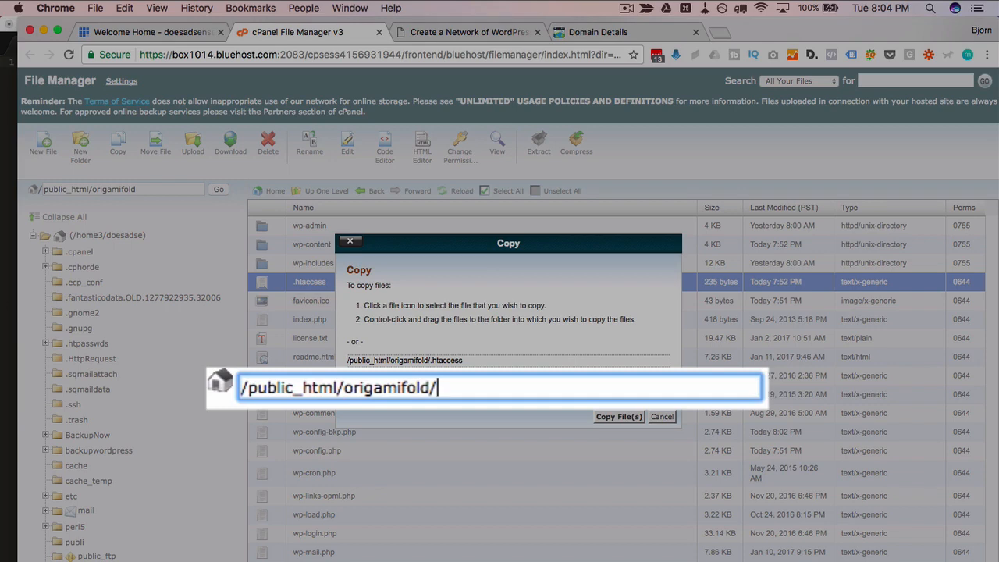
{"action": "type", "text": ".htacces"}
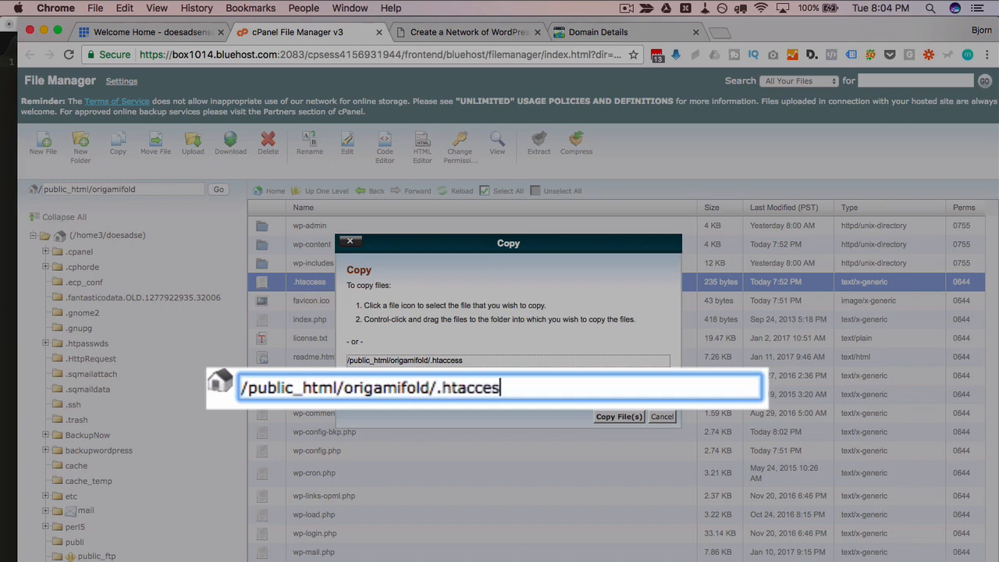
{"action": "type", "text": "-bkp"}
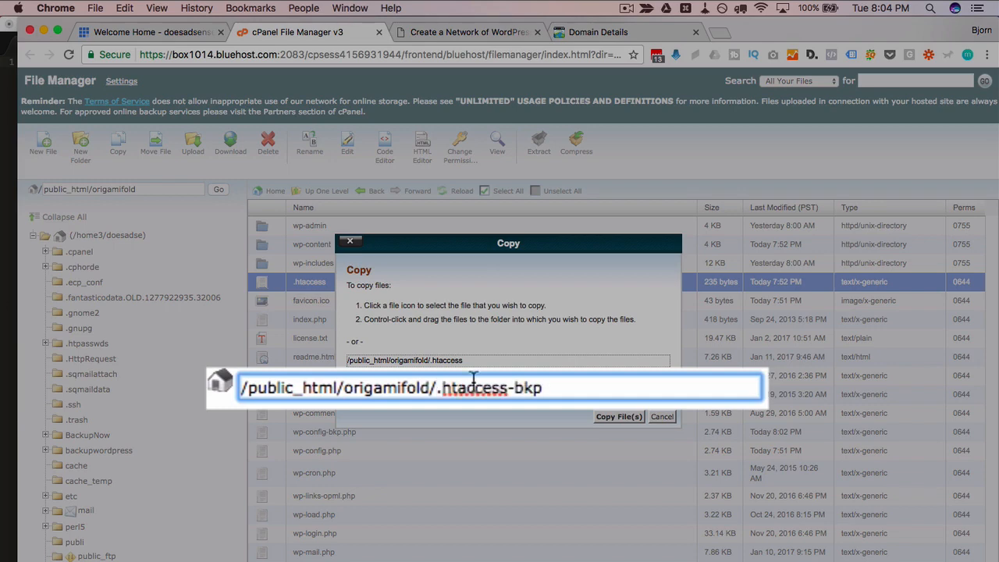
{"action": "left_click", "coordinate": [619, 416]}
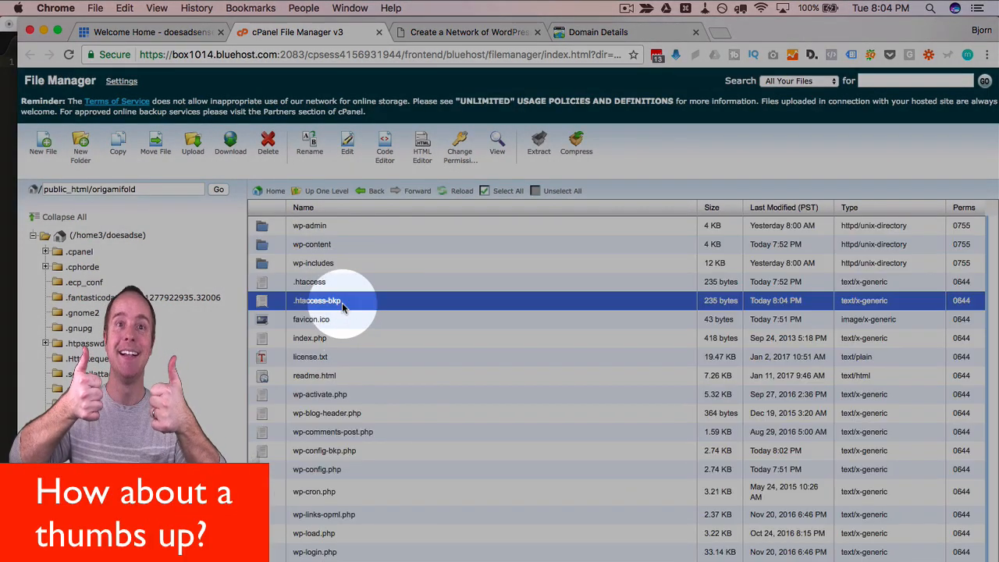
{"action": "left_click", "coordinate": [317, 469]}
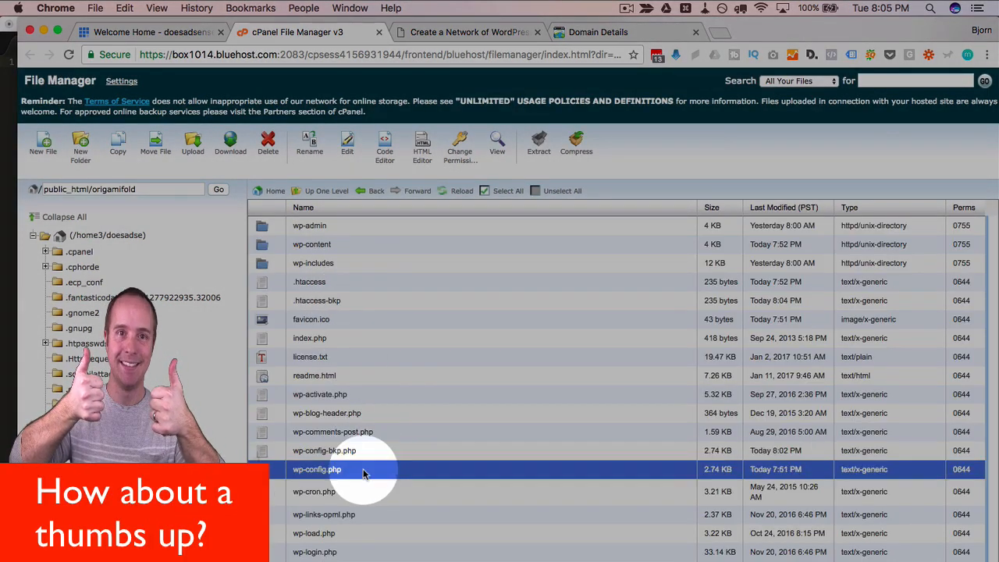
{"action": "left_click", "coordinate": [469, 32]}
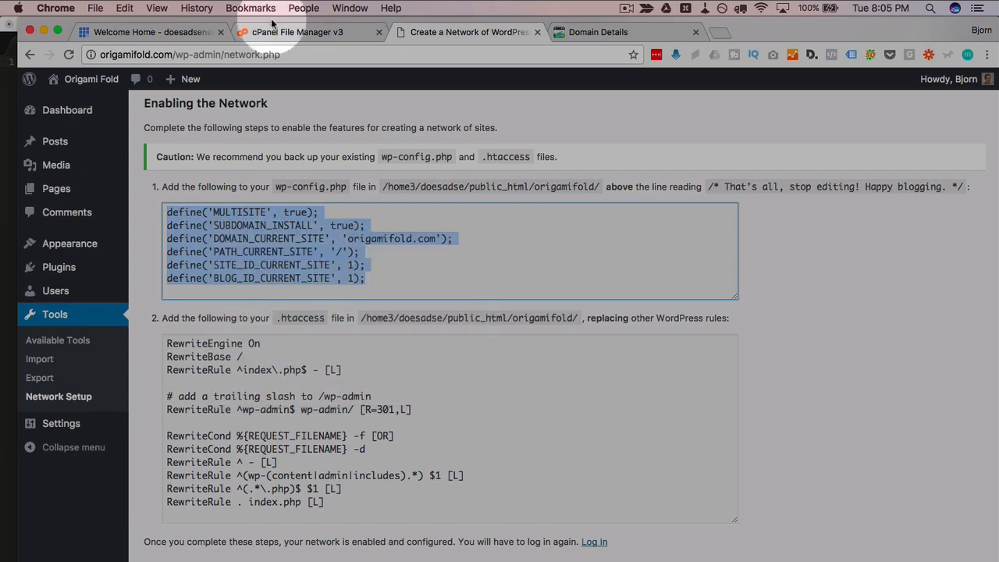
Step: Paste the six multisite define lines above 'That's all, stop editing!' in wp-config.php and save
{"action": "left_click", "coordinate": [296, 32]}
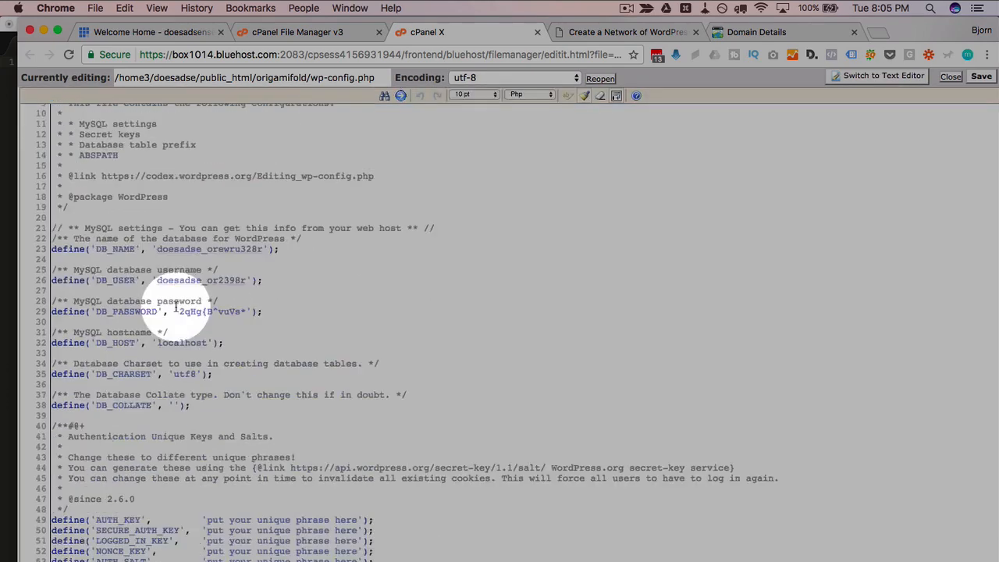
{"action": "scroll", "scroll_direction": "down", "scroll_amount": 3}
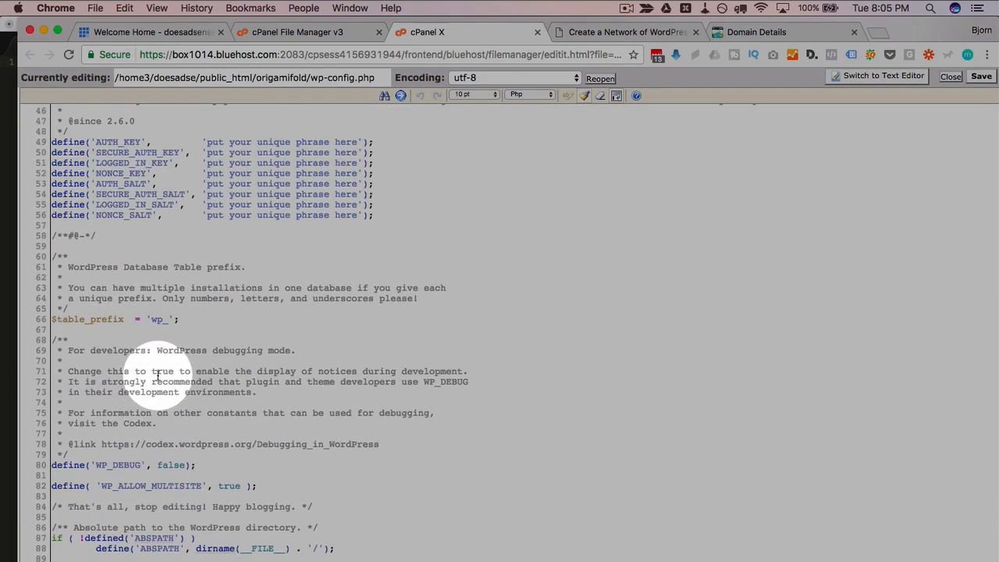
{"action": "scroll", "scroll_direction": "down", "scroll_amount": 3}
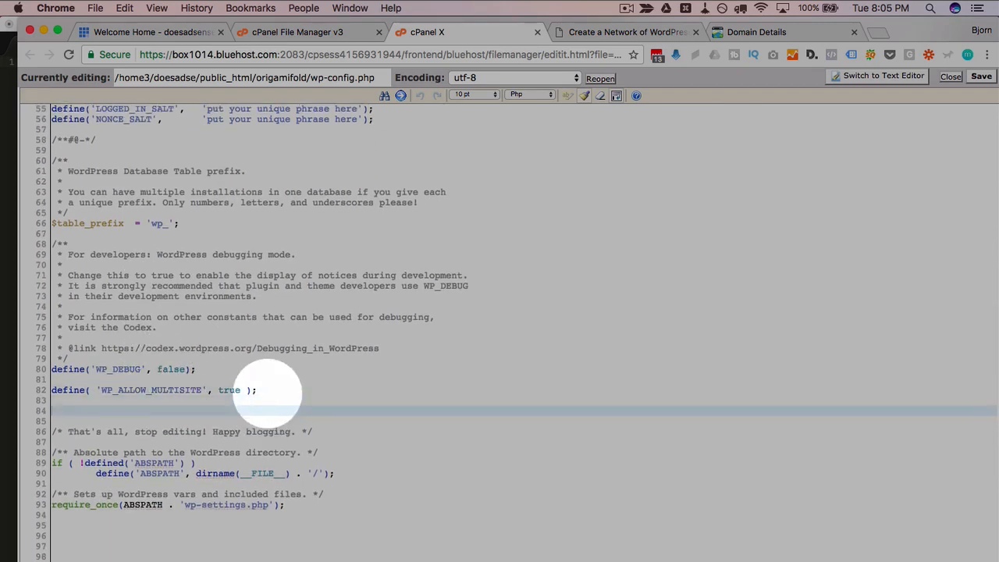
{"action": "right_click", "coordinate": [149, 410]}
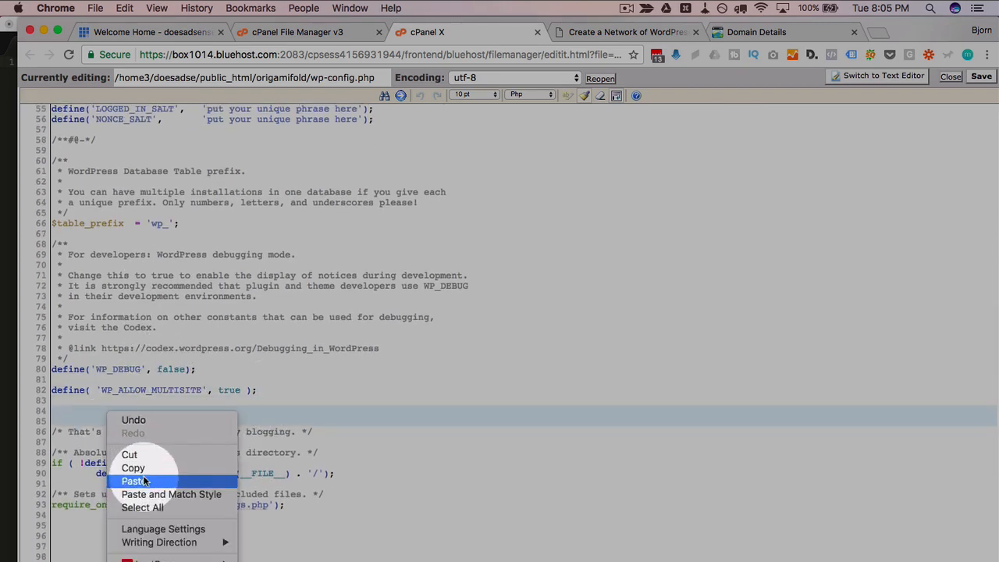
{"action": "left_click", "coordinate": [134, 480]}
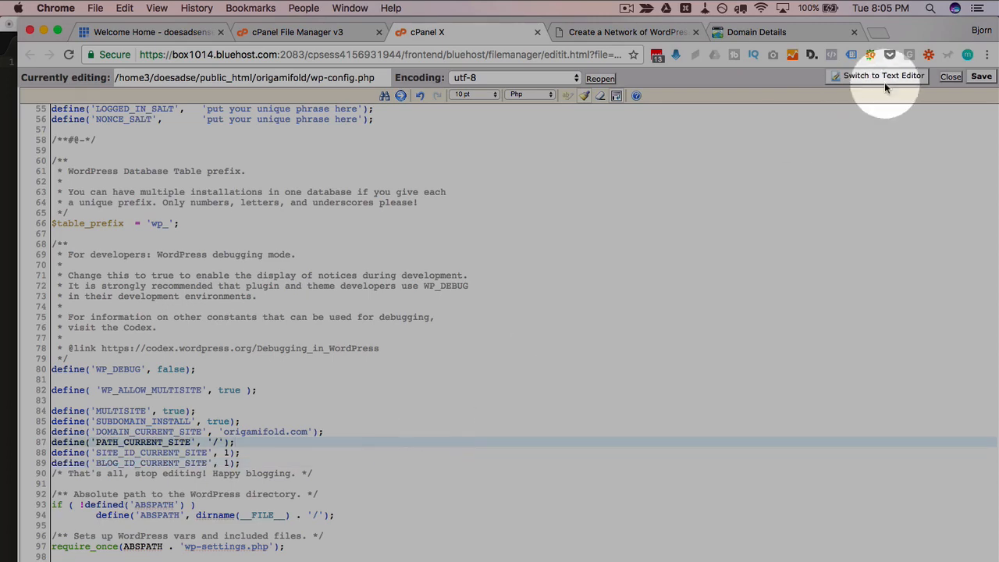
{"action": "left_click", "coordinate": [981, 76]}
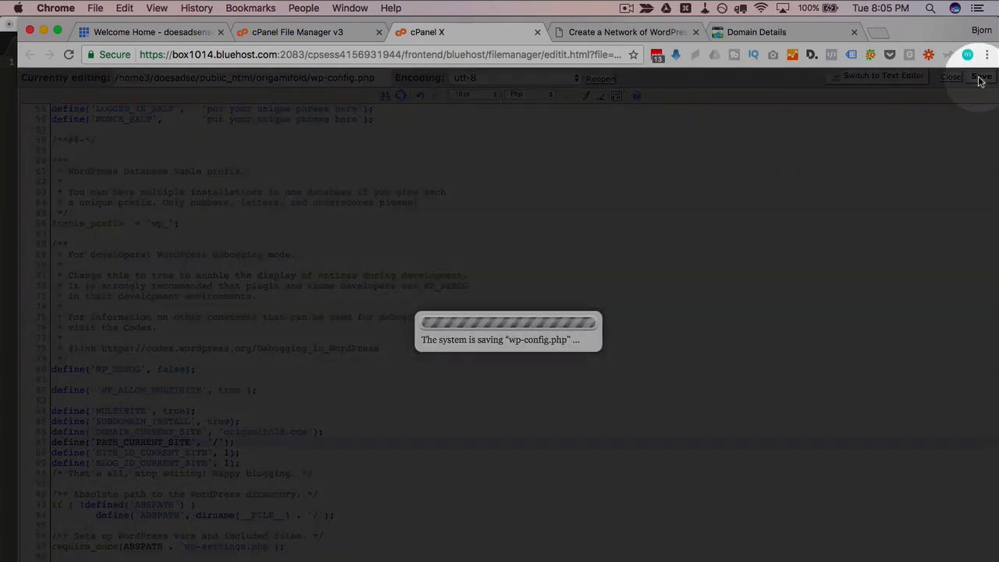
{"action": "left_click", "coordinate": [982, 77]}
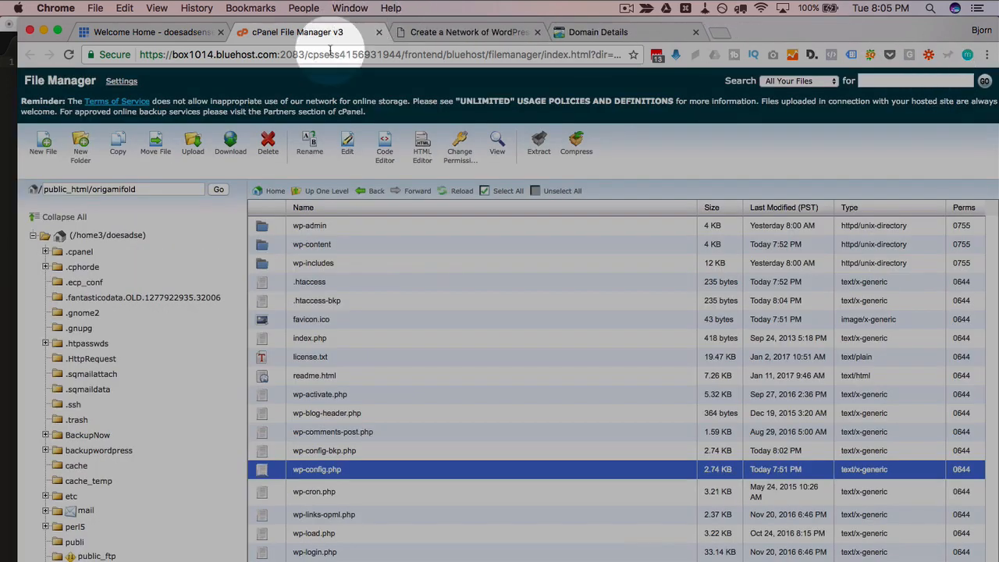
Step: Copy the network rewrite rules from WordPress's Network Setup page
{"action": "right_click", "coordinate": [309, 282]}
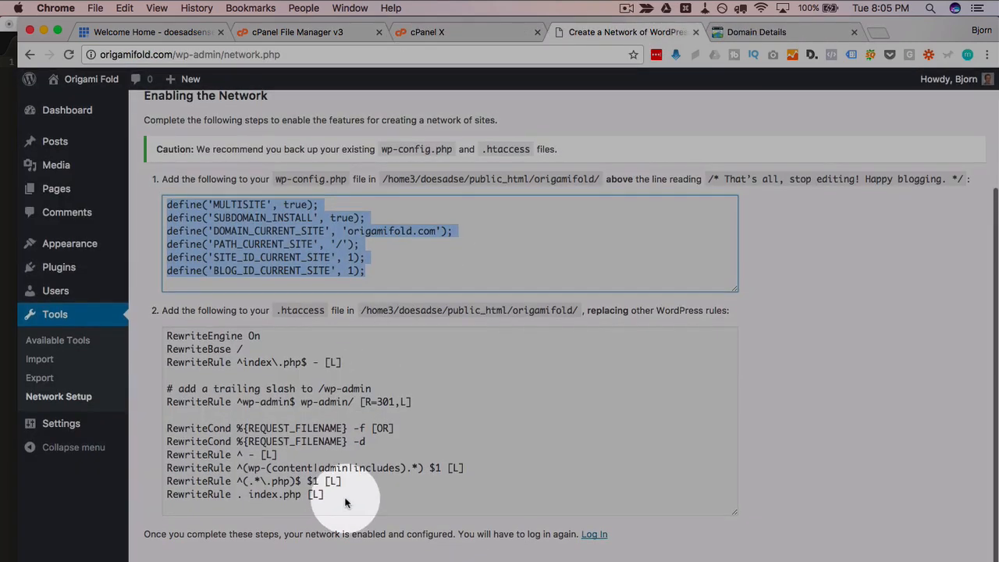
{"action": "right_click", "coordinate": [213, 349]}
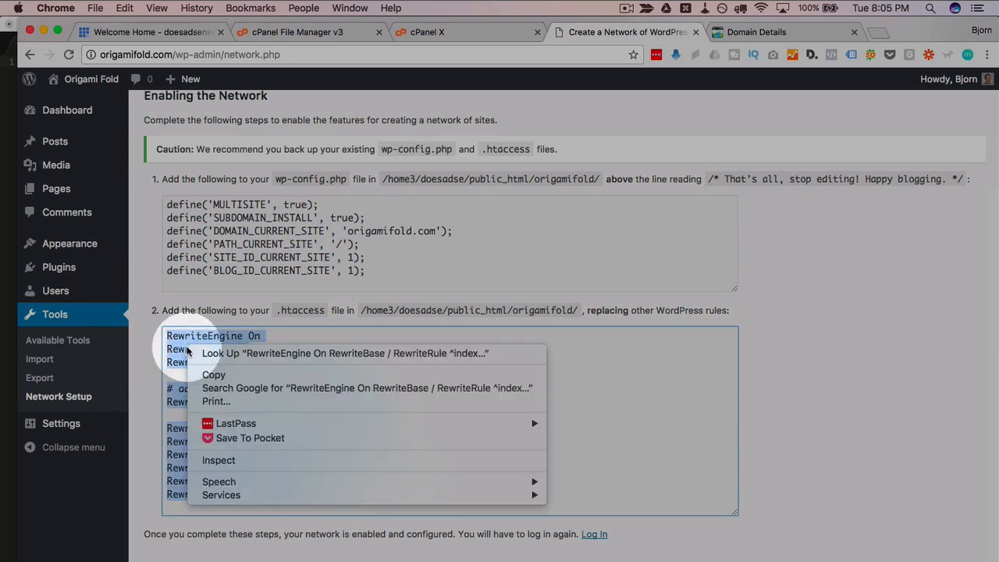
{"action": "left_click", "coordinate": [384, 340]}
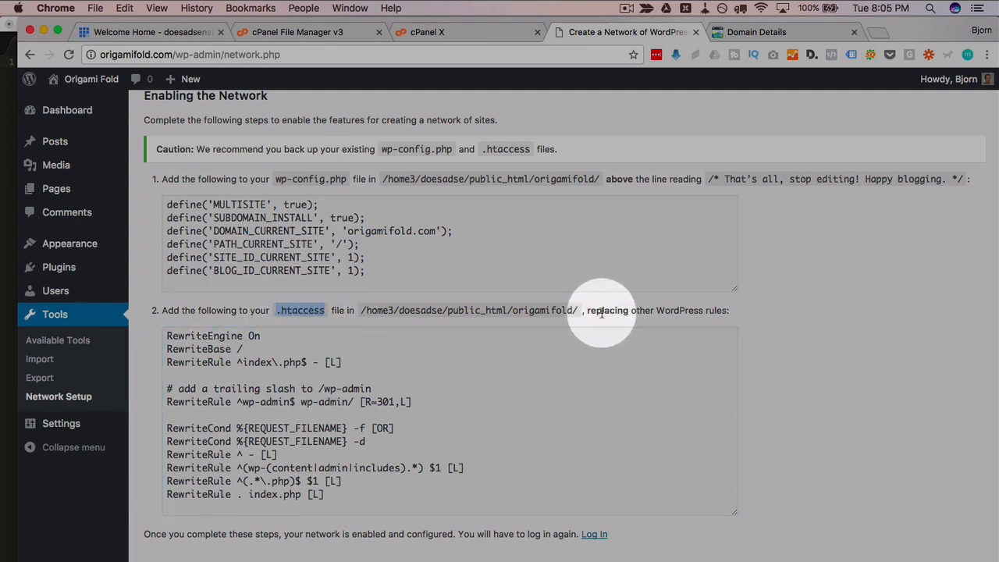
{"action": "left_click_drag", "start_coordinate": [587, 310], "coordinate": [728, 310]}
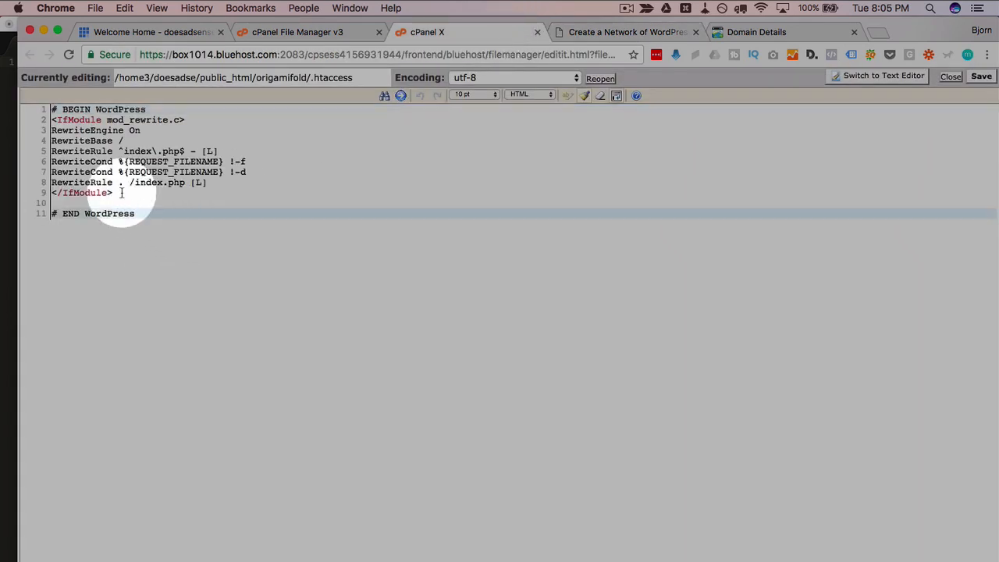
Step: Paste the network rules over the old IfModule block in .htaccess and save
{"action": "left_click_drag", "start_coordinate": [52, 120], "coordinate": [113, 193]}
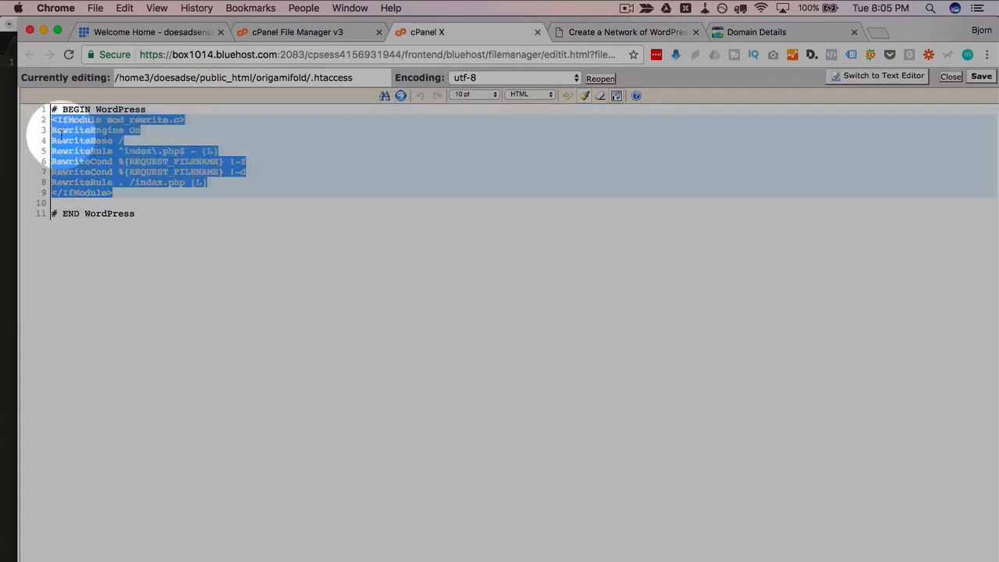
{"action": "right_click", "coordinate": [85, 167]}
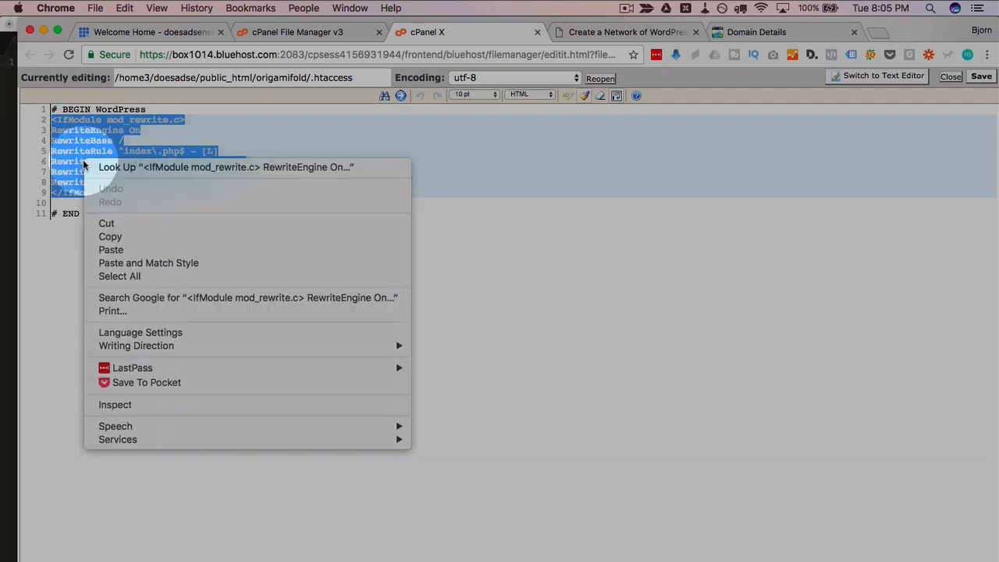
{"action": "left_click", "coordinate": [111, 249]}
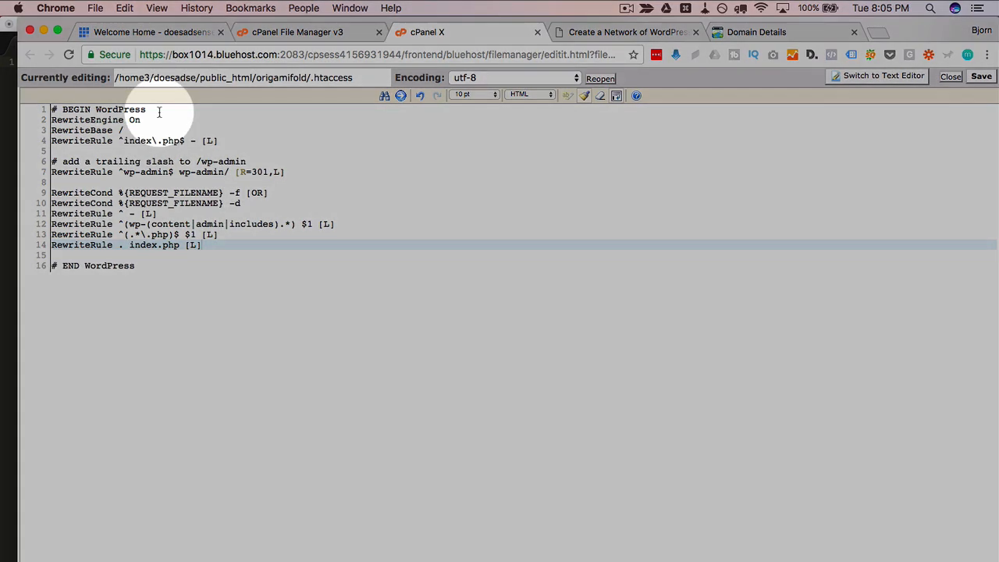
{"action": "double_click", "coordinate": [98, 108]}
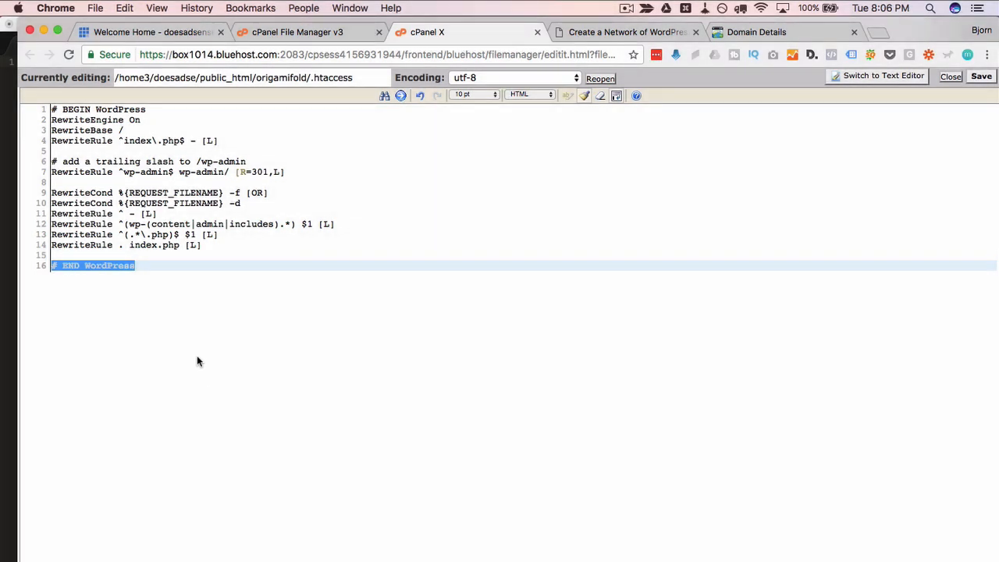
{"action": "left_click", "coordinate": [147, 265]}
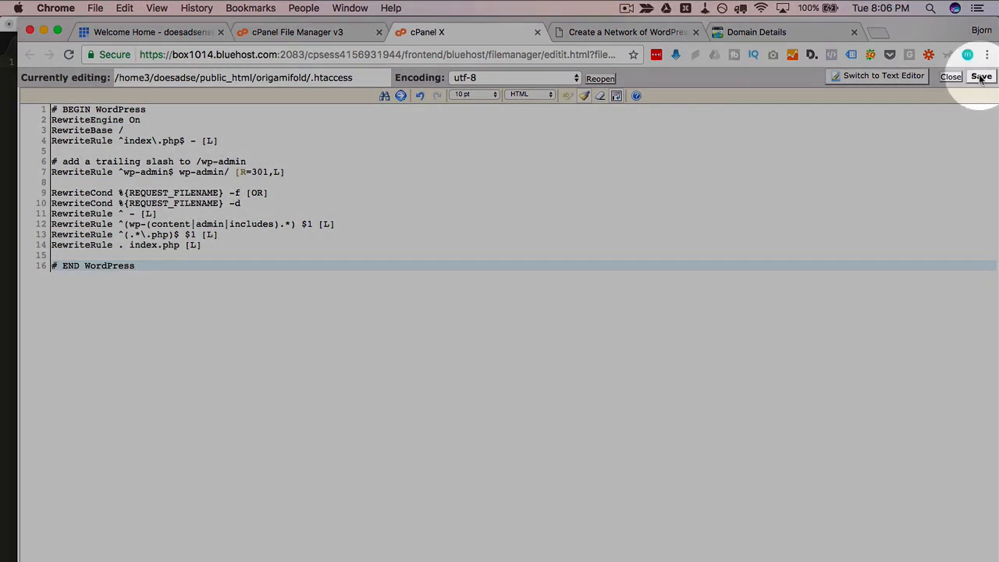
{"action": "left_click", "coordinate": [981, 76]}
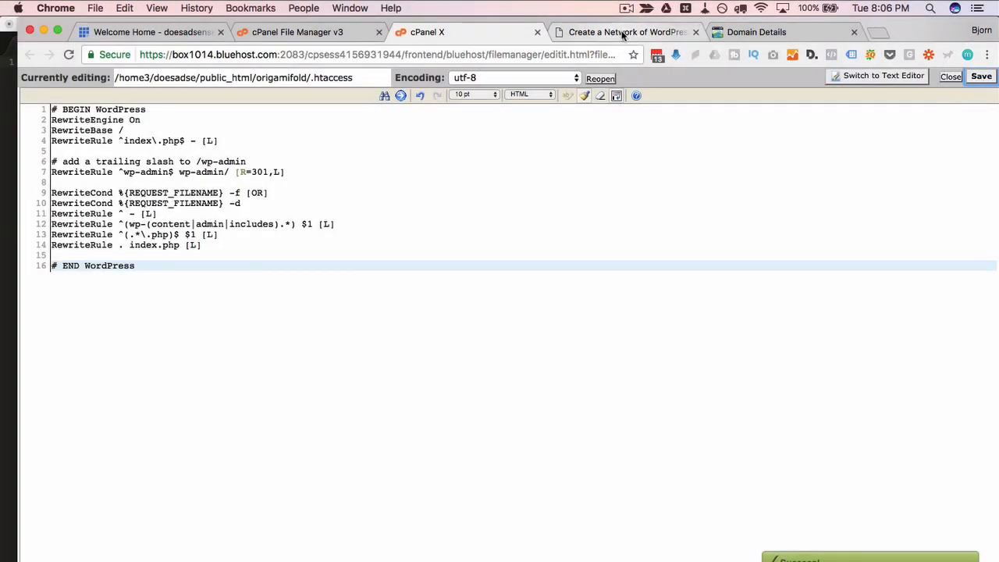
{"action": "left_click", "coordinate": [624, 32]}
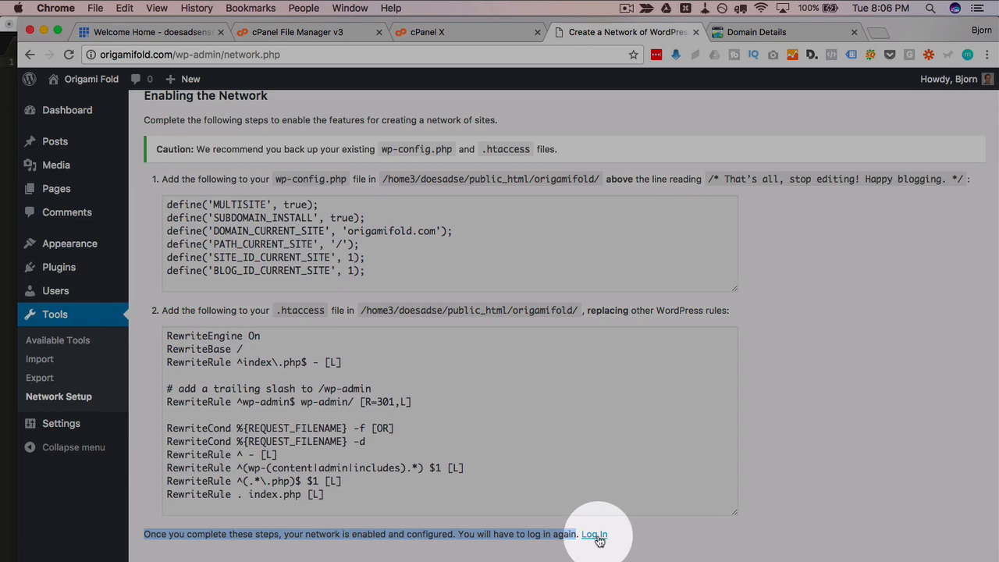
Step: Log back in to Origami Fold and decline the LastPass password-saving prompt
{"action": "left_click", "coordinate": [594, 534]}
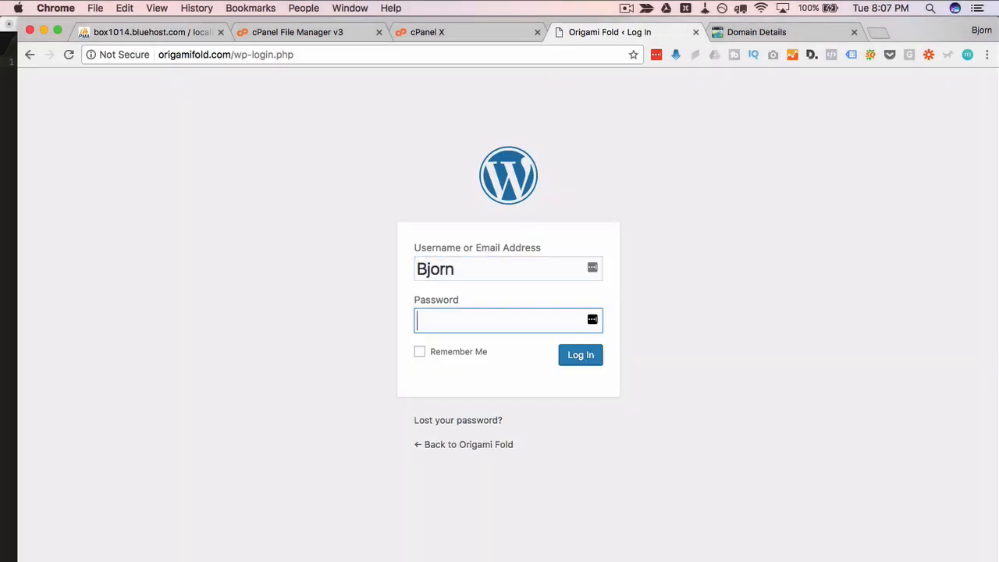
{"action": "left_click", "coordinate": [580, 355]}
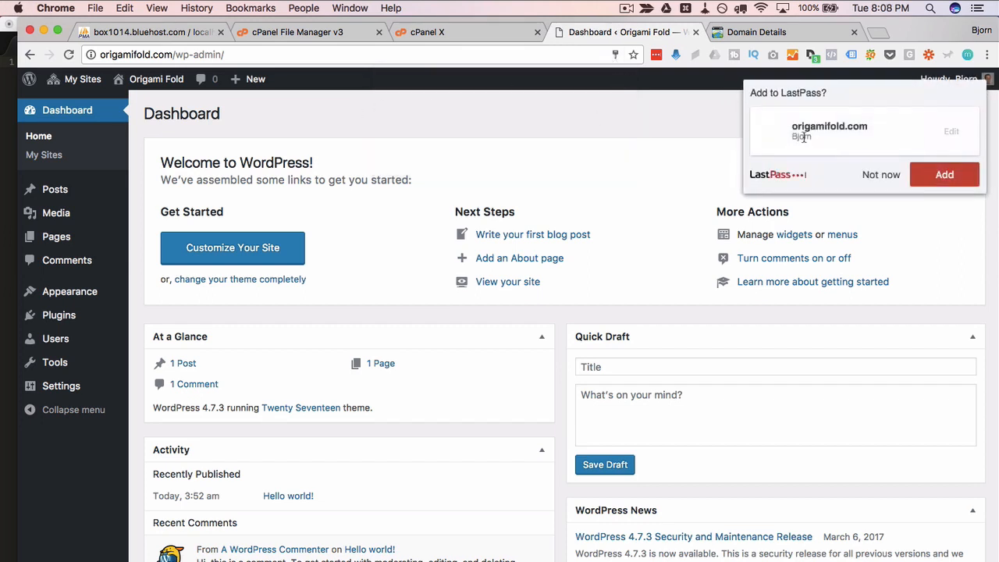
{"action": "left_click", "coordinate": [881, 175]}
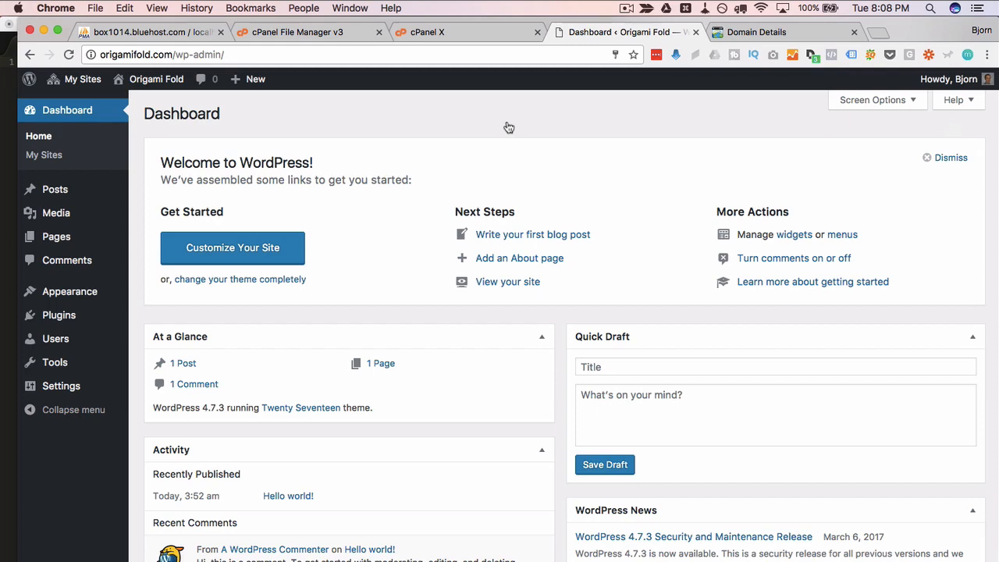
{"action": "mouse_move", "coordinate": [312, 138]}
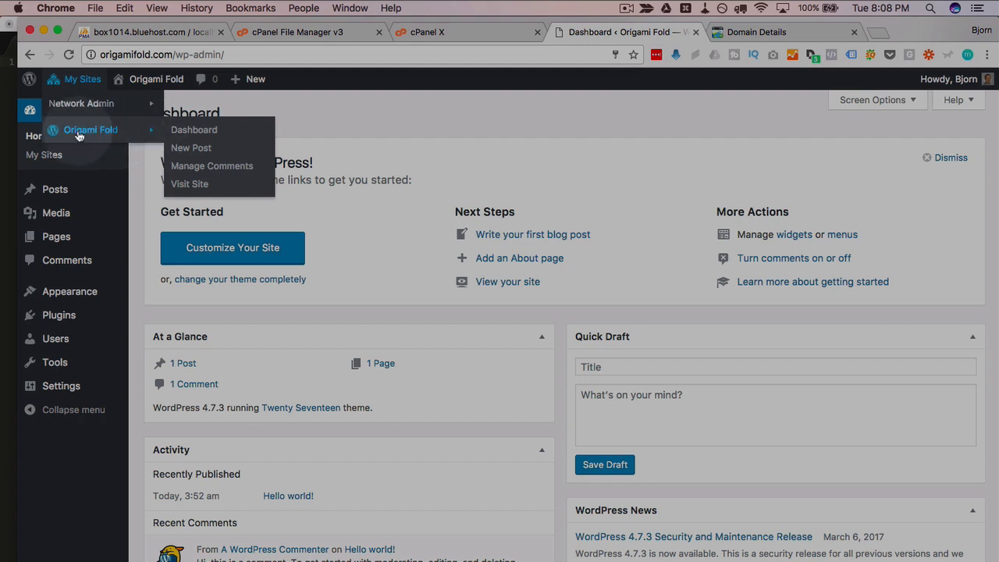
{"action": "mouse_move", "coordinate": [82, 103]}
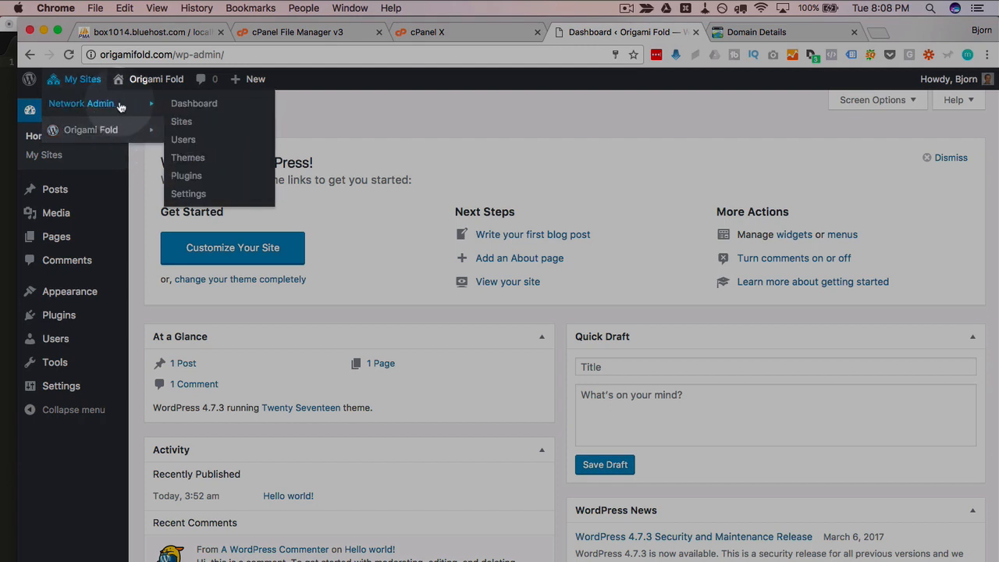
{"action": "mouse_move", "coordinate": [91, 130]}
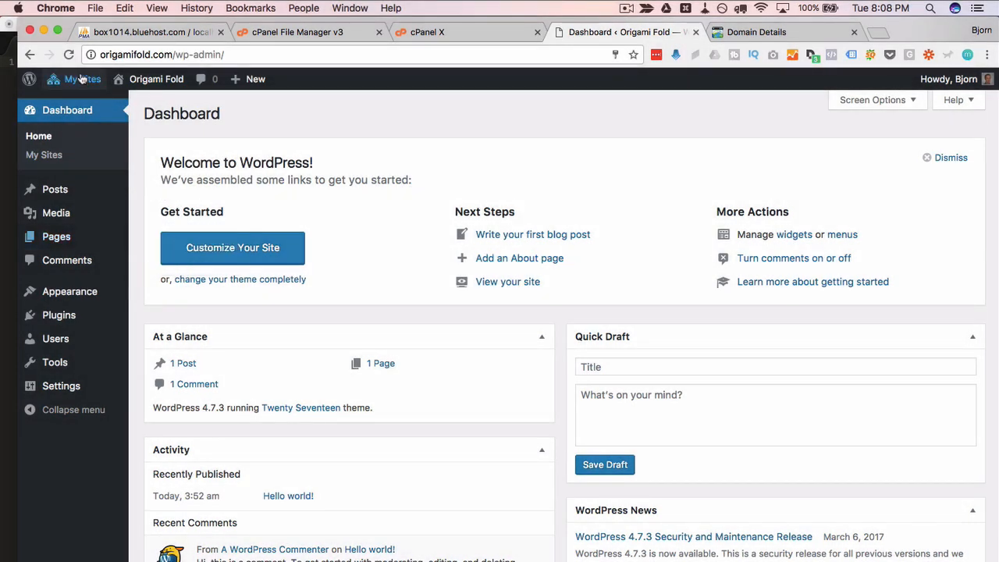
Step: In Network Admin, submit a new site: address 'testing', title 'Testing Site', plus admin email
{"action": "left_click", "coordinate": [82, 78]}
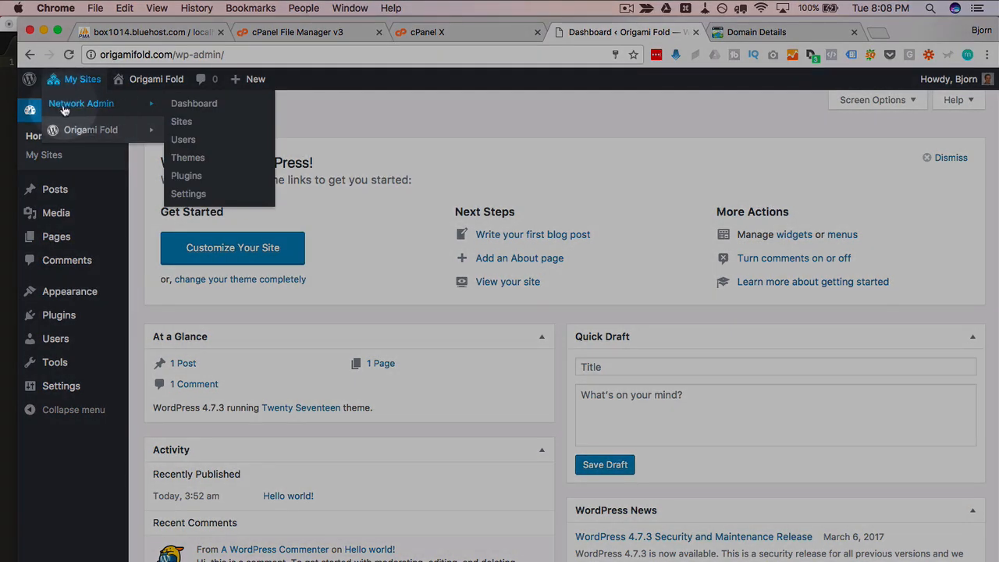
{"action": "left_click", "coordinate": [181, 121]}
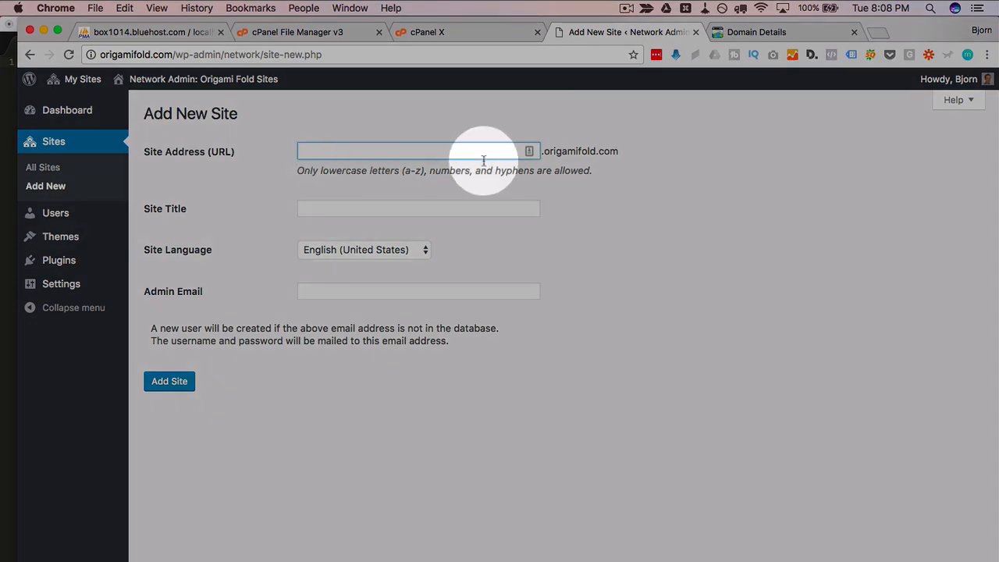
{"action": "mouse_move", "coordinate": [394, 156]}
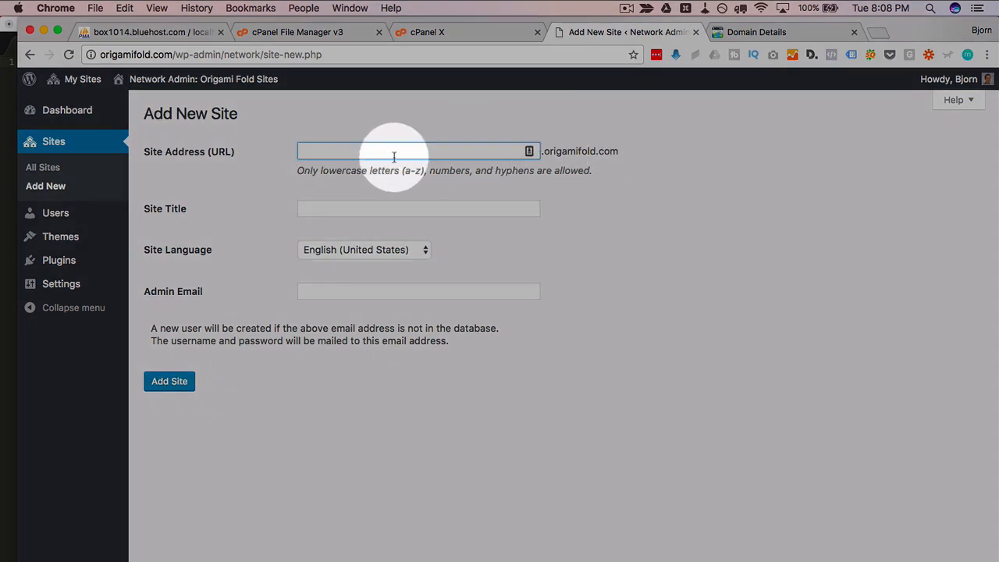
{"action": "mouse_move", "coordinate": [543, 151]}
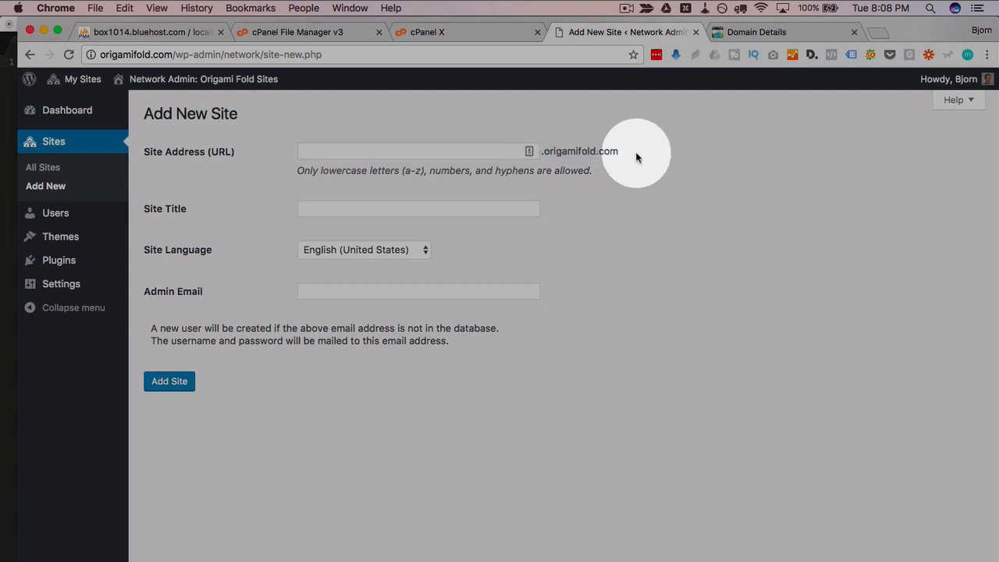
{"action": "left_click", "coordinate": [414, 151]}
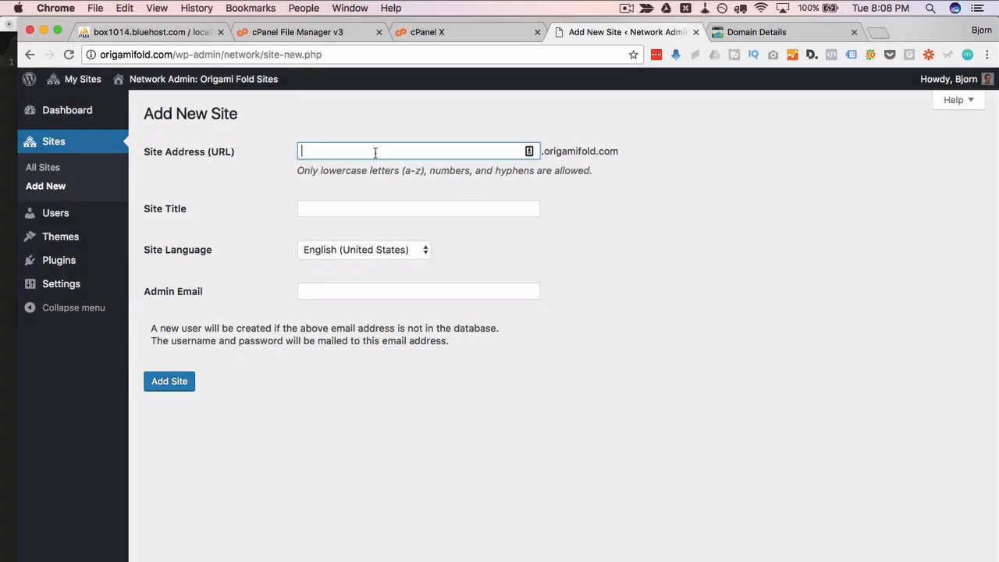
{"action": "type", "text": "testing"}
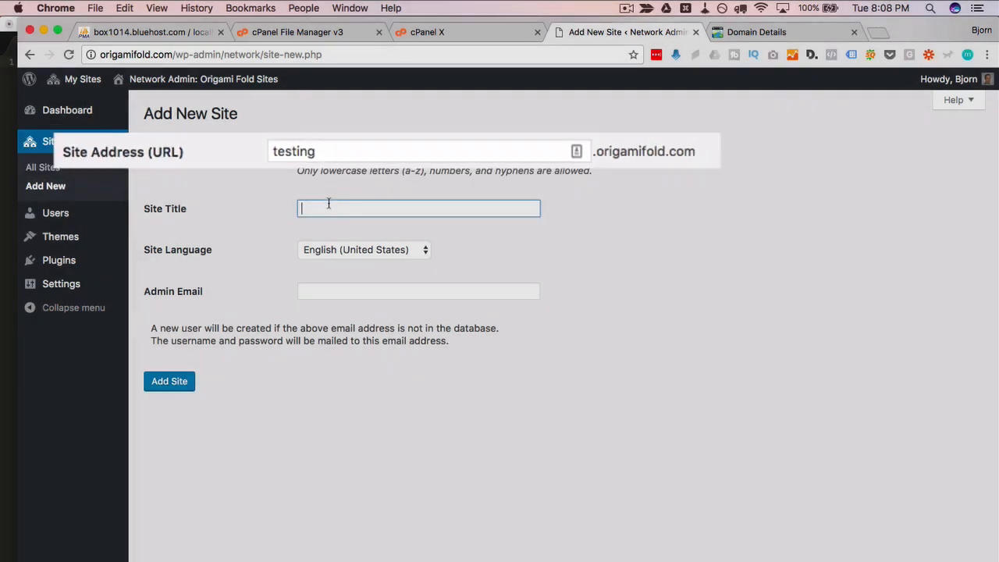
{"action": "type", "text": "Testing Sit"}
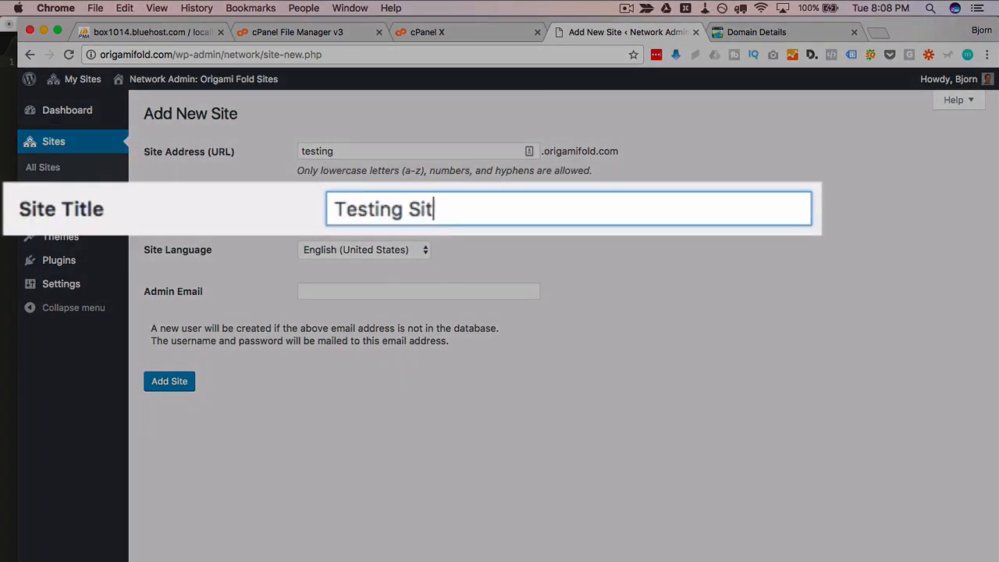
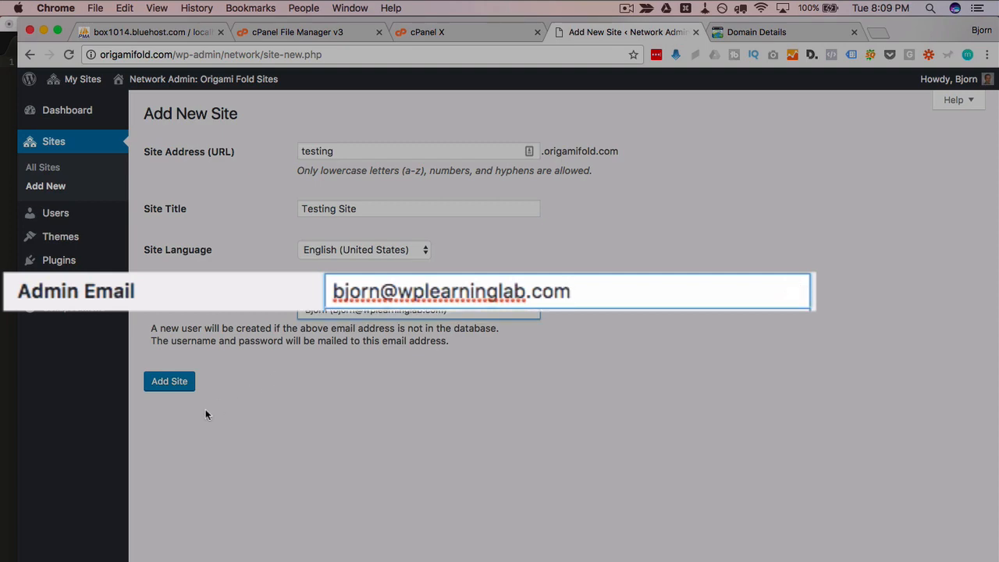
{"action": "left_click", "coordinate": [169, 381]}
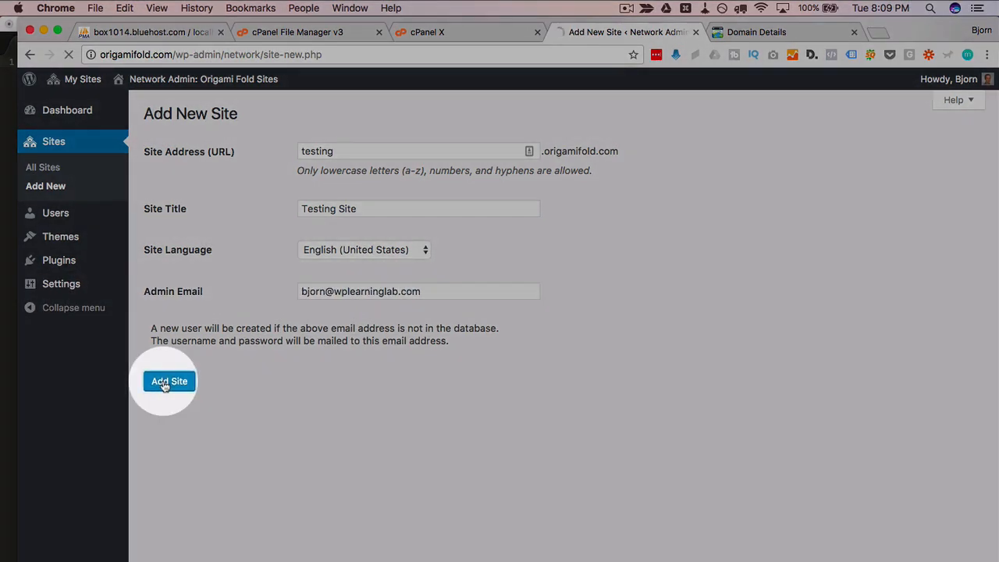
Step: Submit Add Site again until WordPress confirms the testing site was added
{"action": "left_click", "coordinate": [169, 381]}
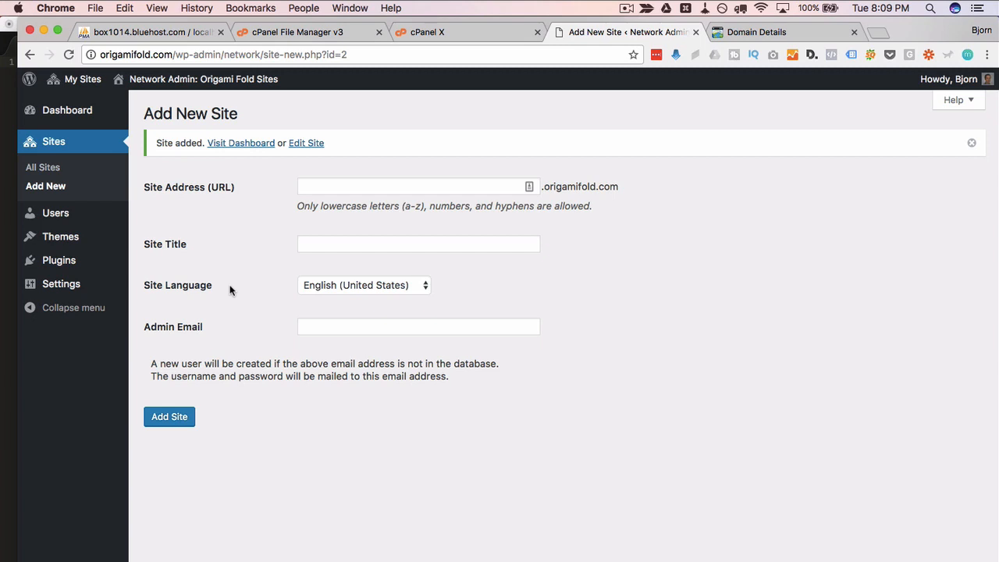
{"action": "mouse_move", "coordinate": [274, 250]}
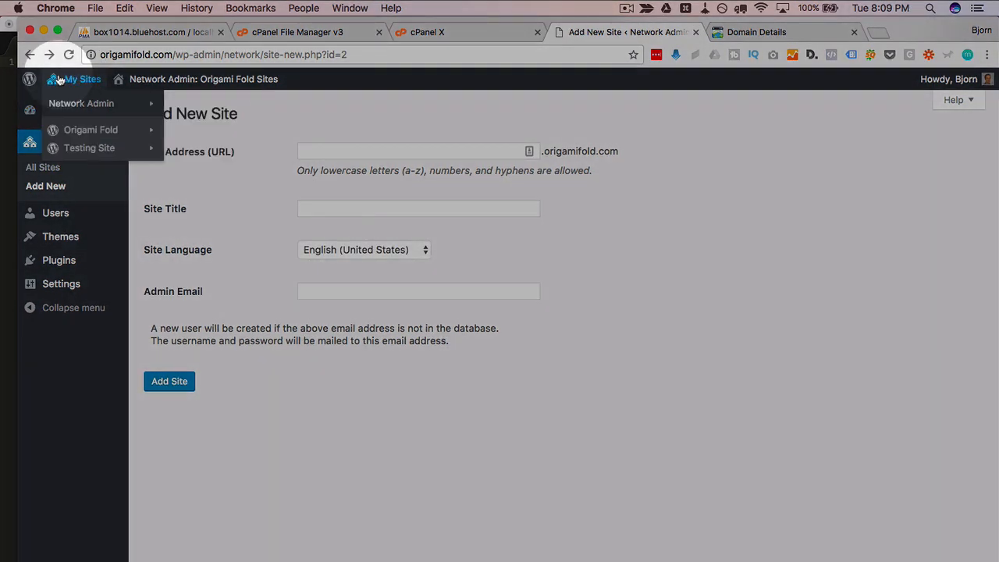
{"action": "mouse_move", "coordinate": [91, 130]}
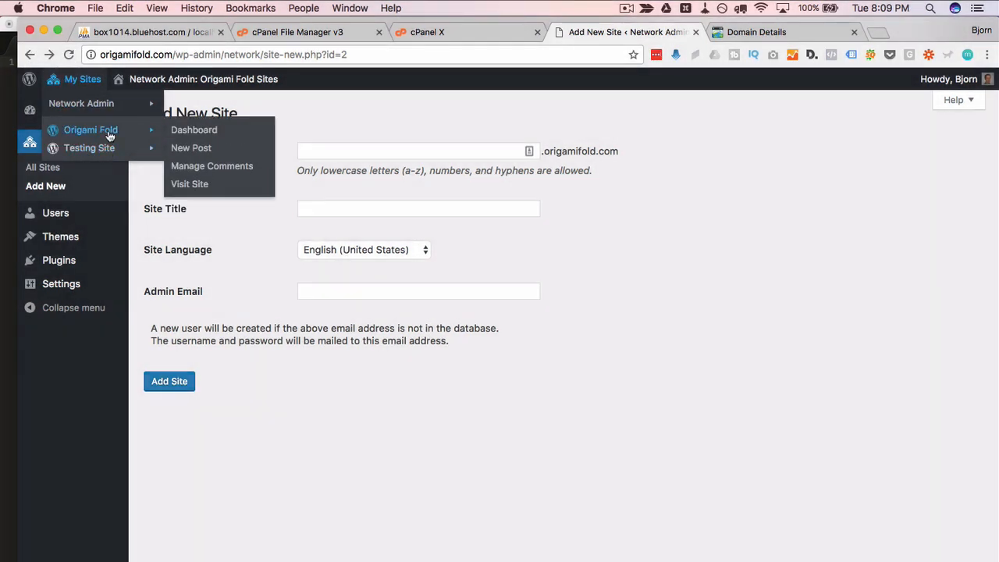
{"action": "mouse_move", "coordinate": [220, 140]}
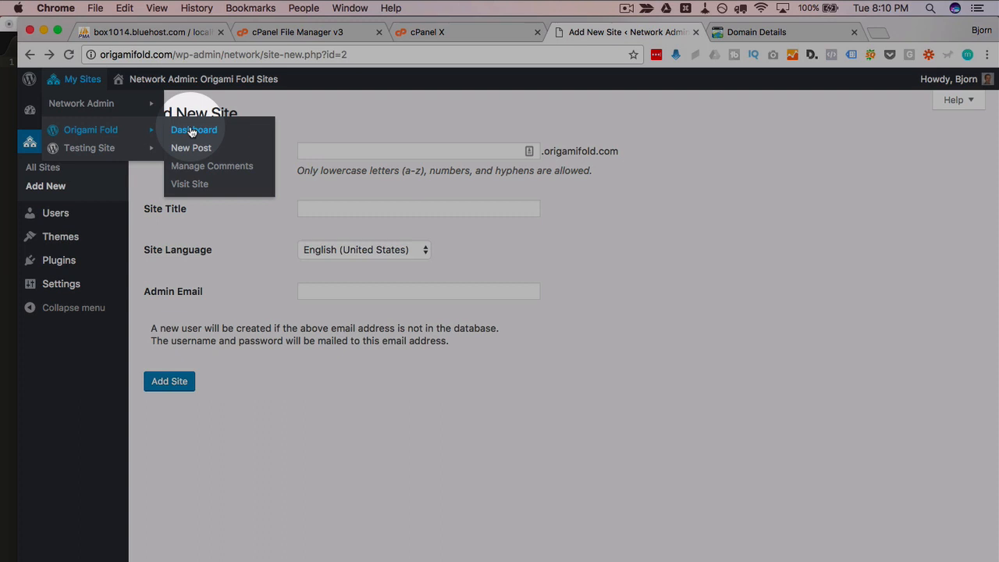
{"action": "mouse_move", "coordinate": [90, 130]}
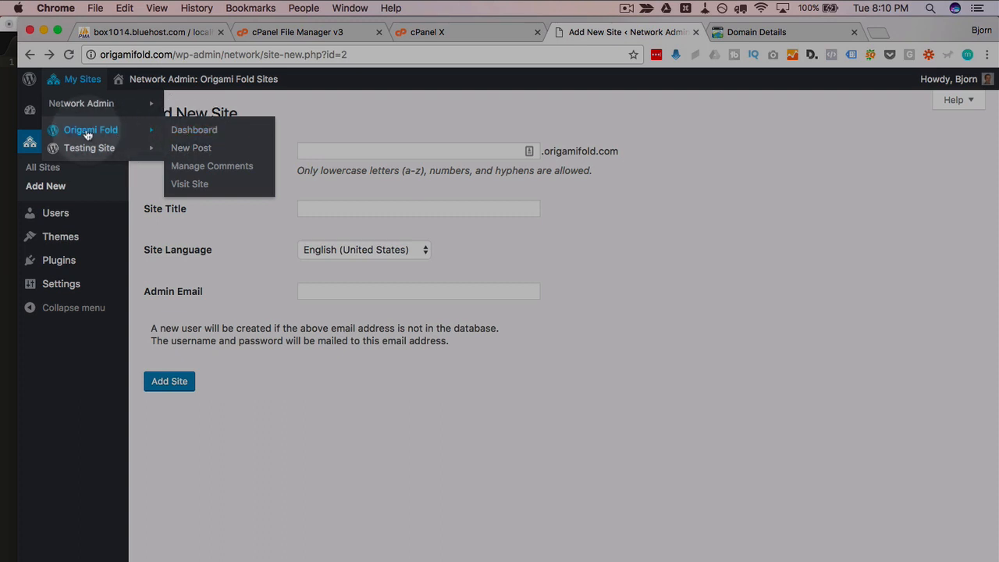
{"action": "mouse_move", "coordinate": [81, 103]}
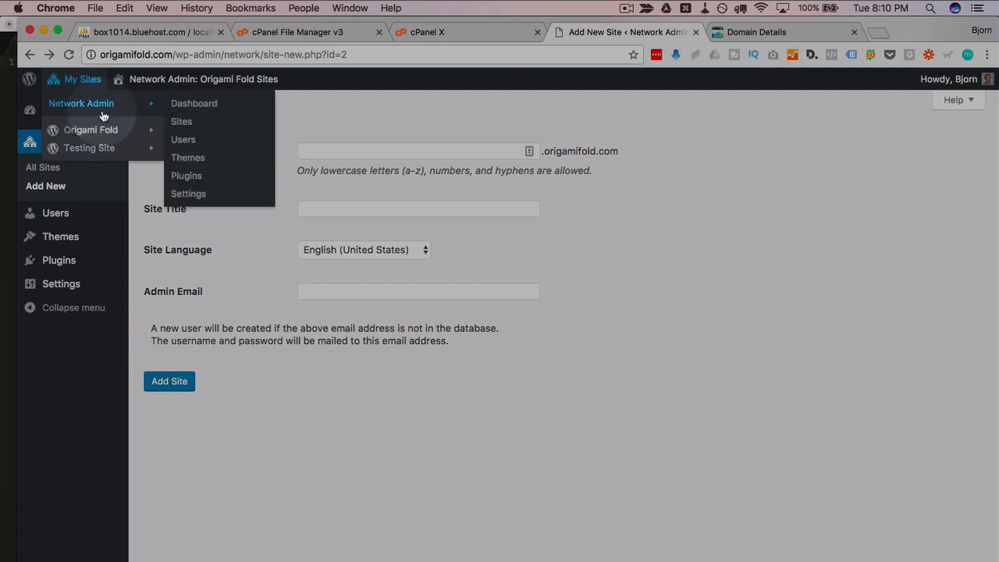
{"action": "mouse_move", "coordinate": [187, 157]}
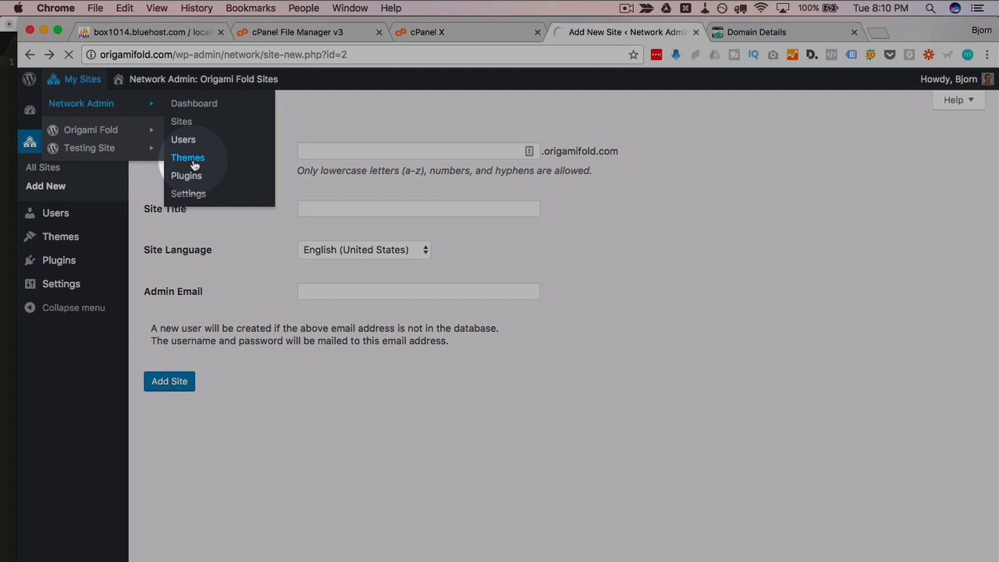
Step: Open Network Admin Themes to review the three installed themes
{"action": "left_click", "coordinate": [188, 157]}
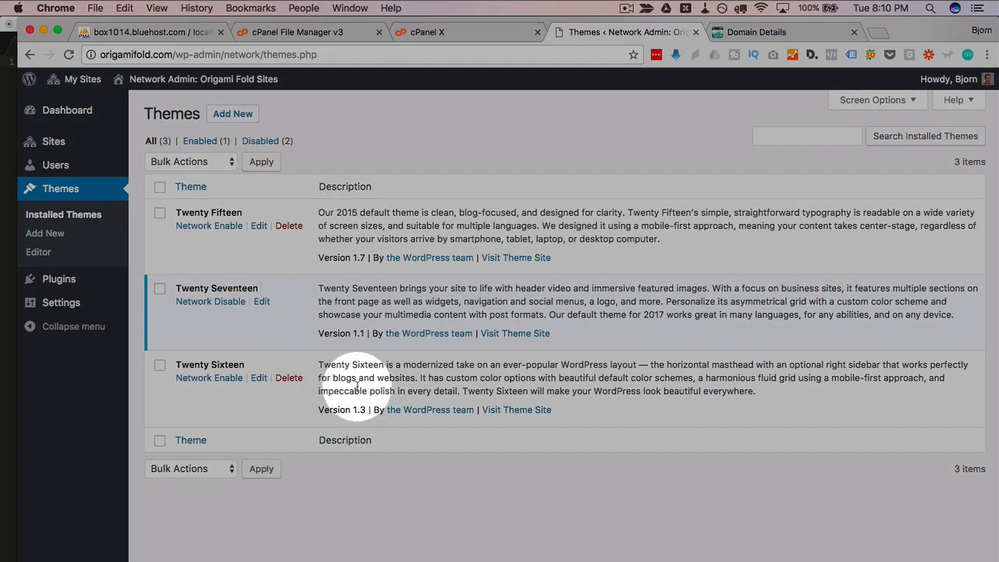
{"action": "mouse_move", "coordinate": [58, 278]}
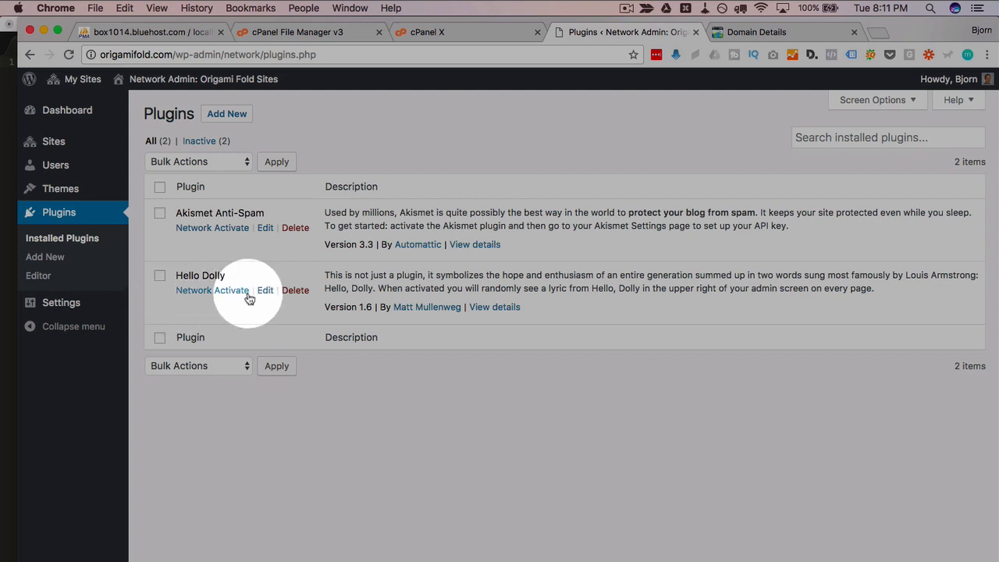
{"action": "mouse_move", "coordinate": [210, 238]}
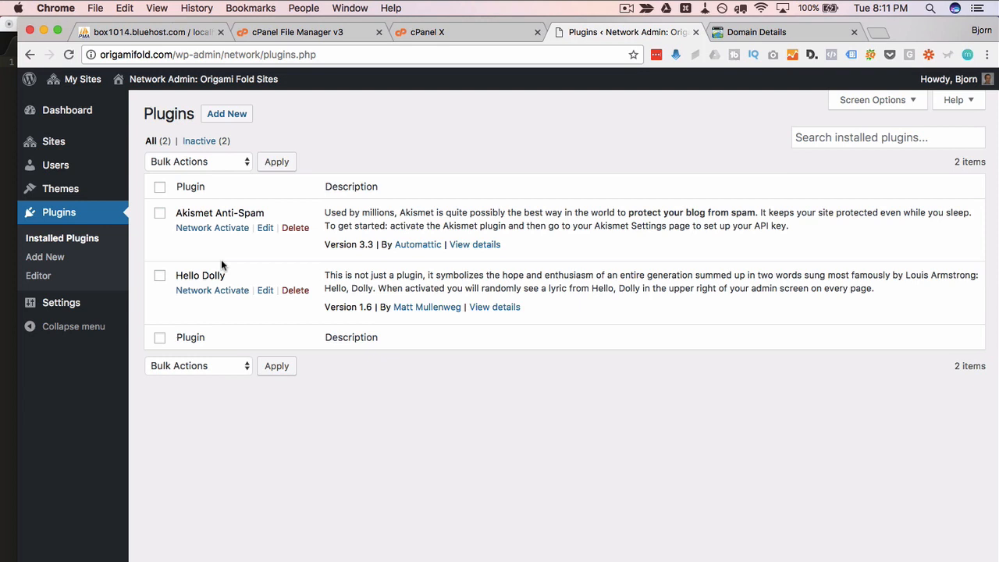
Step: Scroll through WPMU DEV's premium plugins catalogue, then return to Network Admin Plugins
{"action": "type", "text": "wpmudev.org"}
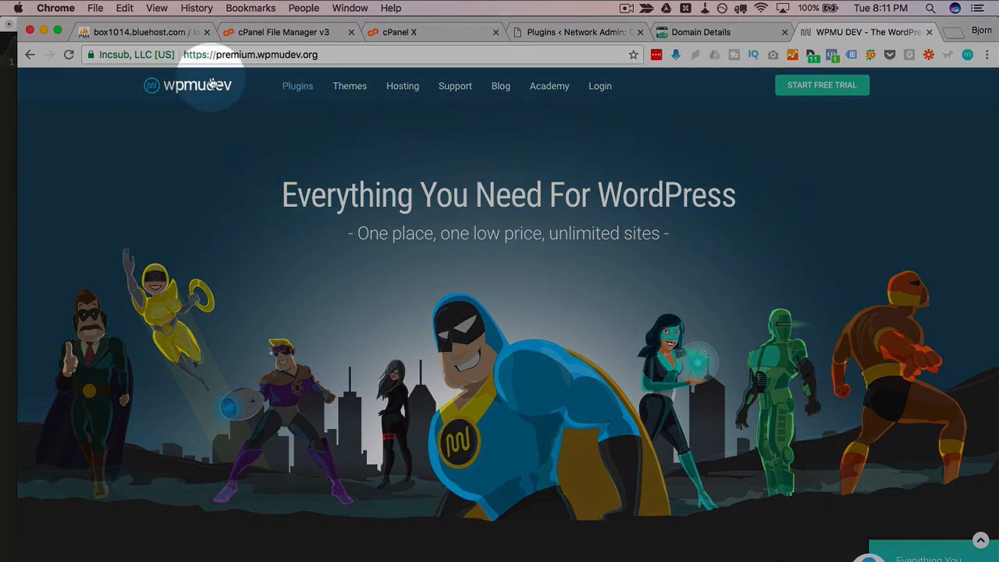
{"action": "left_click", "coordinate": [297, 86]}
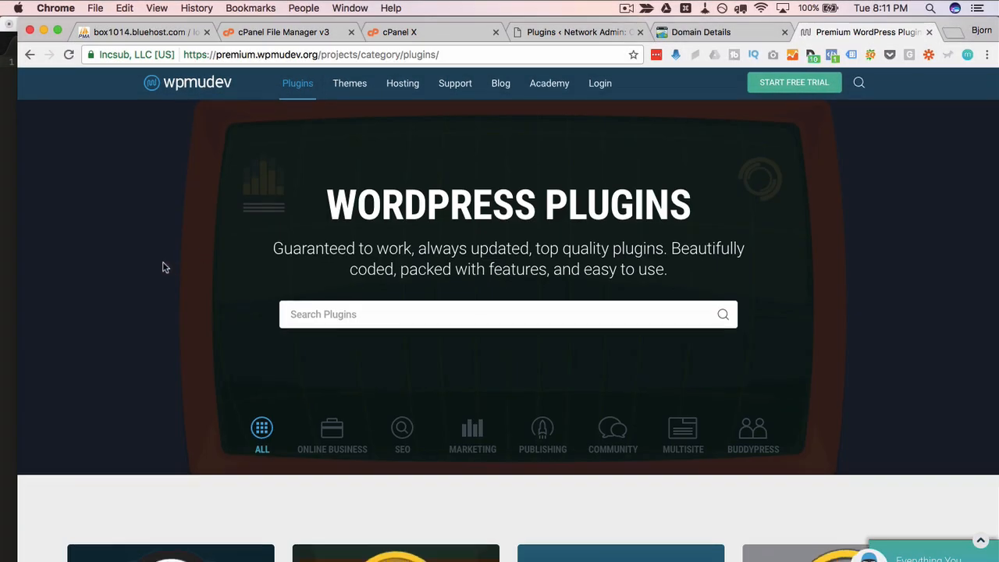
{"action": "scroll", "scroll_direction": "down", "scroll_amount": 3}
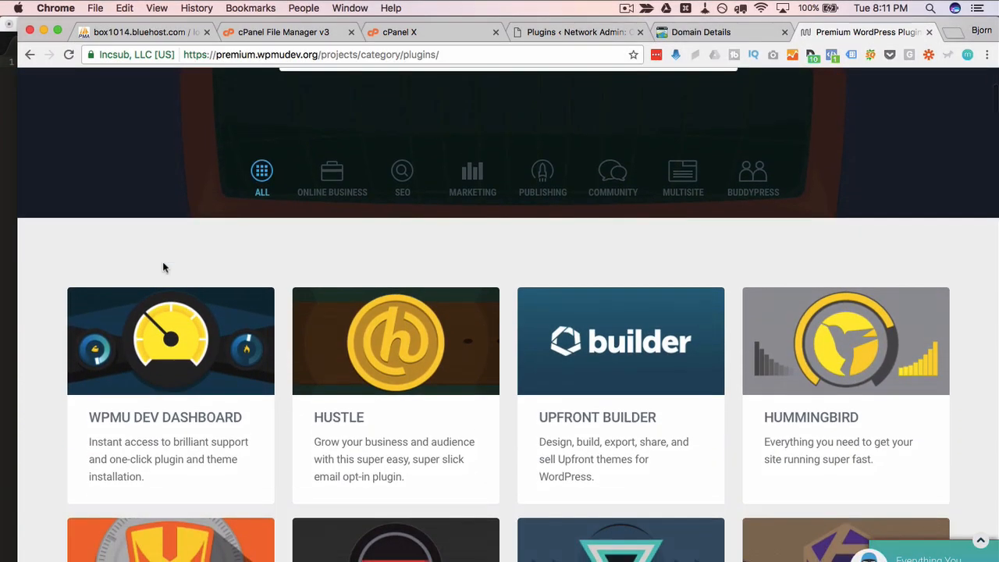
{"action": "scroll", "scroll_direction": "down", "scroll_amount": 3}
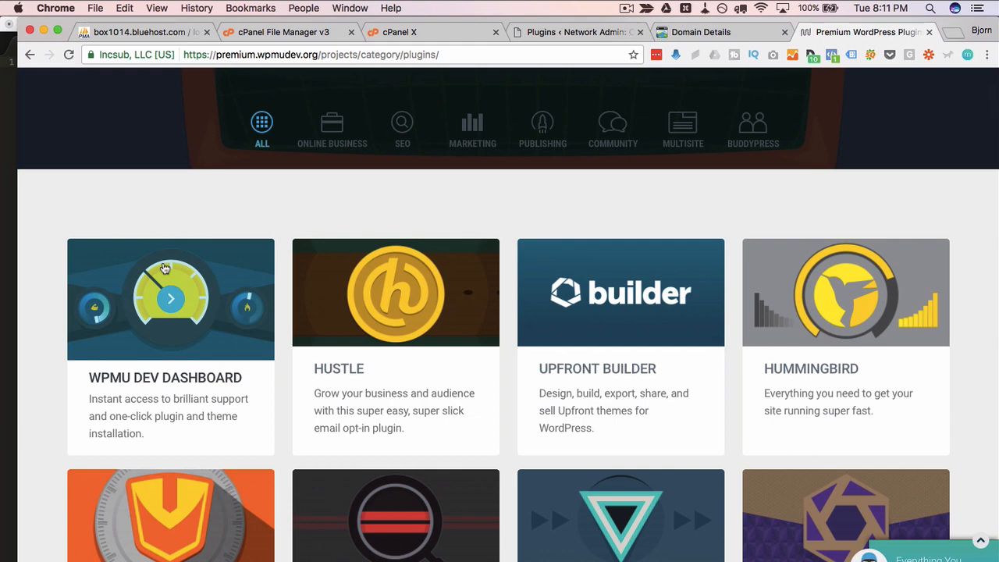
{"action": "scroll", "scroll_direction": "down", "scroll_amount": 3}
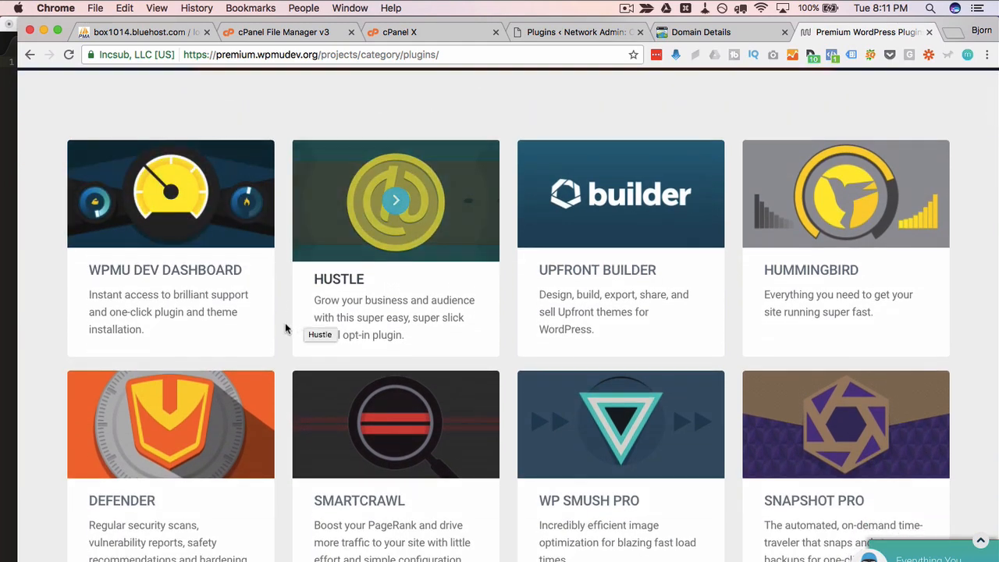
{"action": "scroll", "scroll_direction": "down", "scroll_amount": 3}
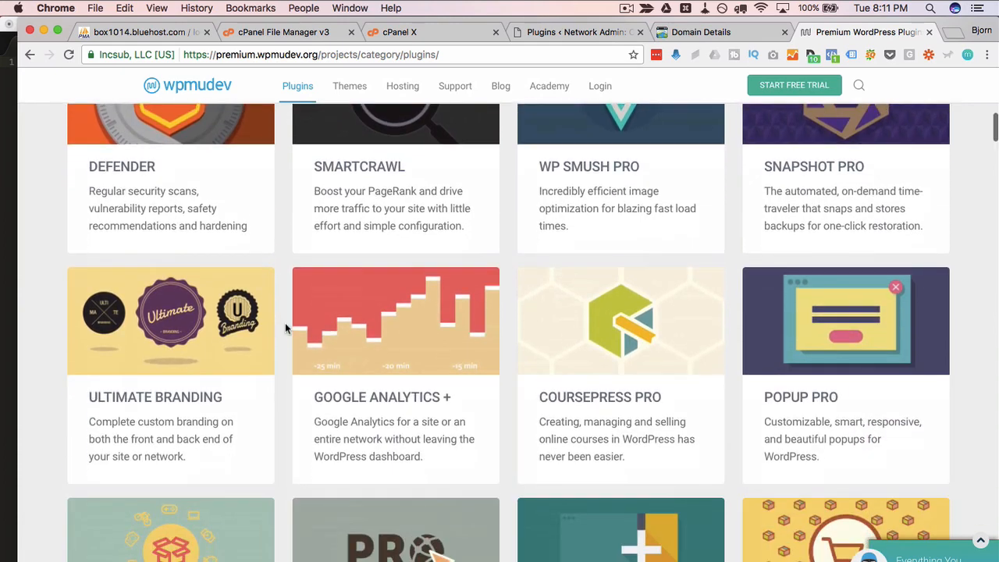
{"action": "scroll", "scroll_direction": "down", "scroll_amount": 3}
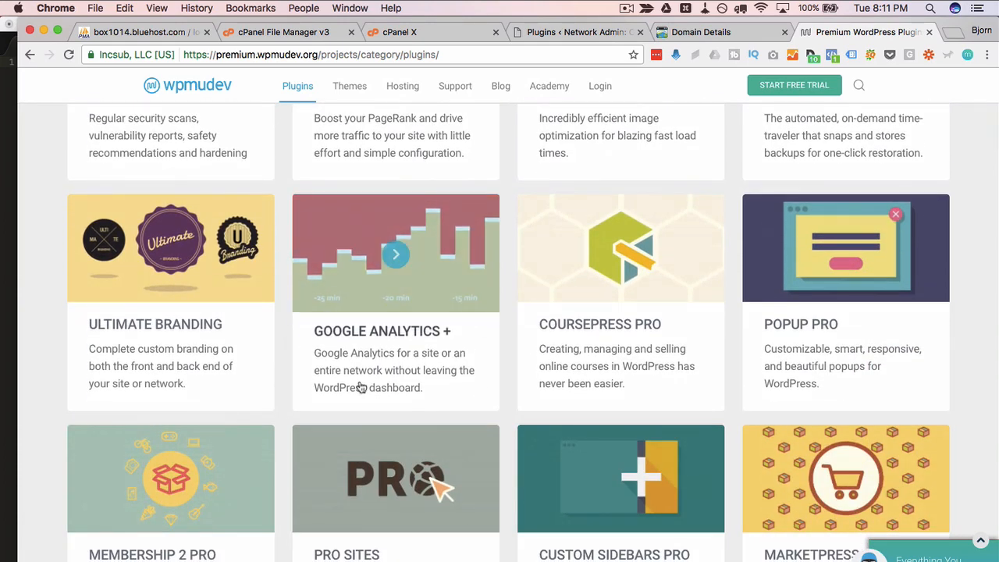
{"action": "scroll", "scroll_direction": "down", "scroll_amount": 3}
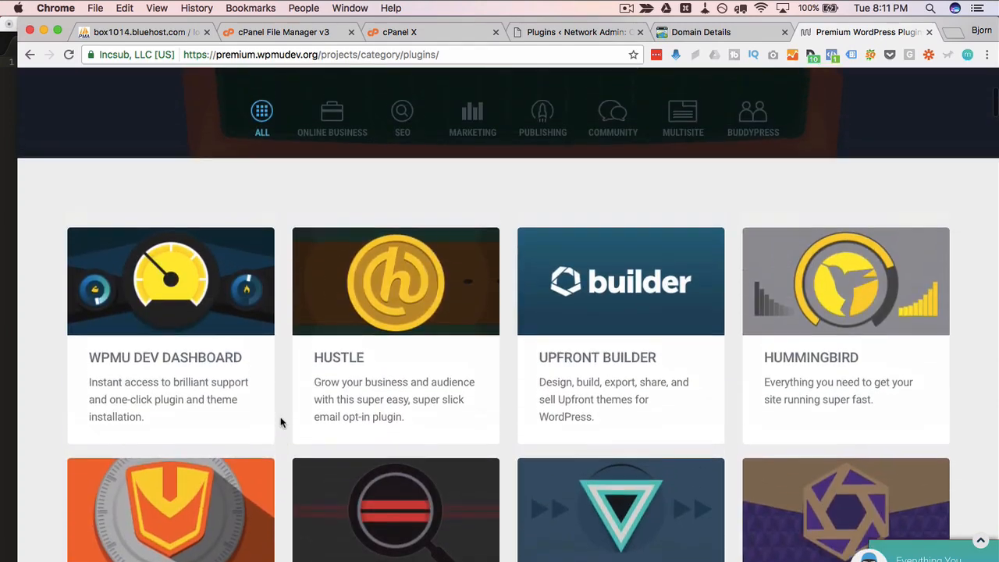
{"action": "scroll", "scroll_direction": "down", "scroll_amount": 3}
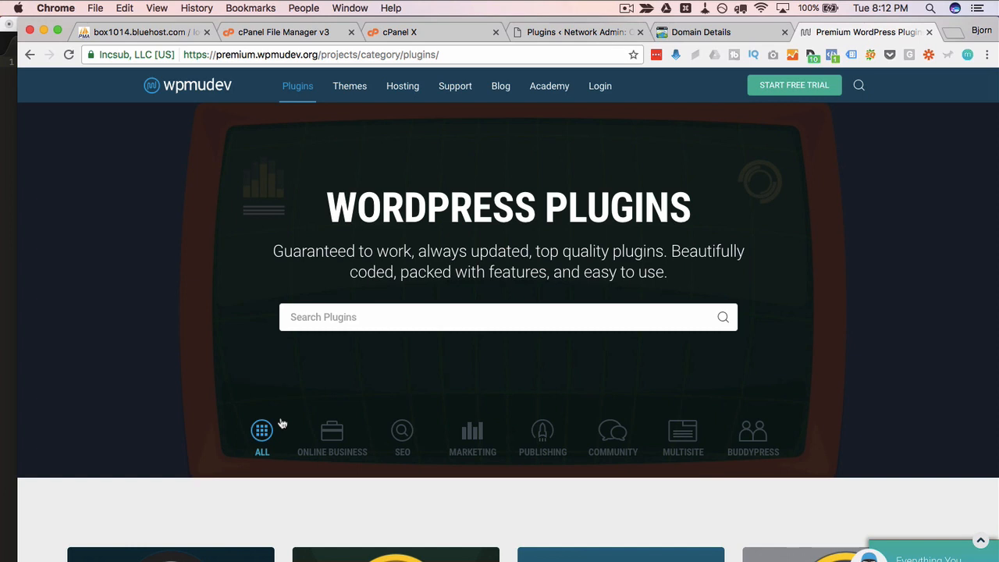
{"action": "scroll", "scroll_direction": "down", "scroll_amount": 3}
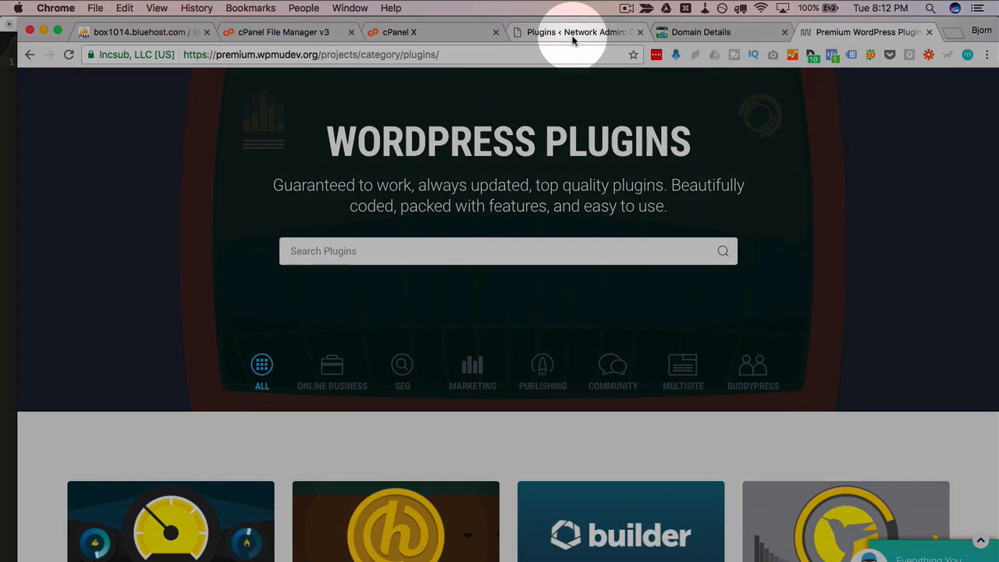
{"action": "left_click", "coordinate": [577, 32]}
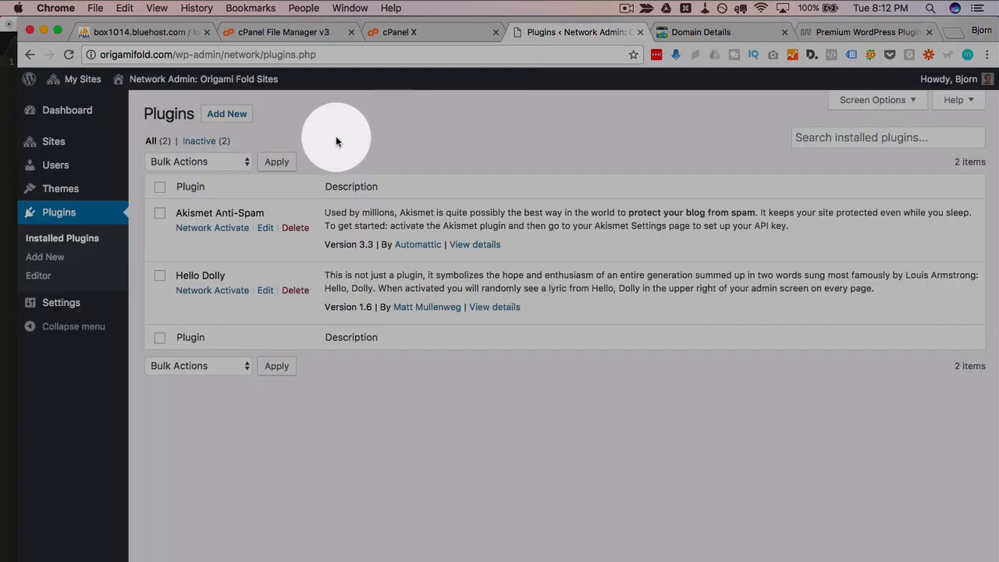